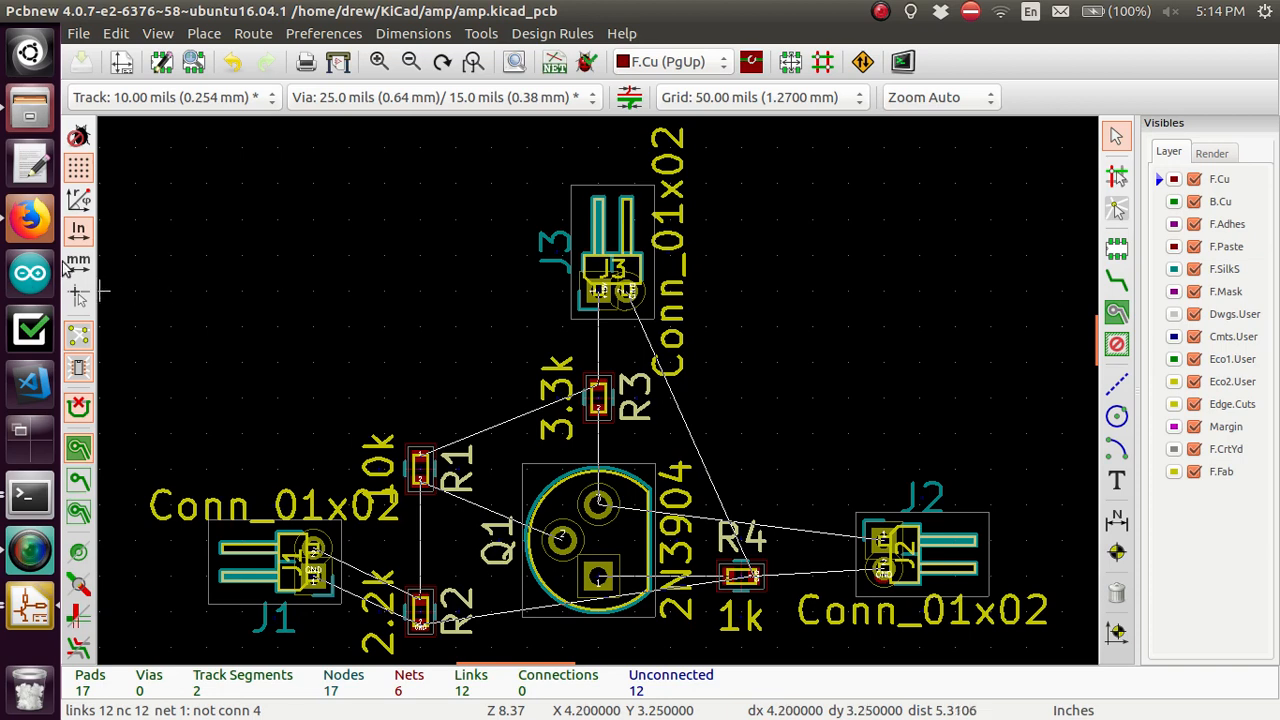
mouse_move(30, 218)
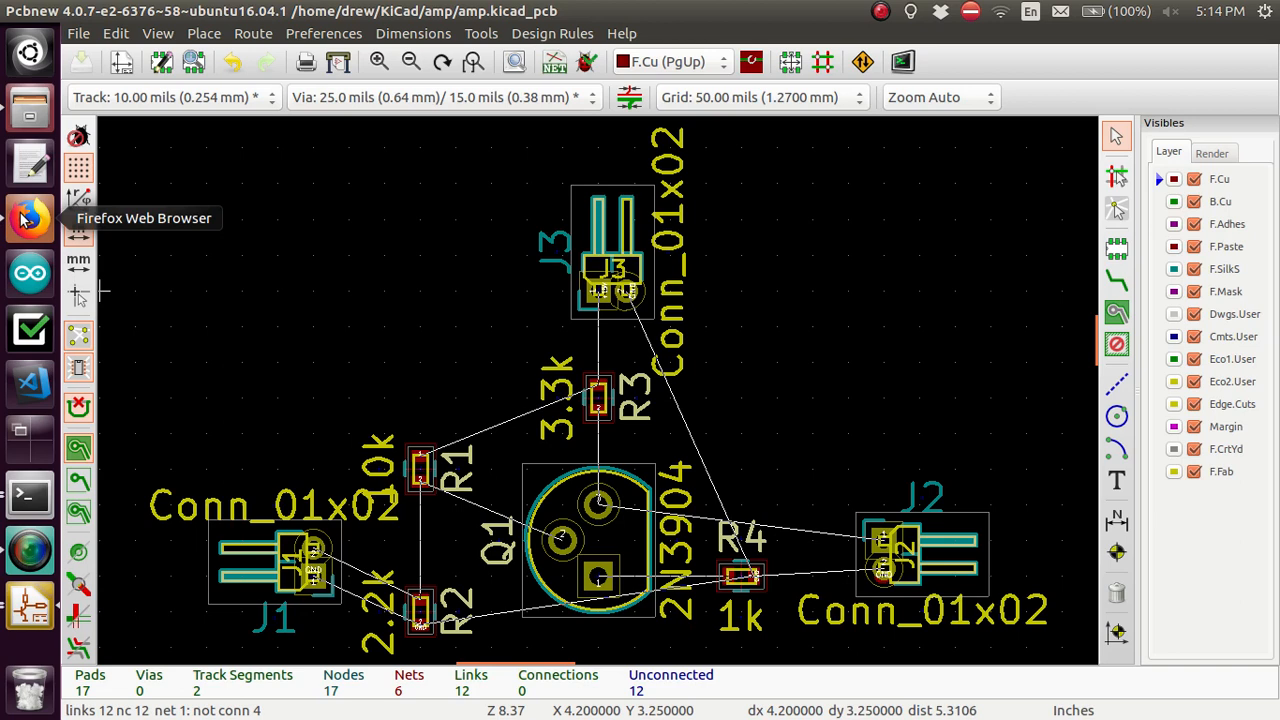
Switch to Firefox and show the freerouting/freerouting repository's Clone or download options
left_click(29, 218)
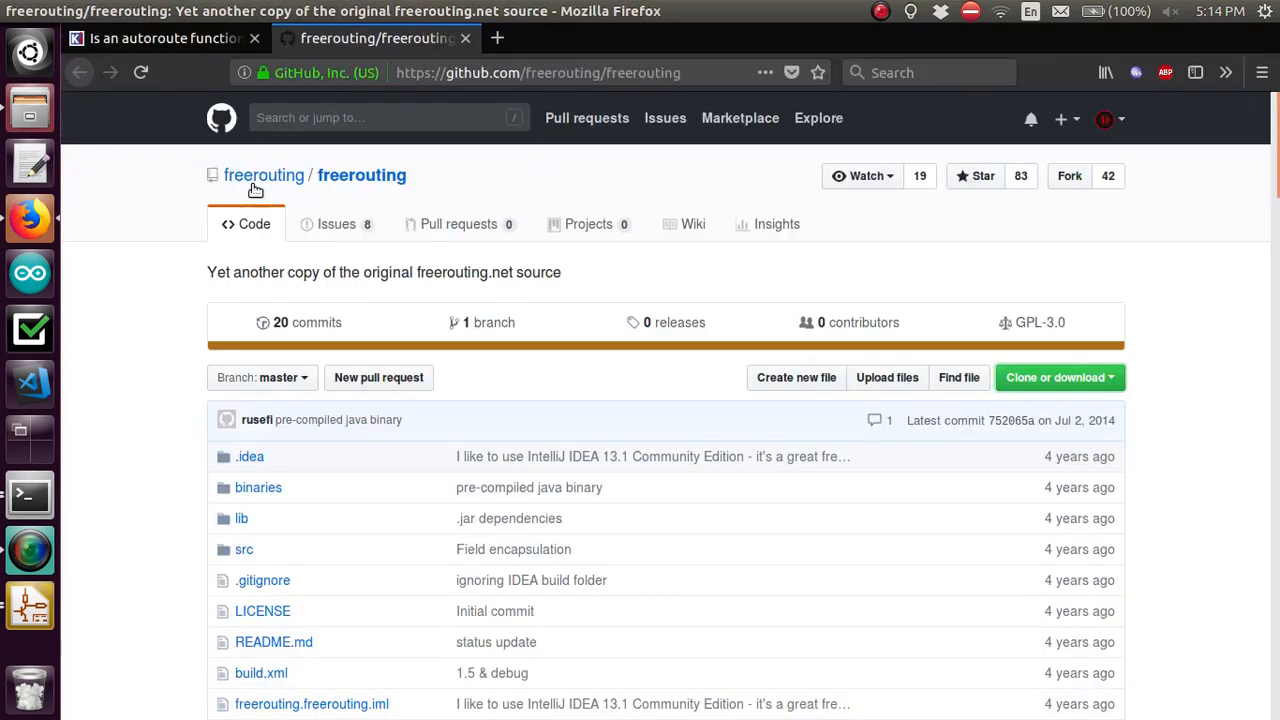
mouse_move(362, 181)
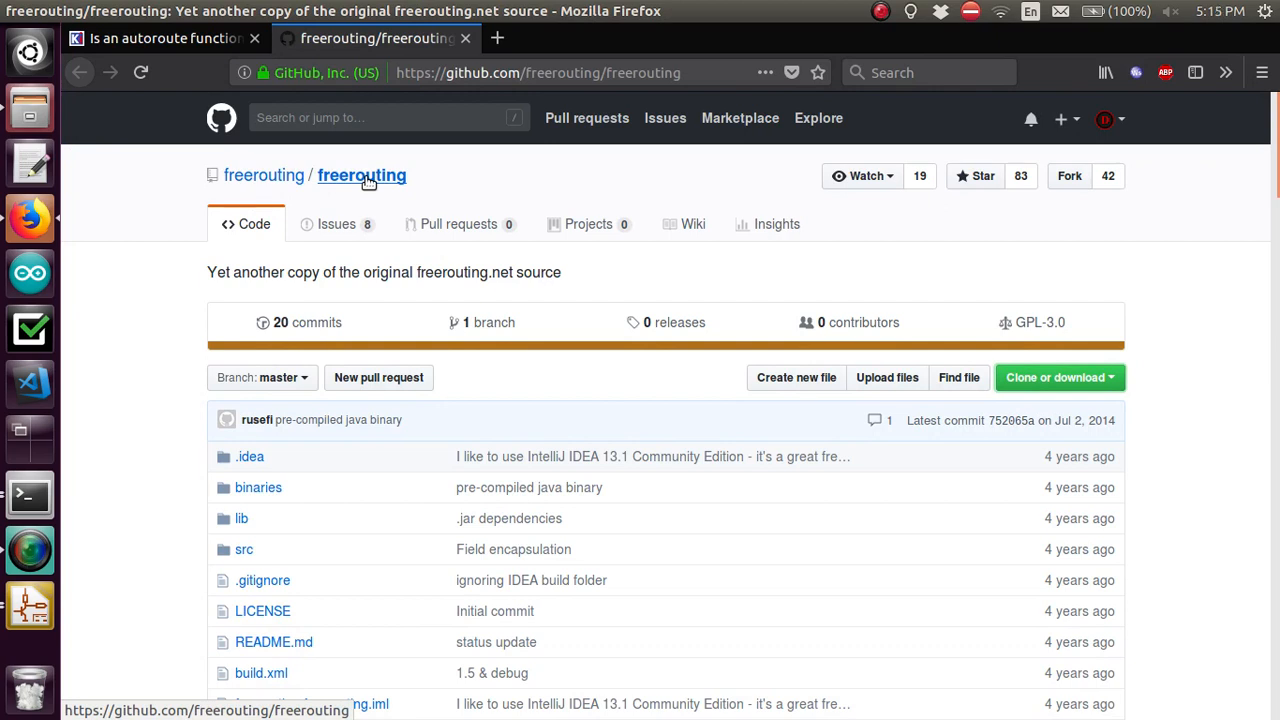
mouse_move(487, 272)
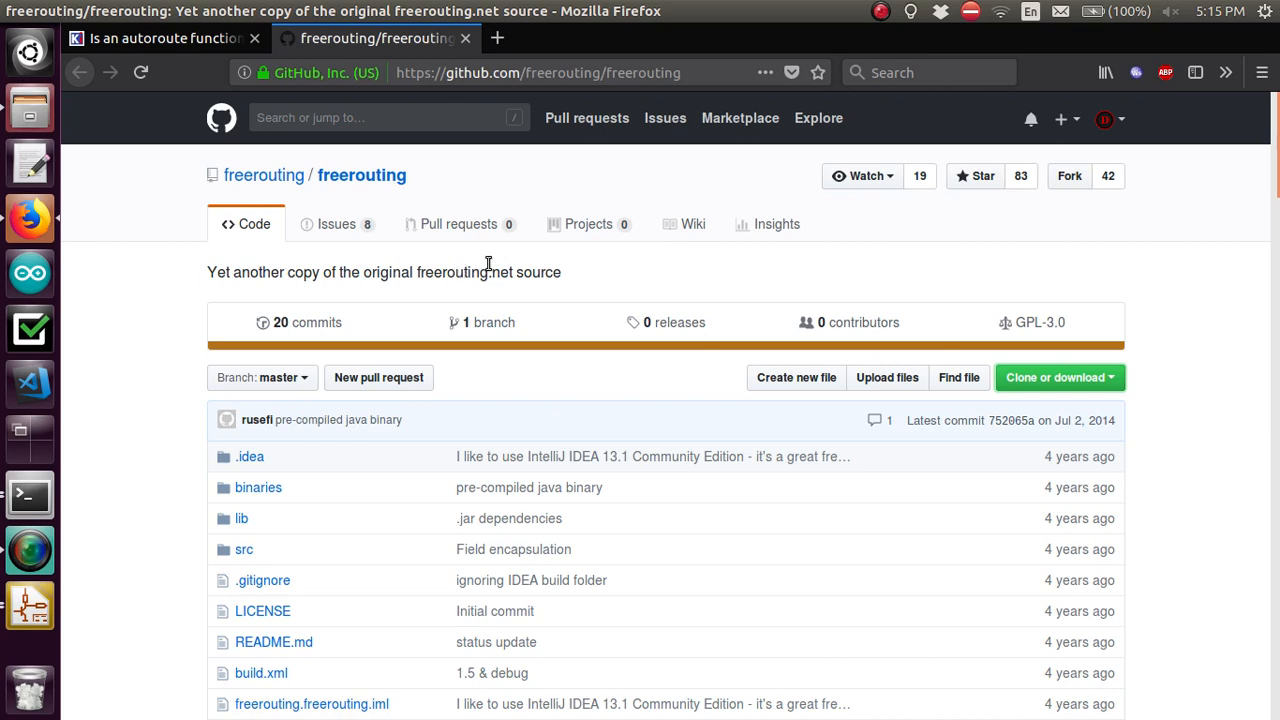
mouse_move(793, 378)
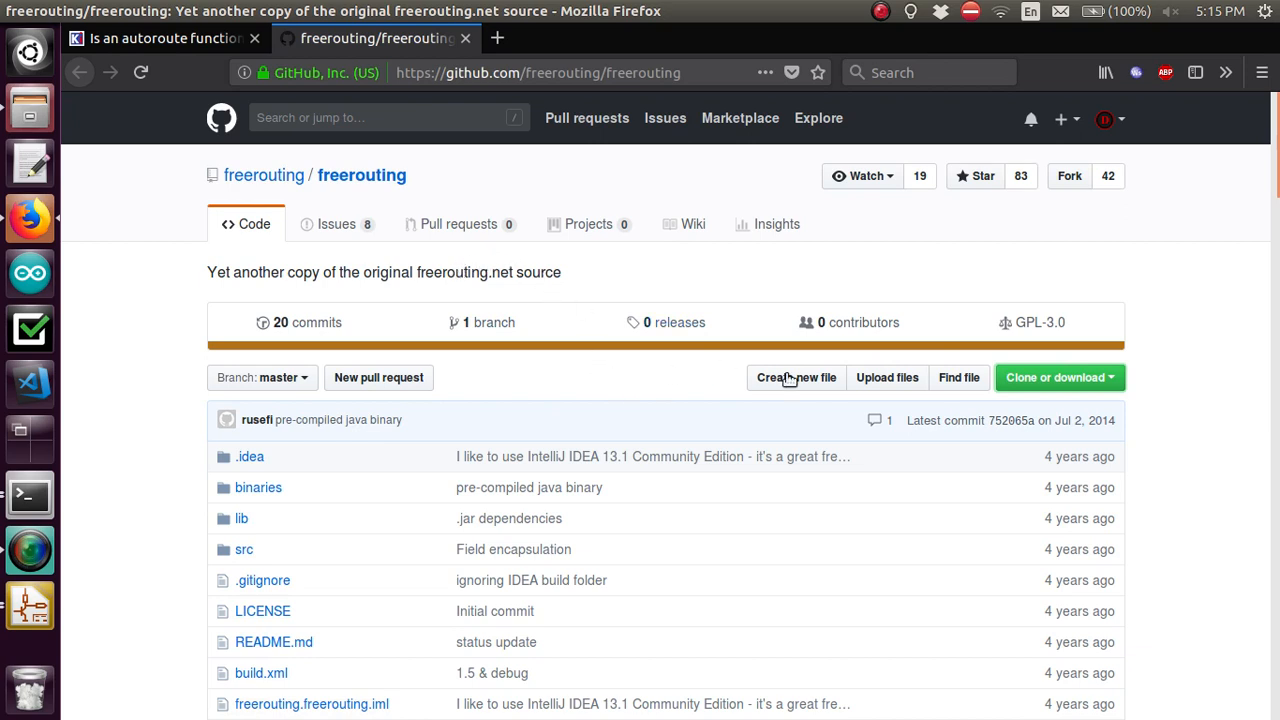
left_click(1058, 378)
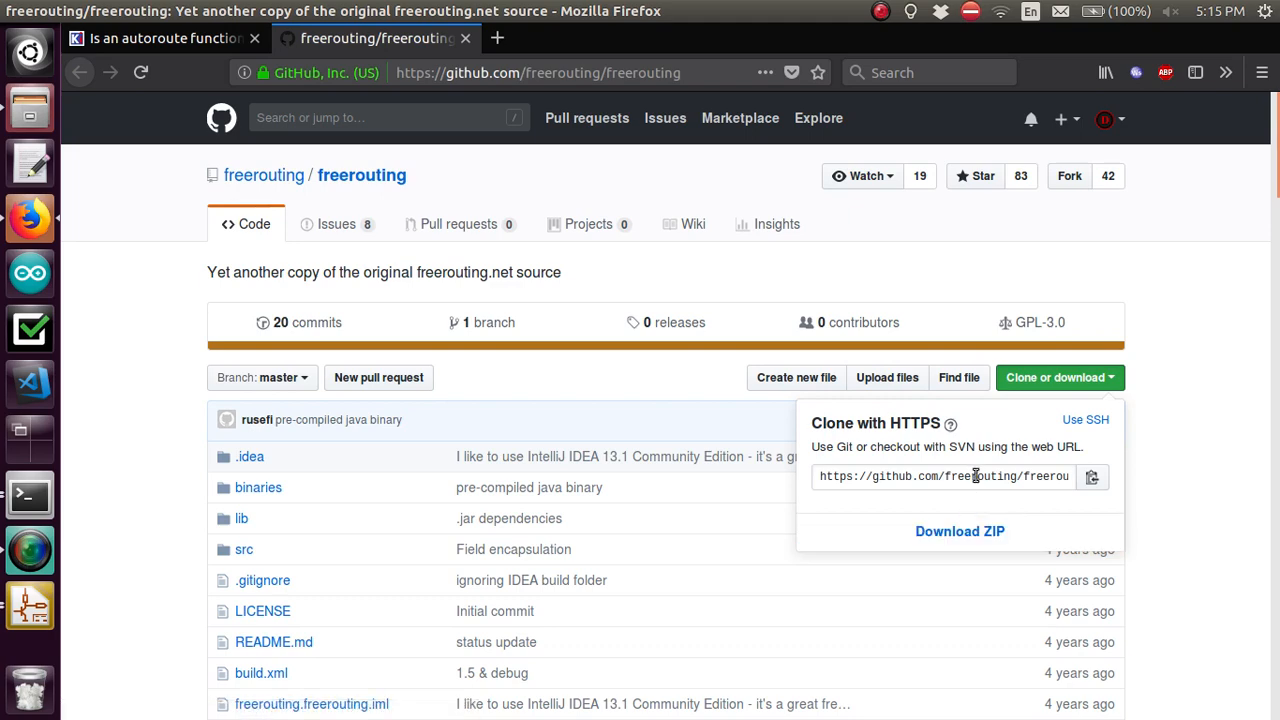
mouse_move(1007, 284)
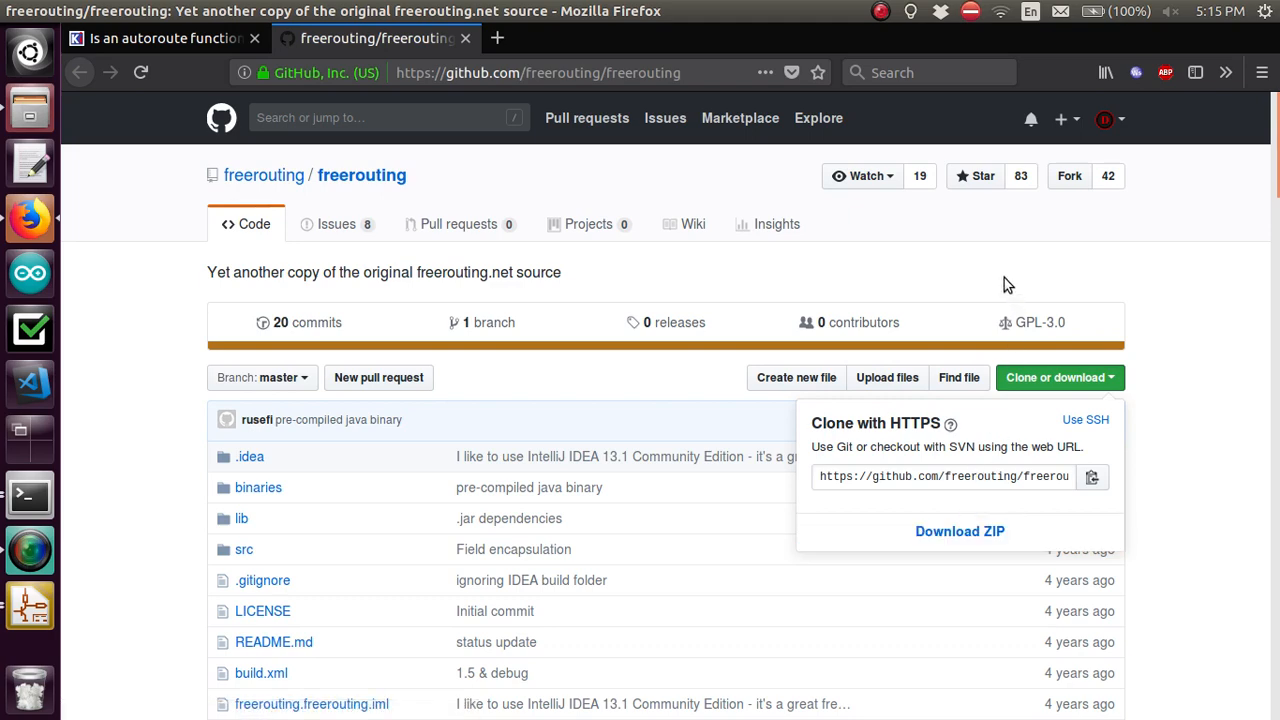
left_click(1059, 377)
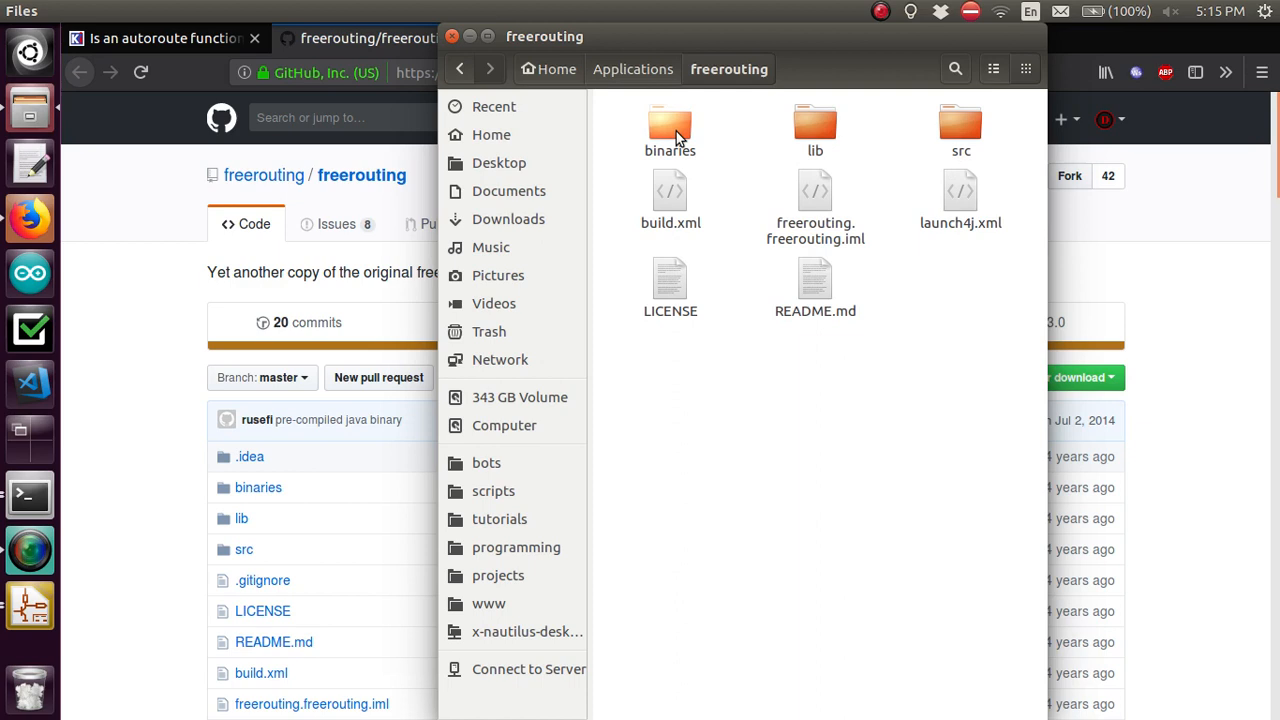
Open the binaries folder and make a link to FreeRouting.jar
double_click(669, 125)
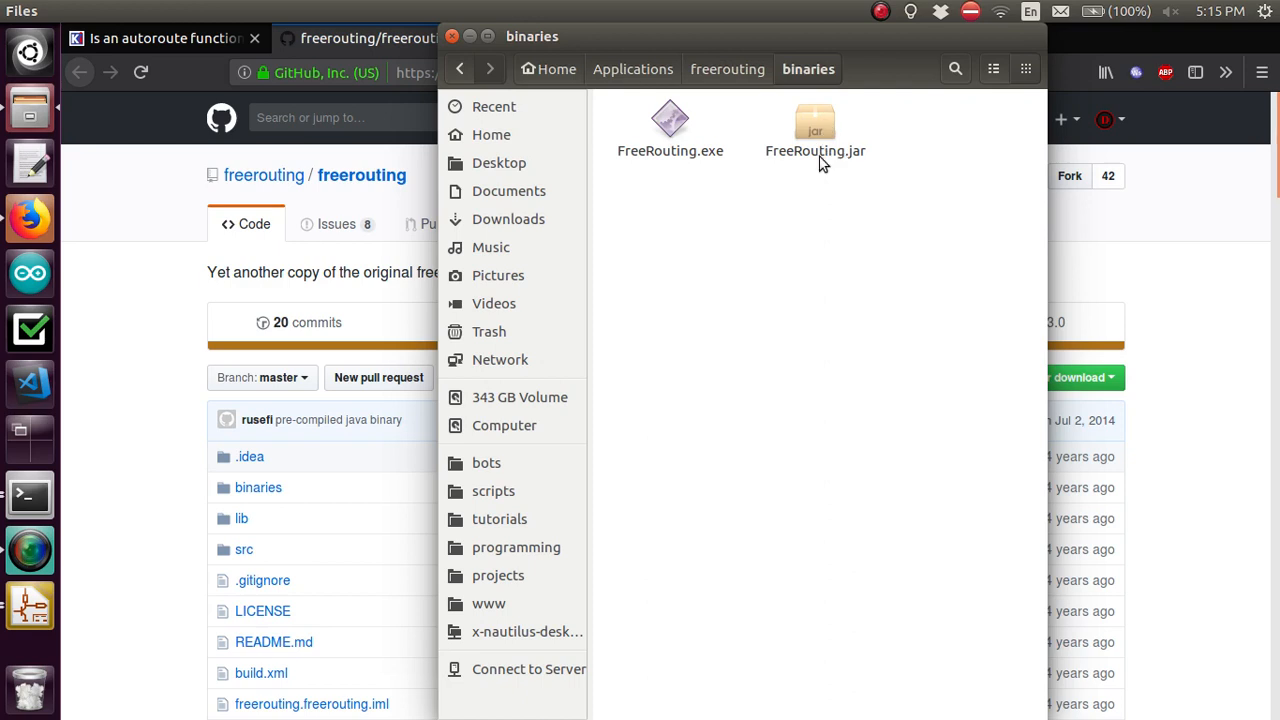
right_click(815, 125)
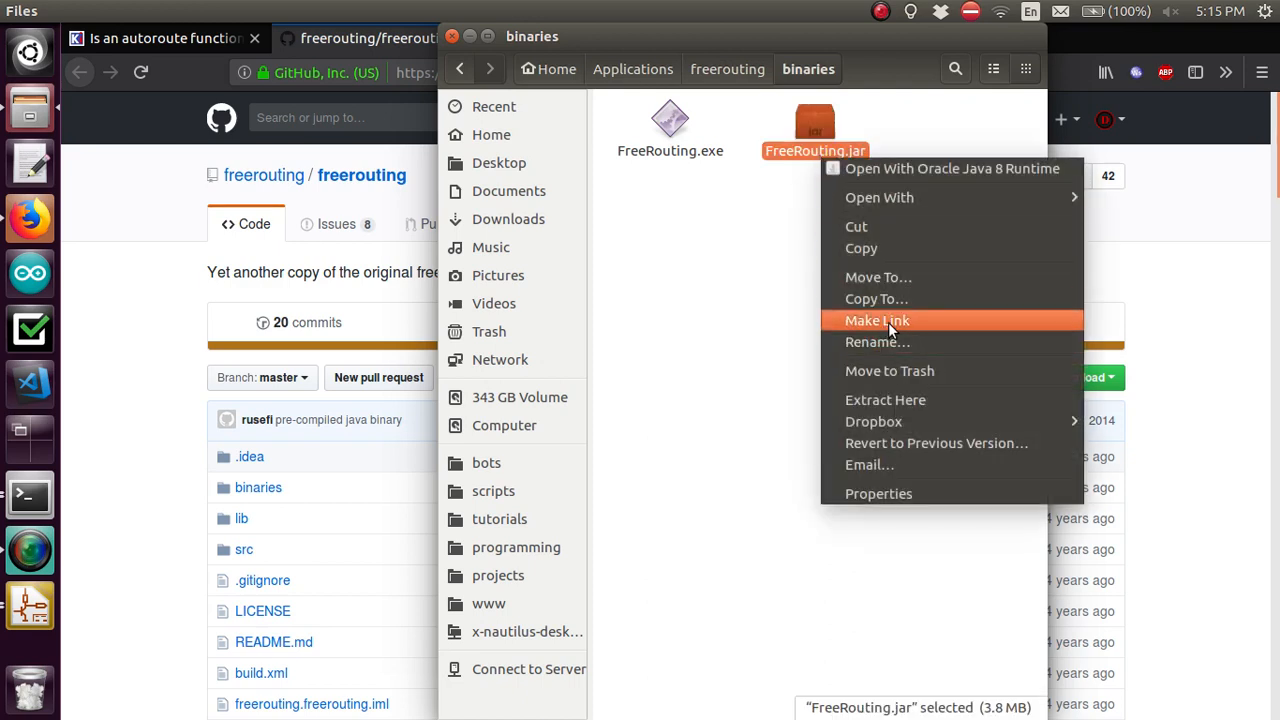
mouse_move(877, 342)
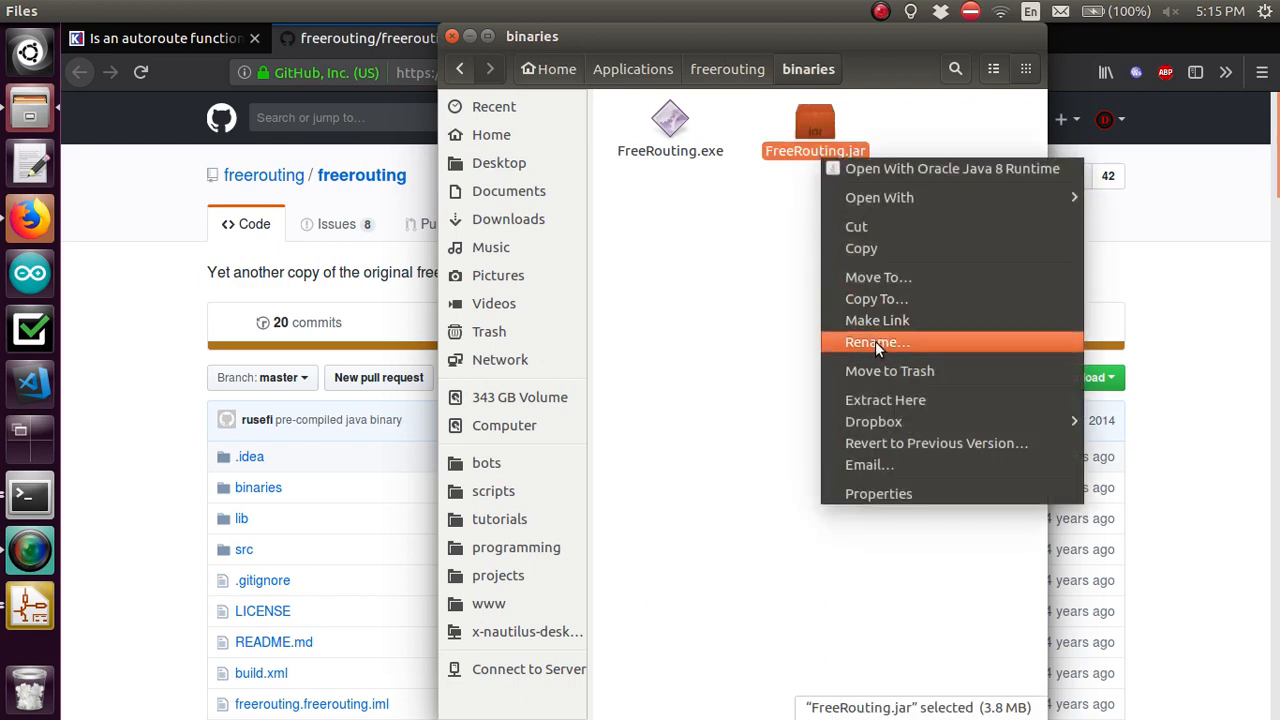
mouse_move(889, 320)
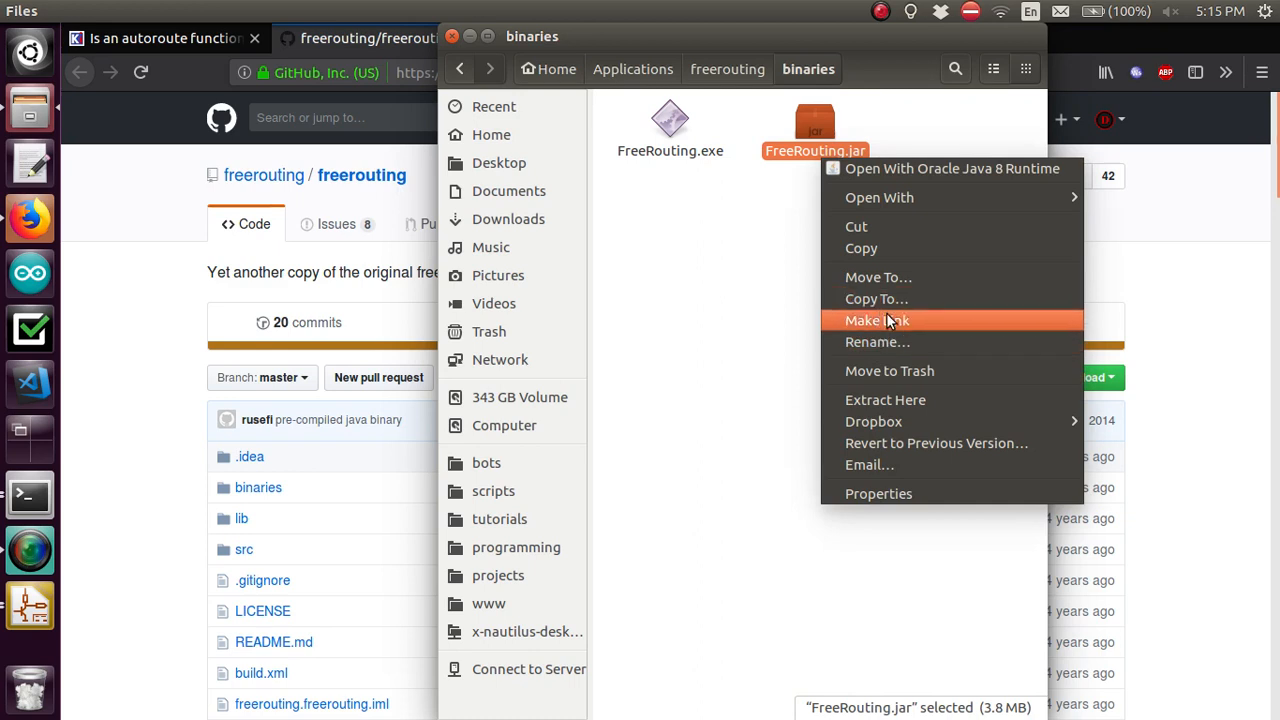
left_click(875, 320)
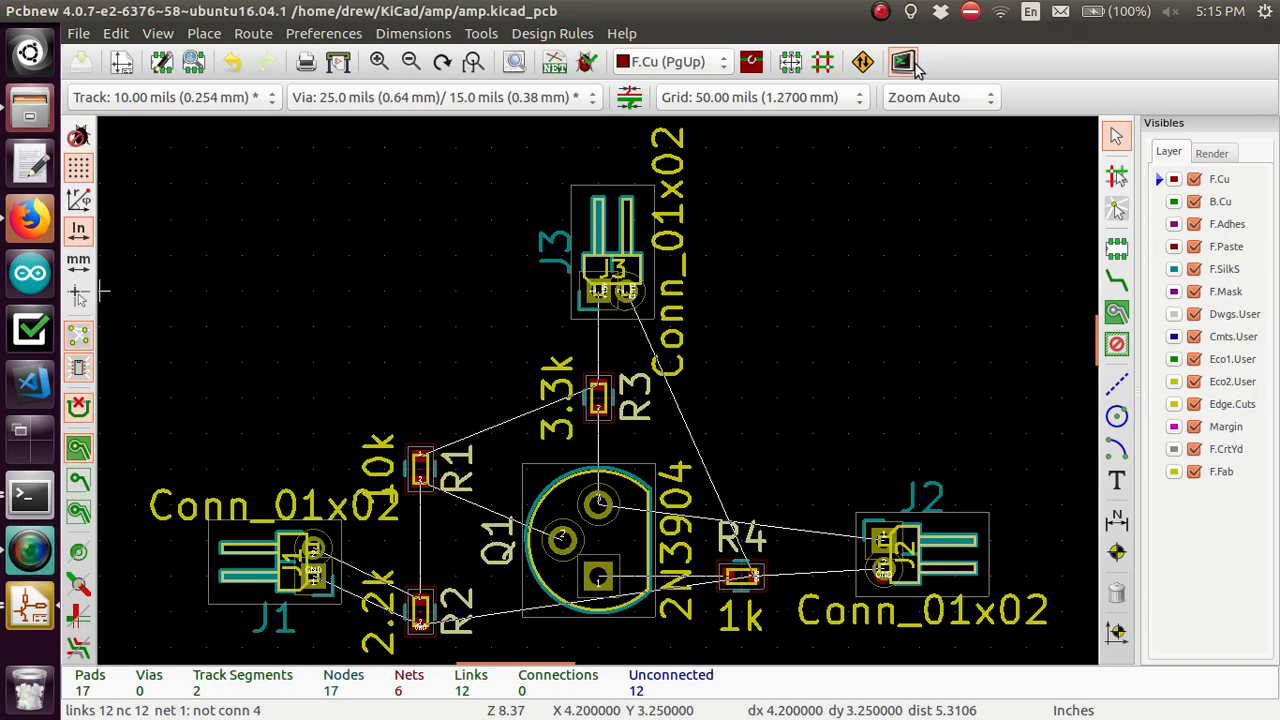
mouse_move(863, 62)
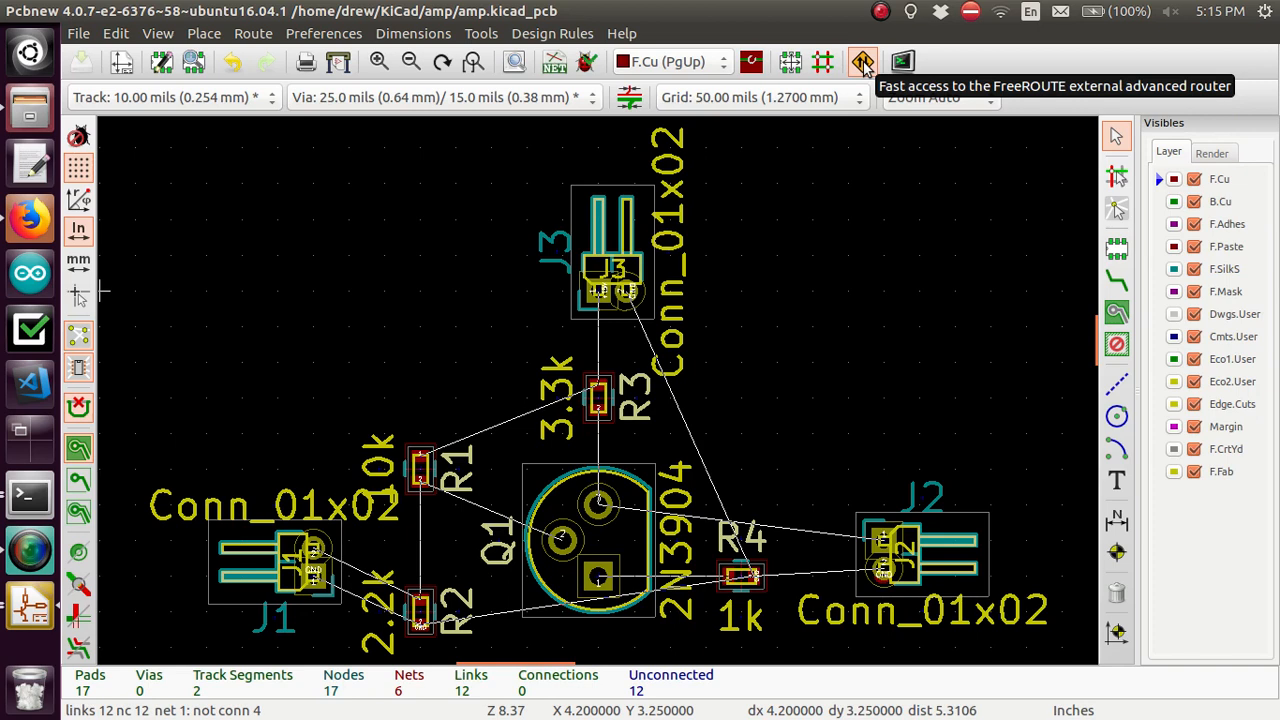
Open the FreeROUTE Export/Import dialog from the Pcbnew toolbar
left_click(861, 62)
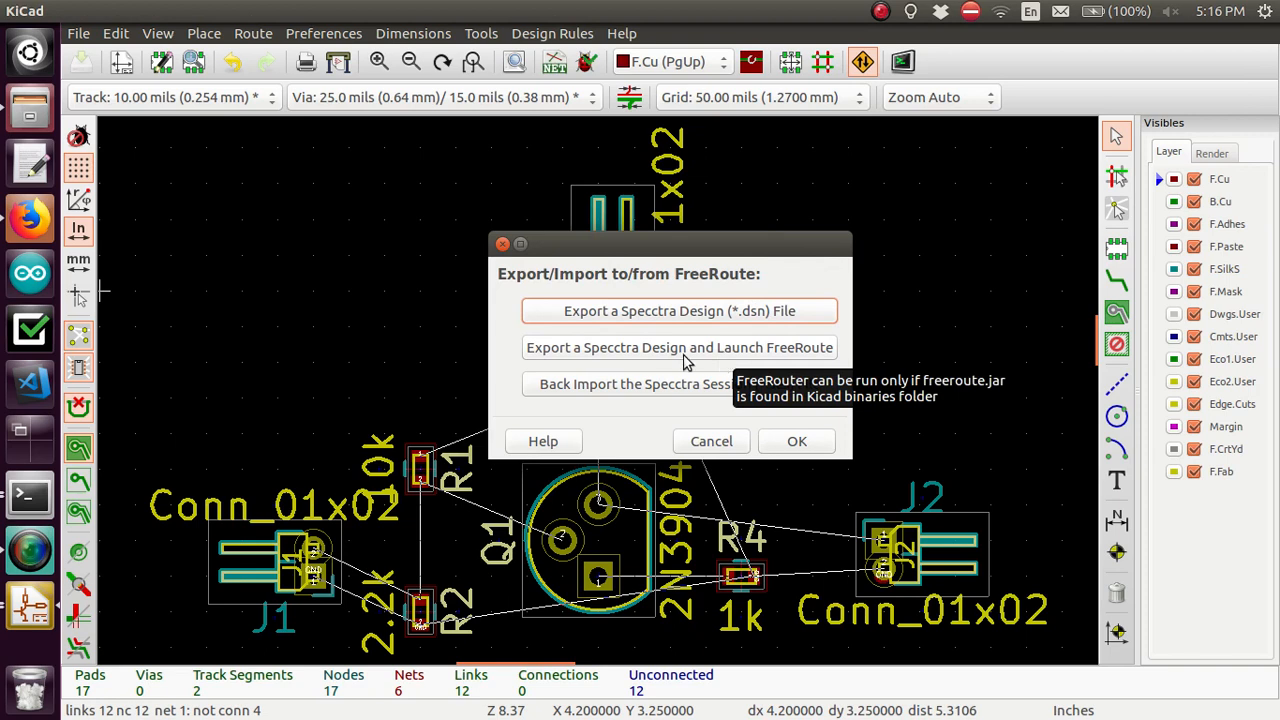
mouse_move(798, 345)
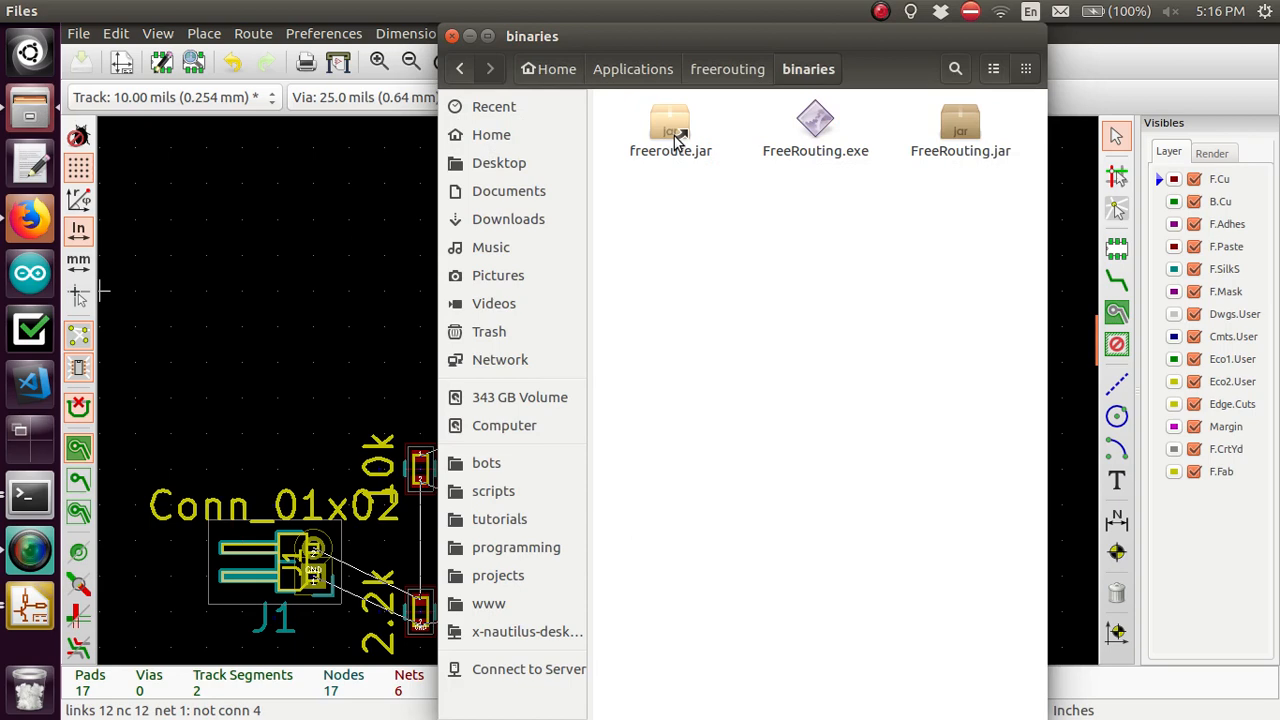
mouse_move(22, 495)
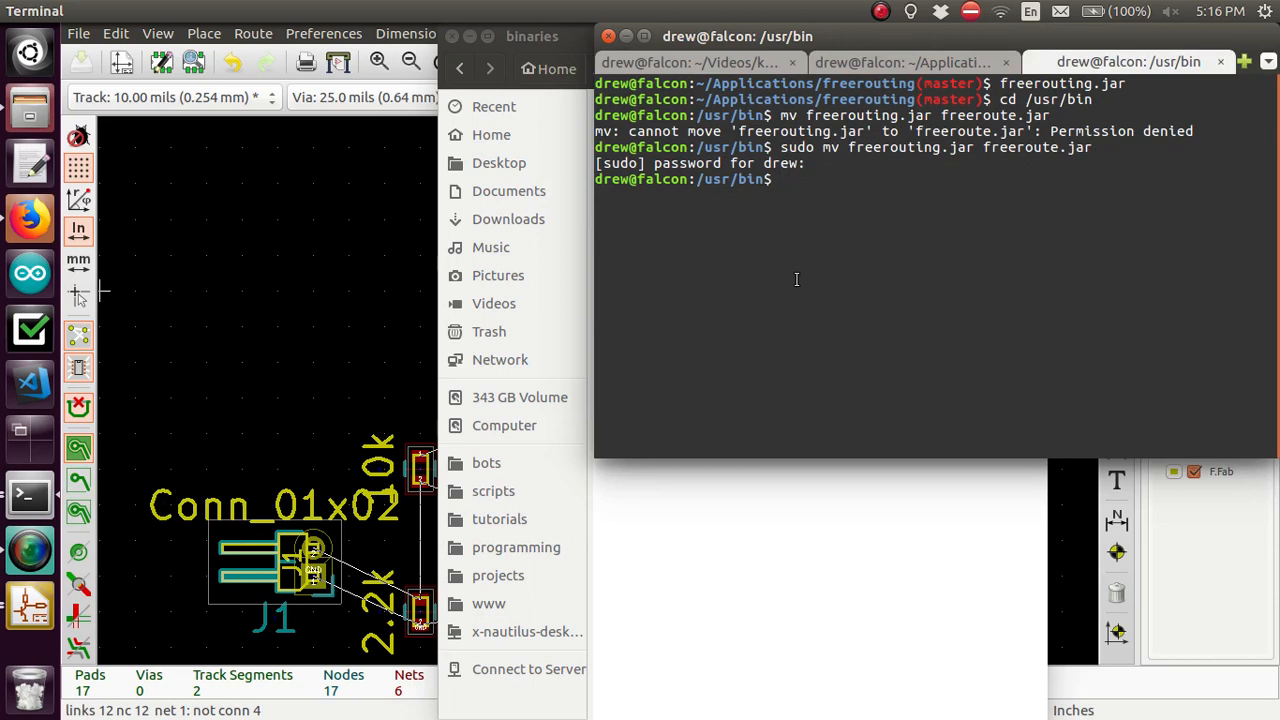
Run 'which kicad', then list /usr/bin/freeroute.jar in Terminal
type("wh")
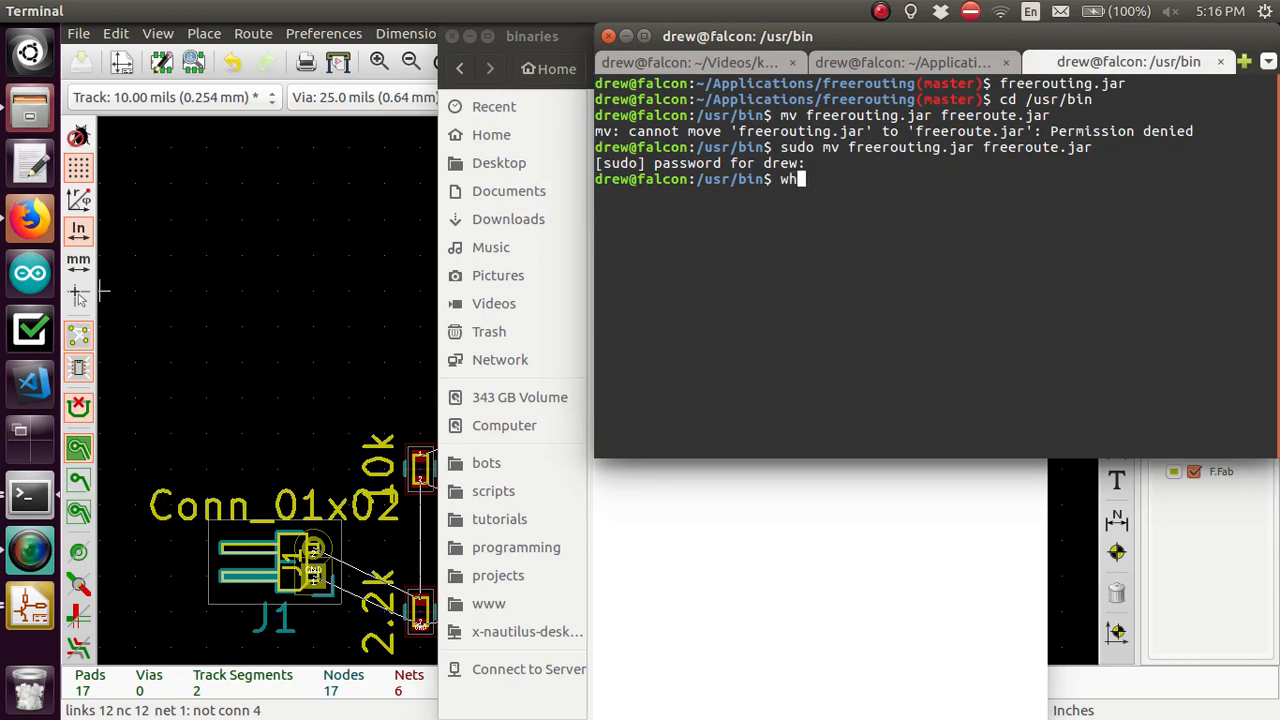
type("ich")
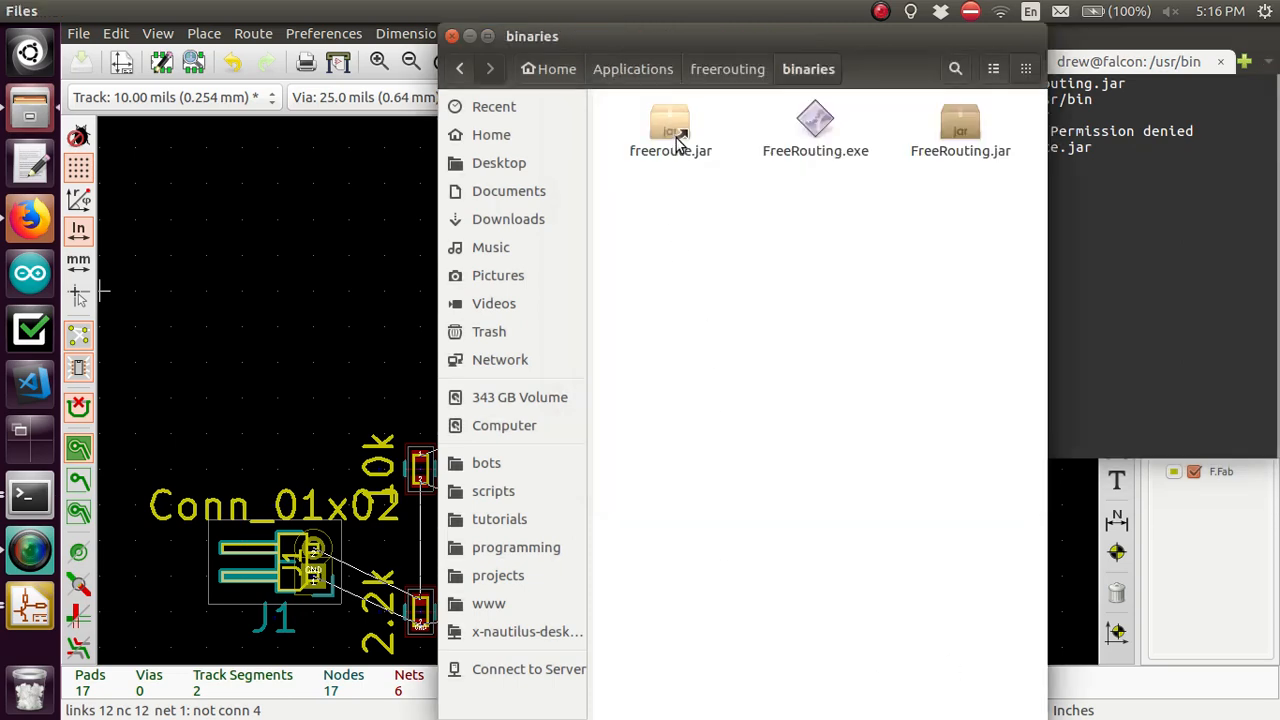
left_click(670, 125)
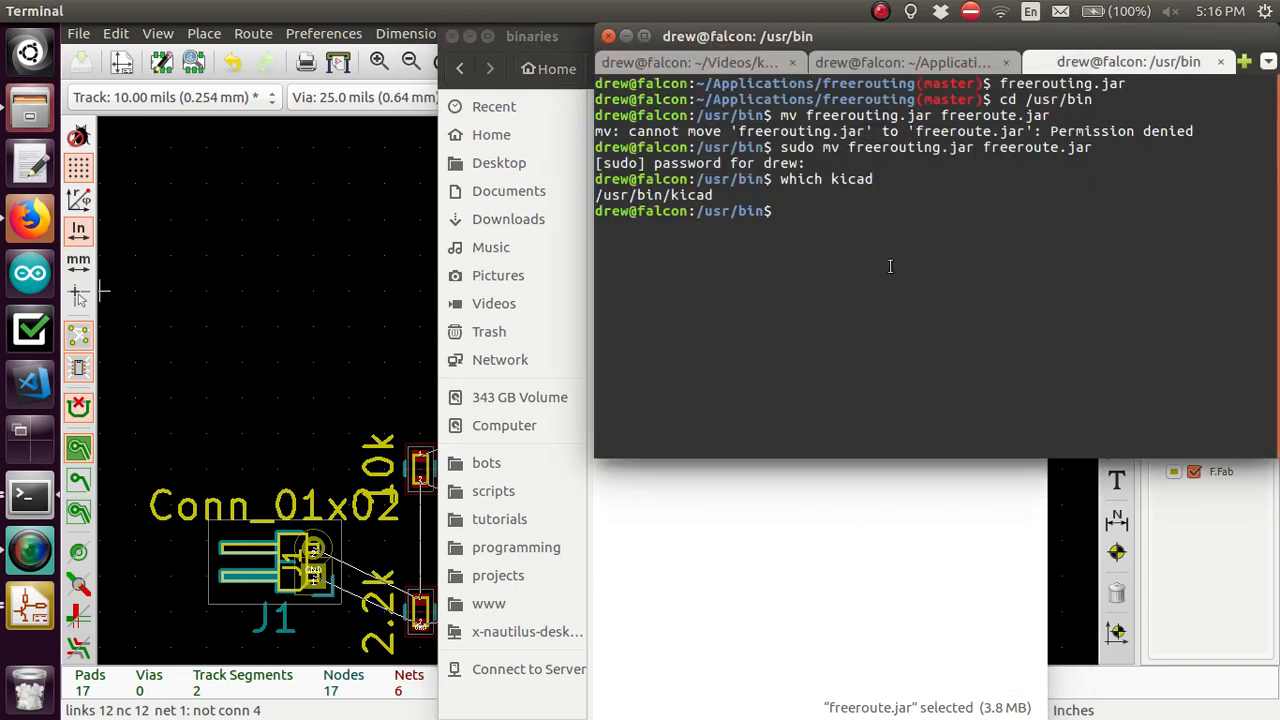
type("ls")
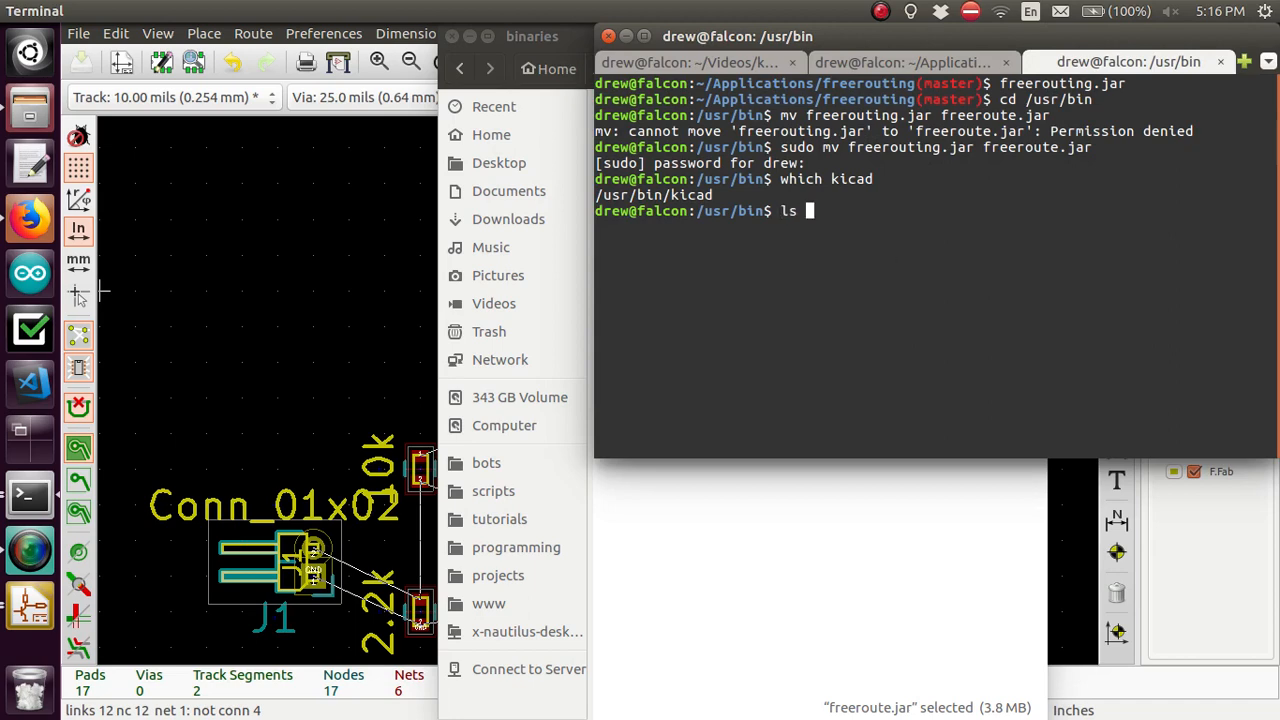
type("ja")
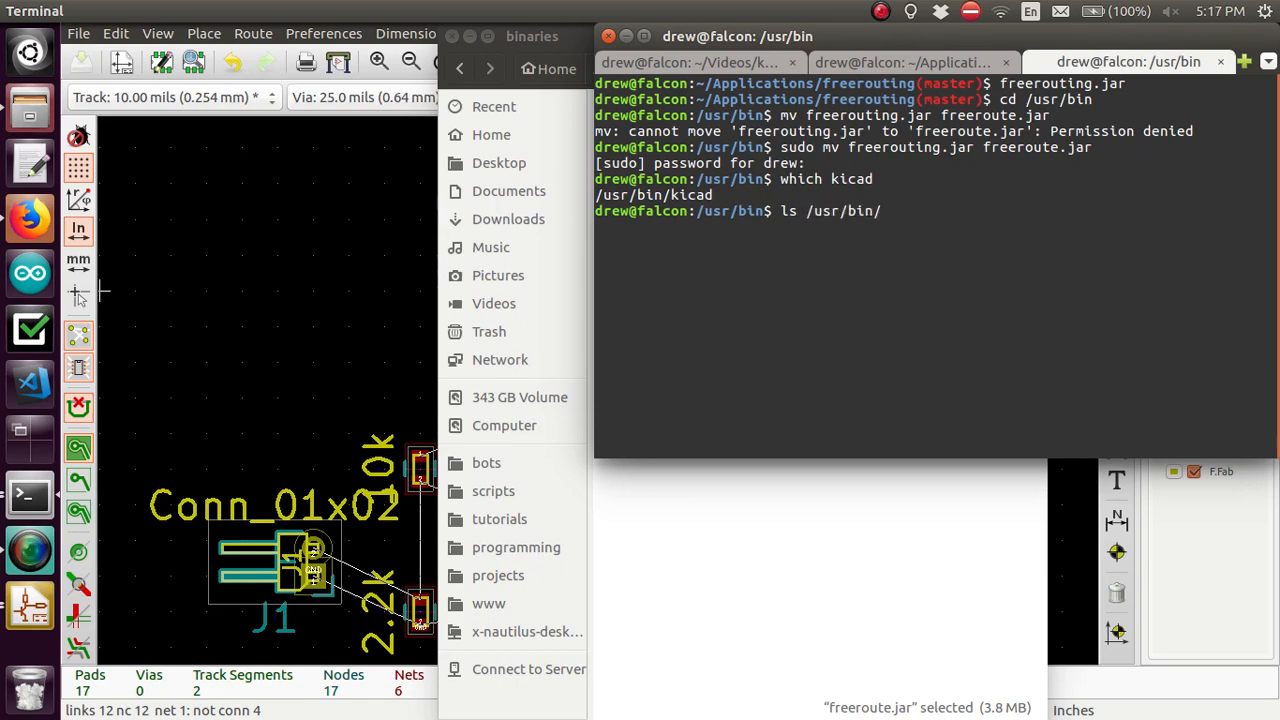
type("k")
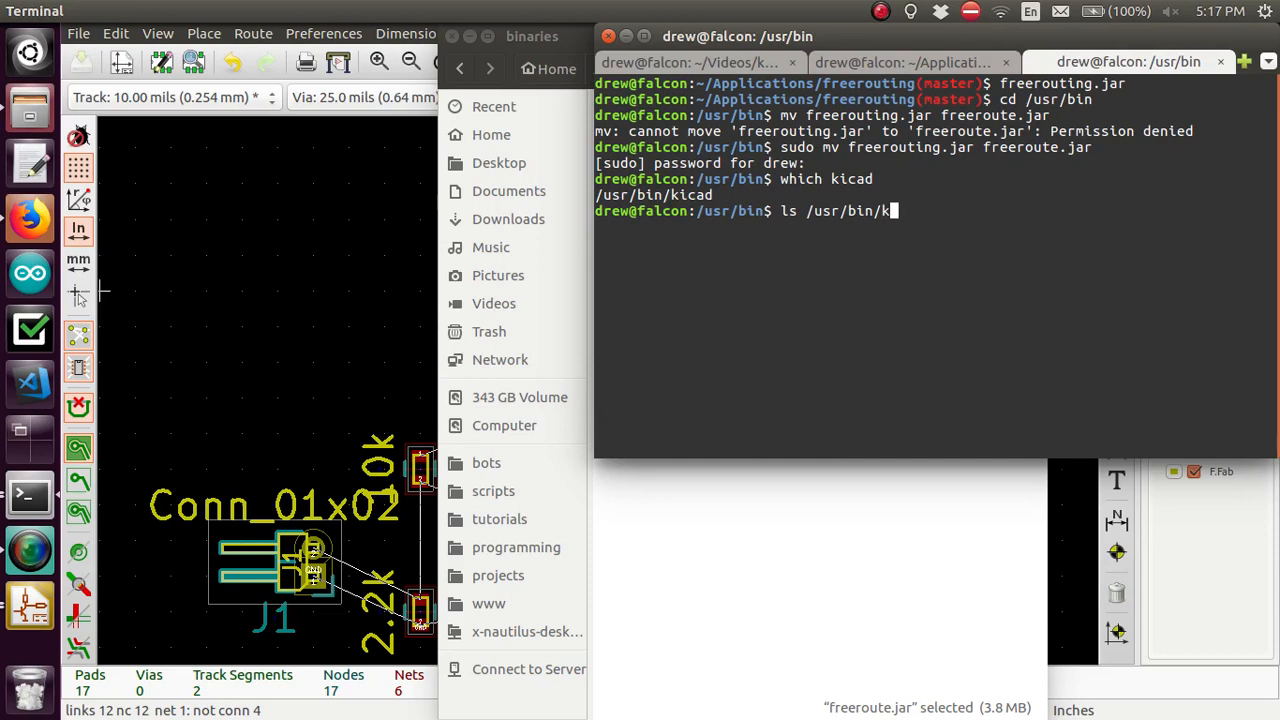
type("ree")
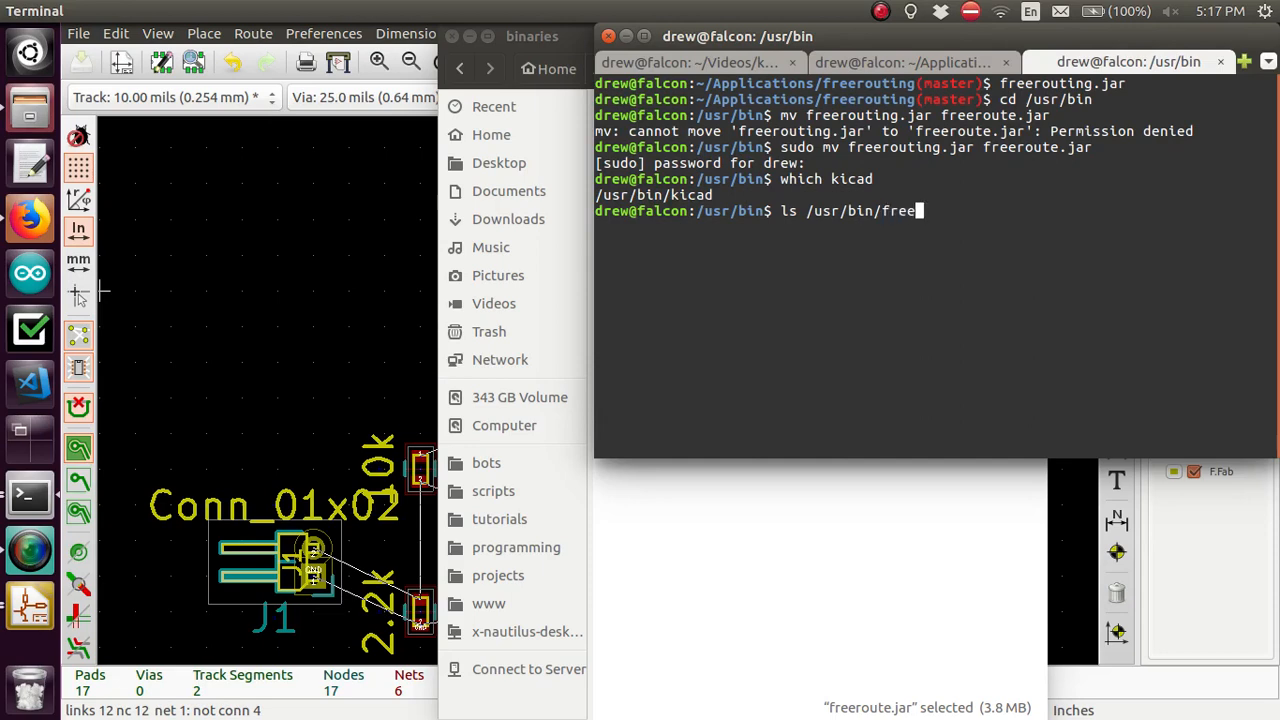
type("route.jar")
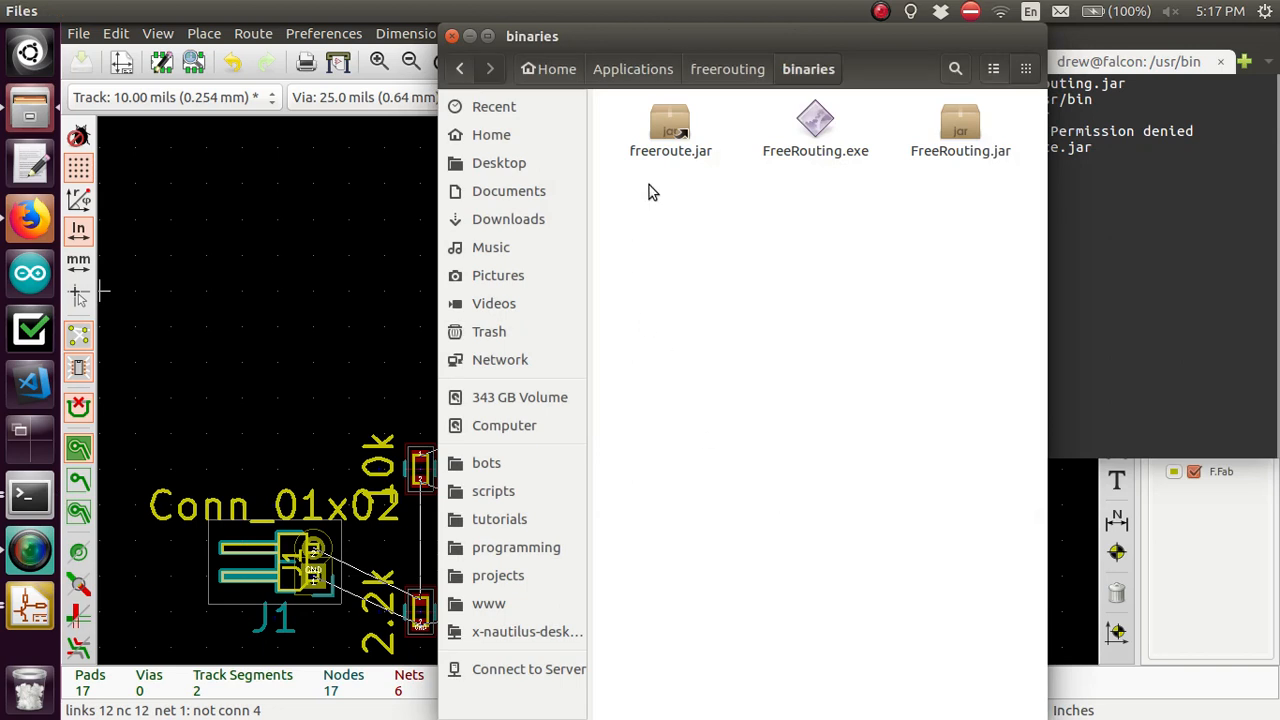
right_click(670, 125)
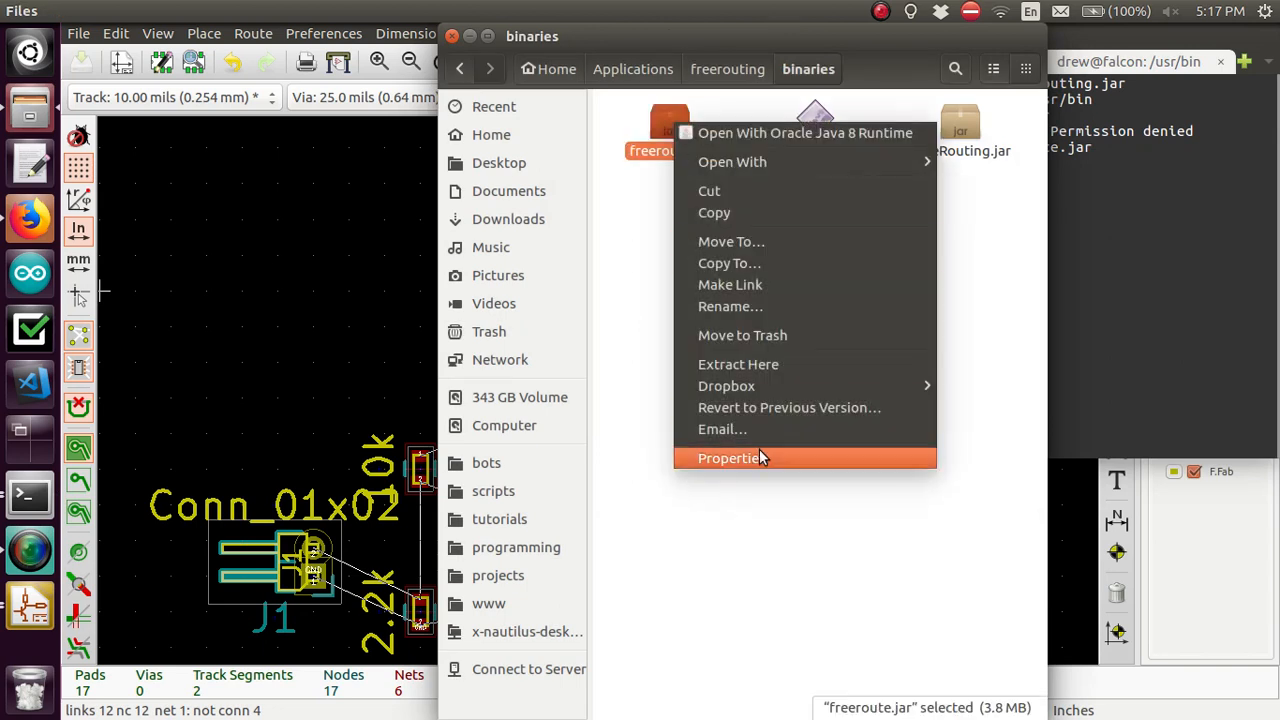
left_click(728, 458)
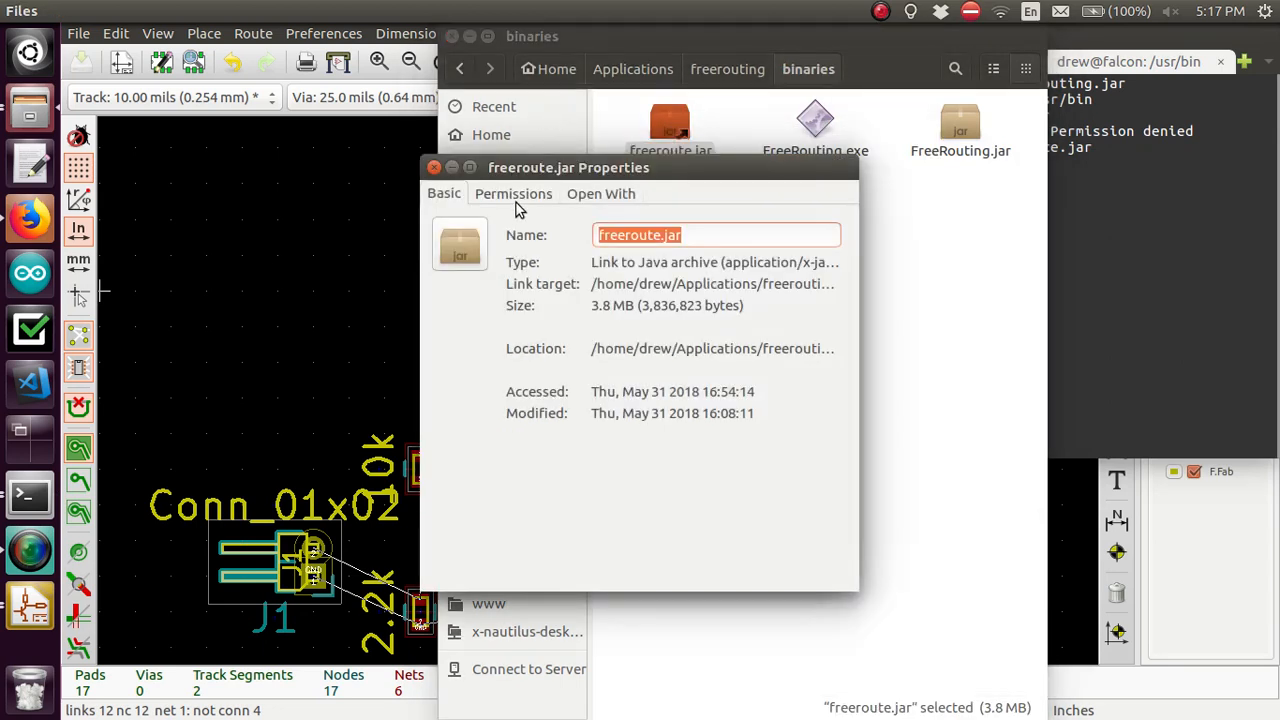
left_click(513, 193)
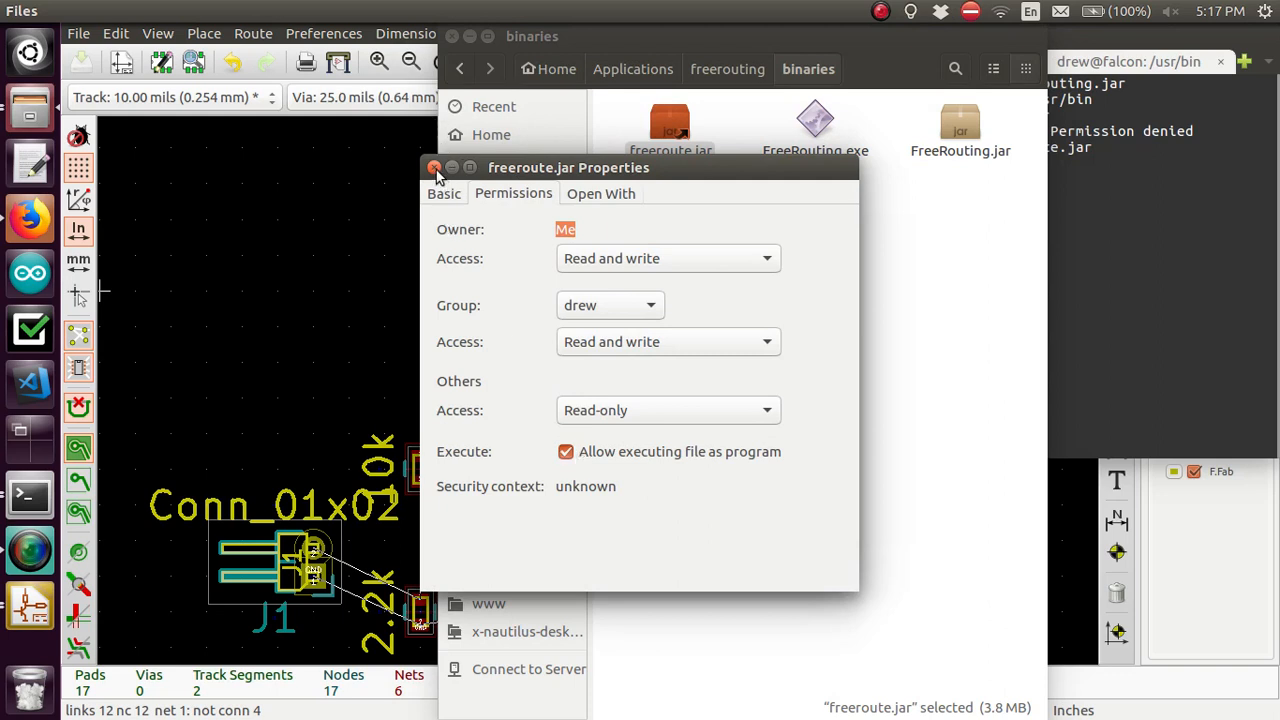
left_click(431, 167)
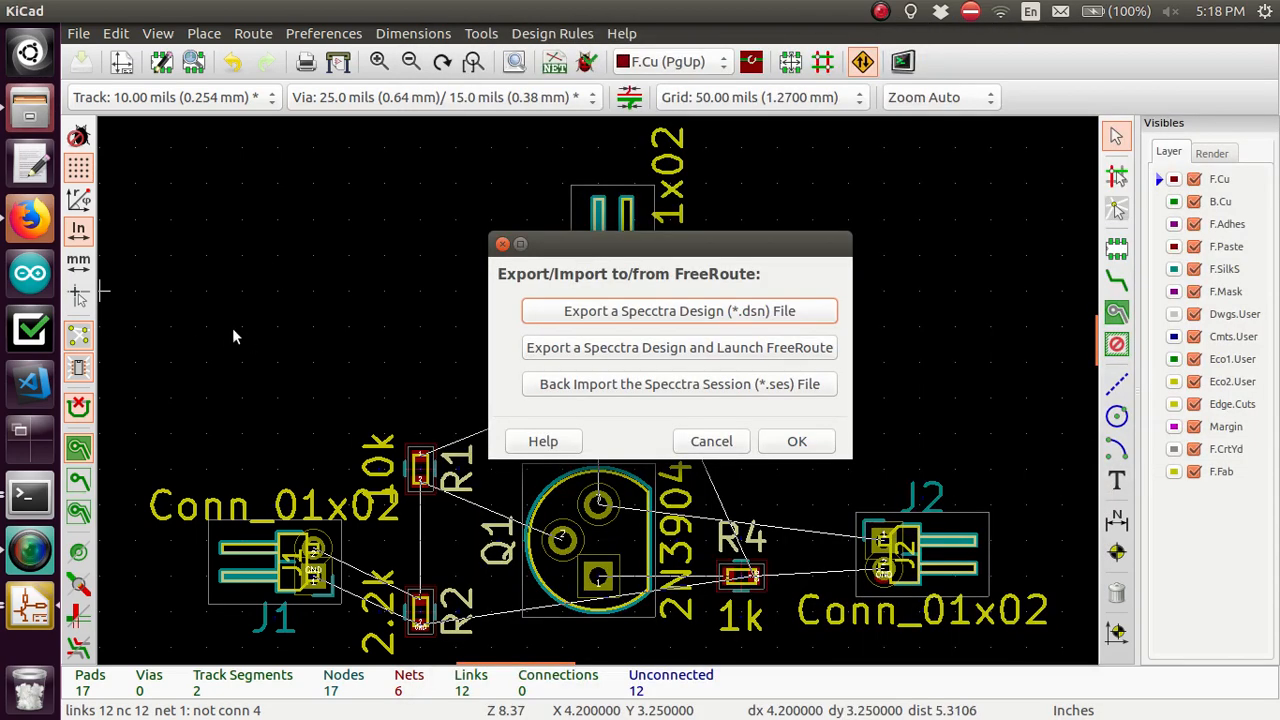
mouse_move(585, 347)
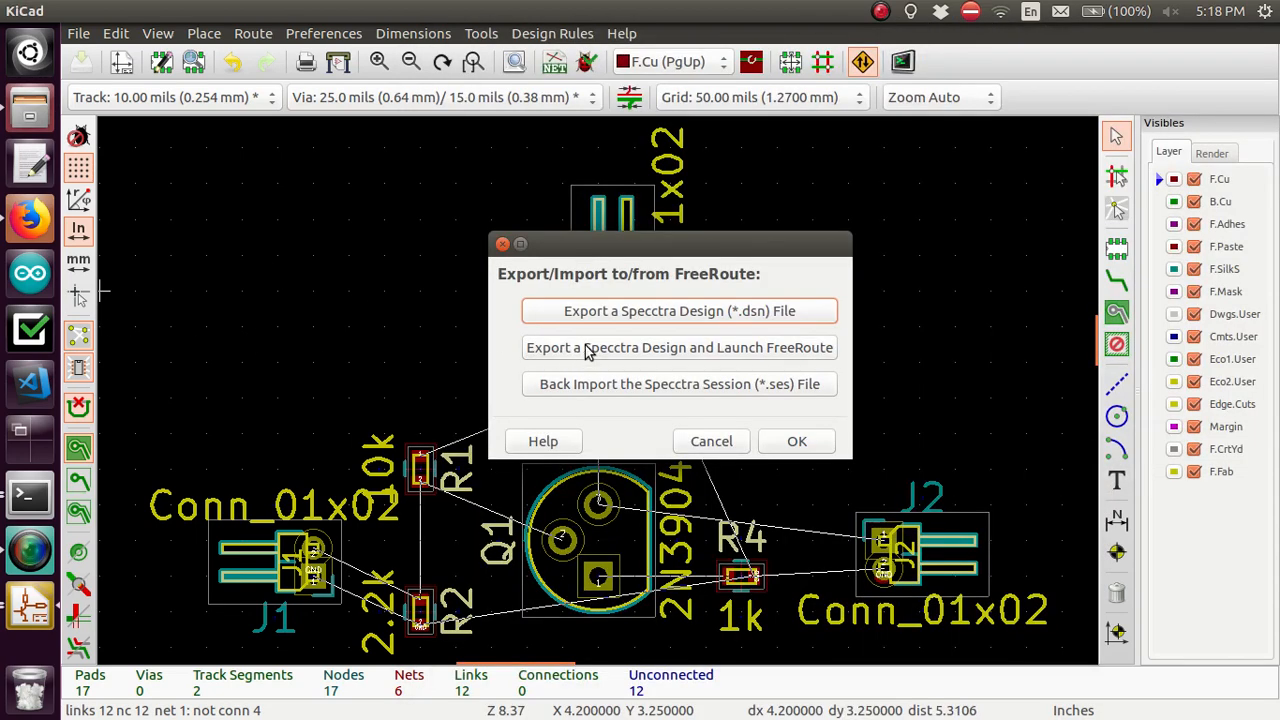
mouse_move(586, 347)
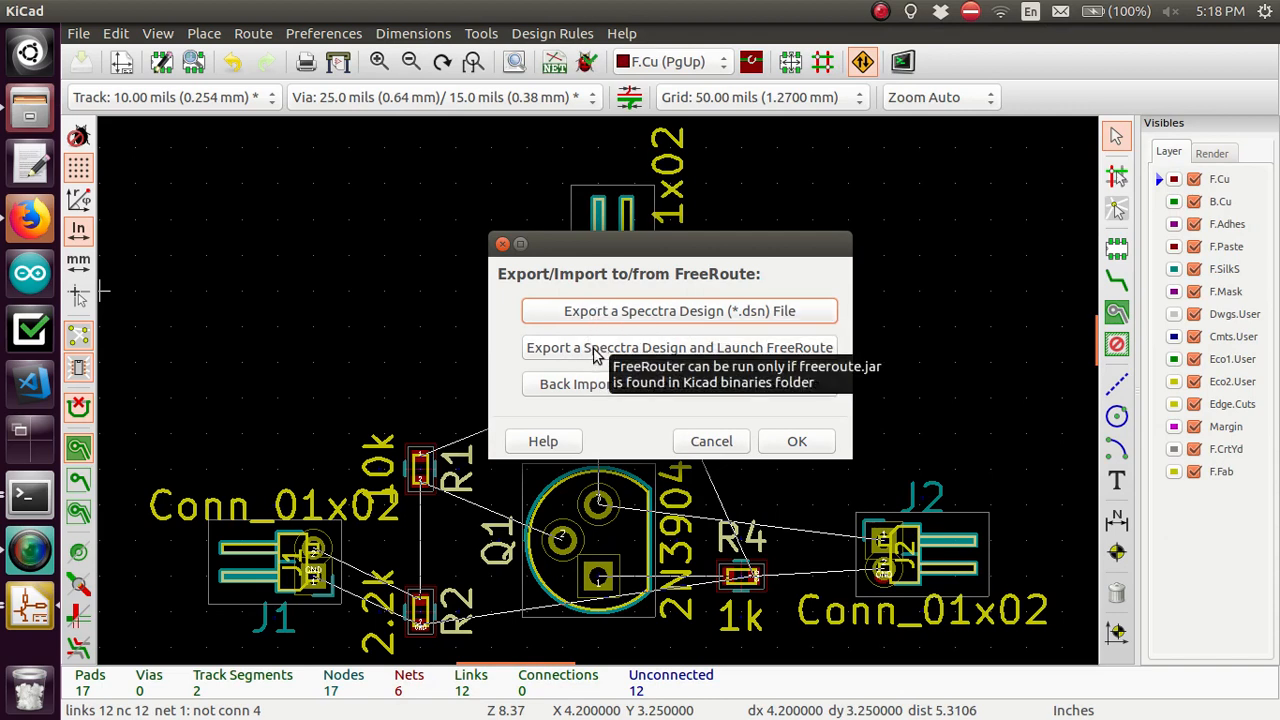
mouse_move(608, 318)
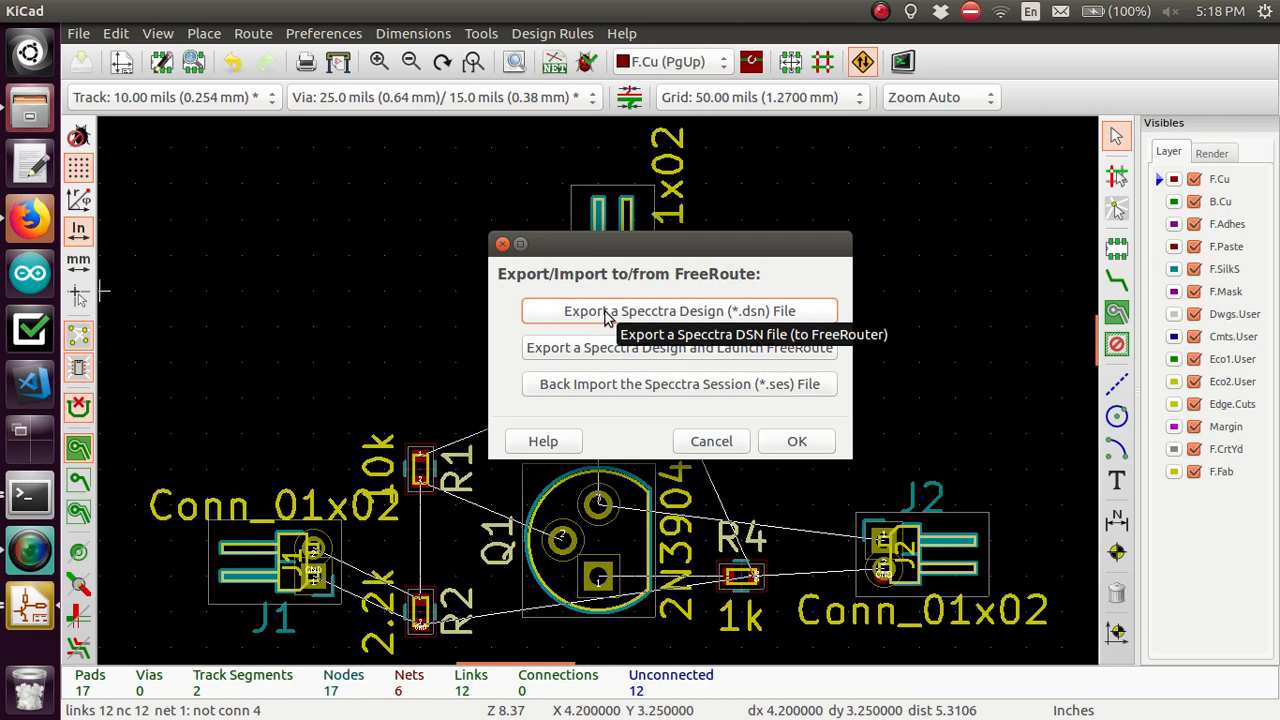
mouse_move(225, 264)
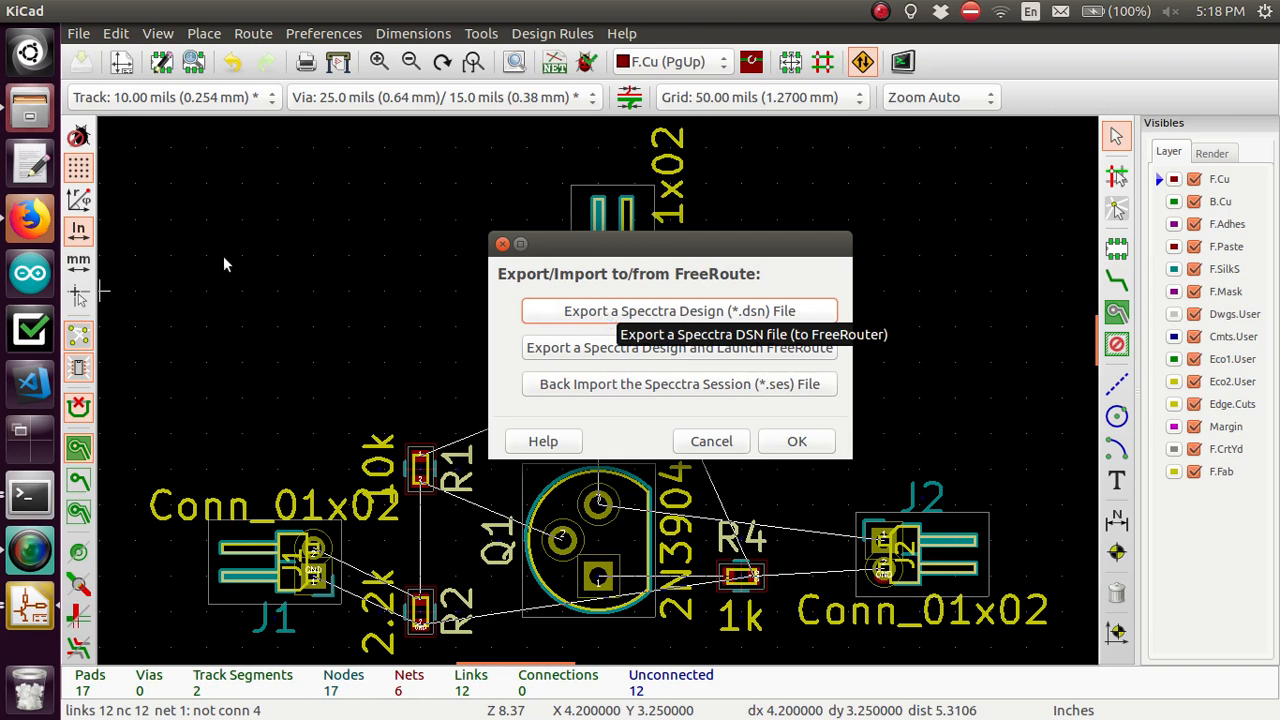
mouse_move(27, 102)
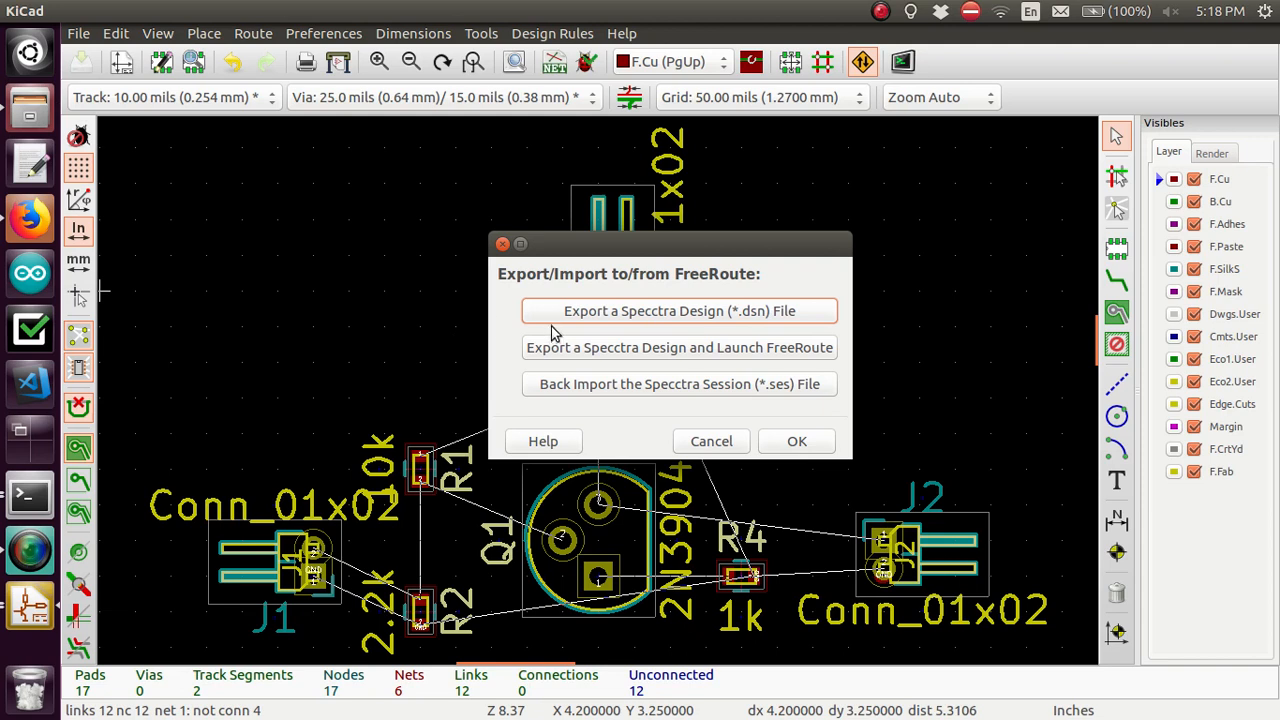
mouse_move(568, 356)
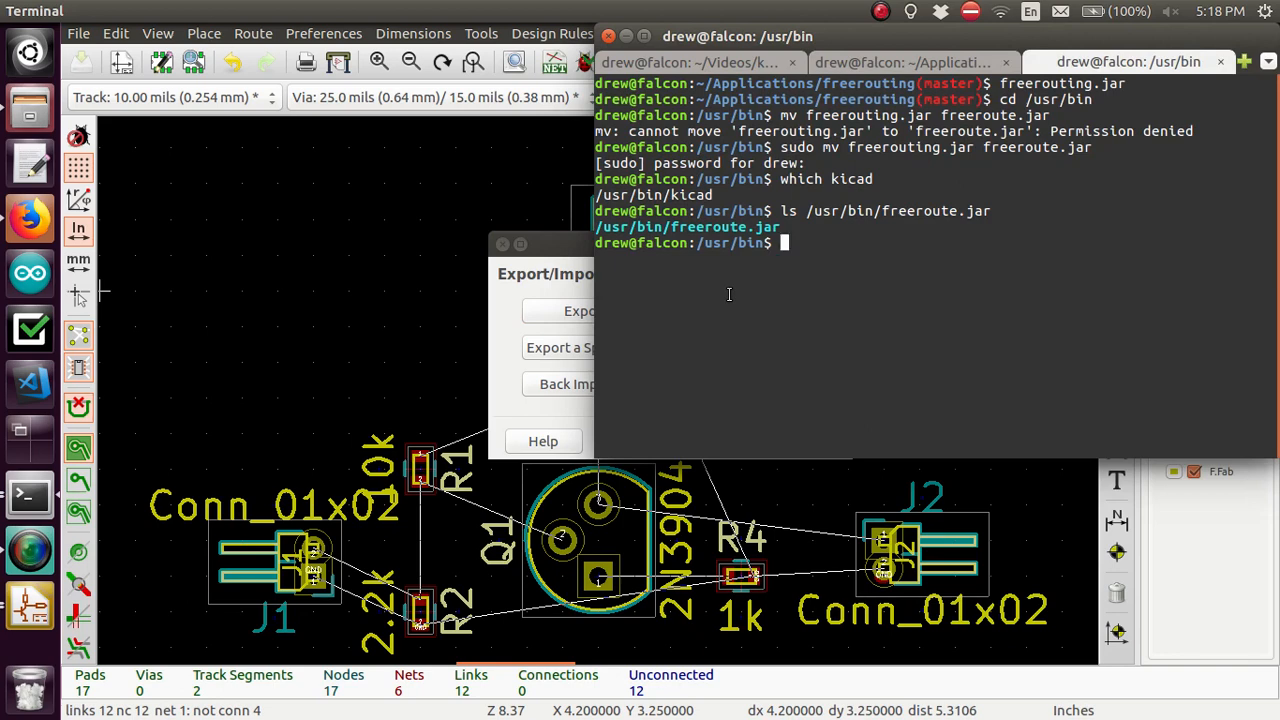
Change to ~/Applications/freerouting/binaries, list its files, and launch ./FreeRouting.jar
type("cd ~/")
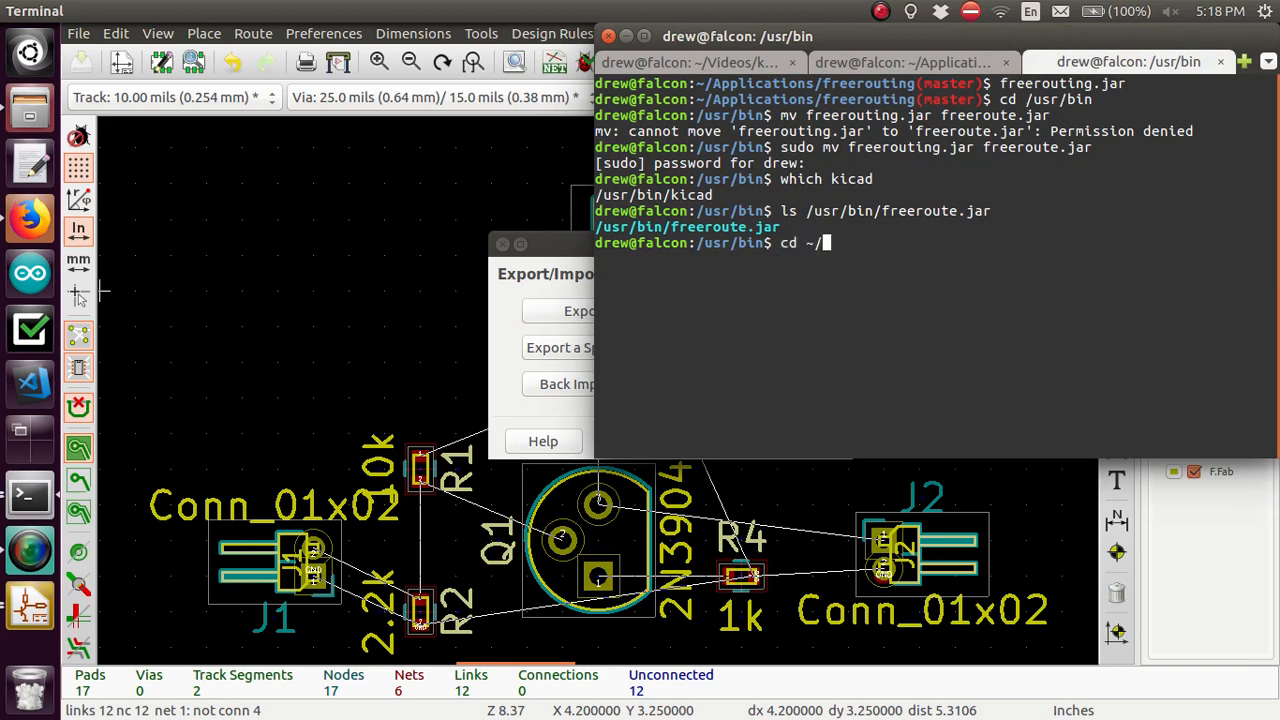
type("Applications/")
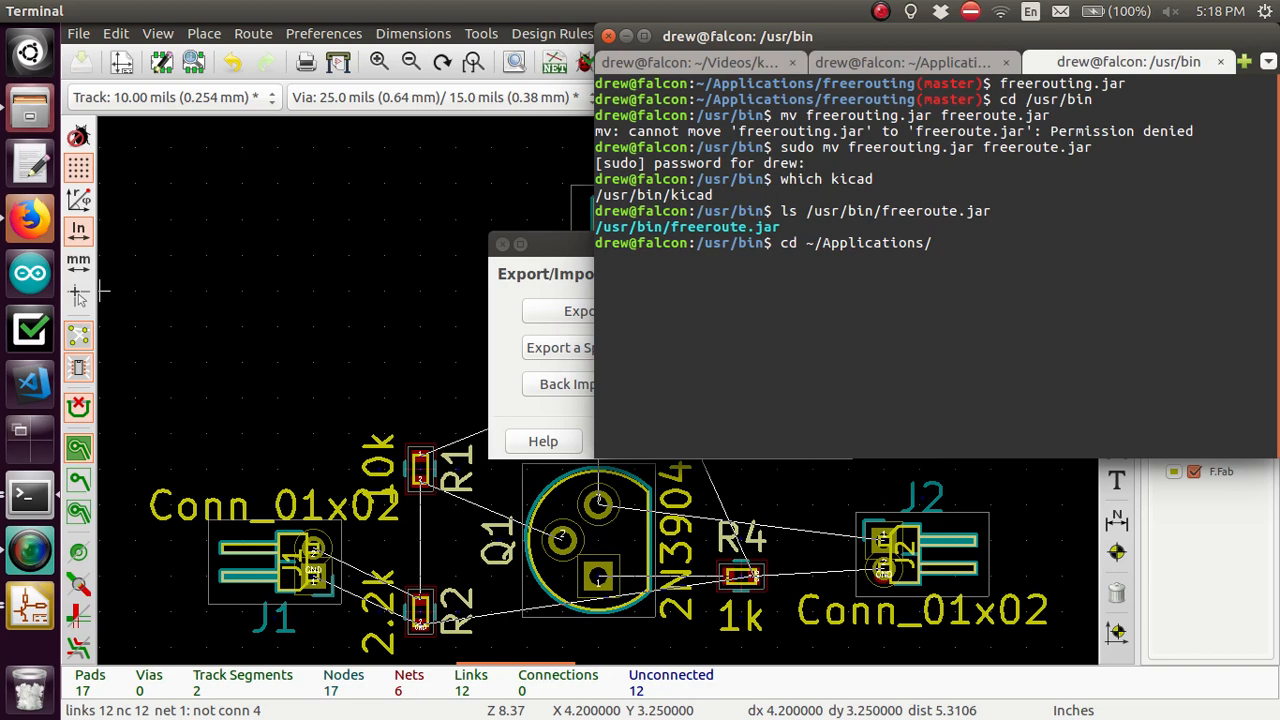
type("freerouting/binaries/")
type("ls")
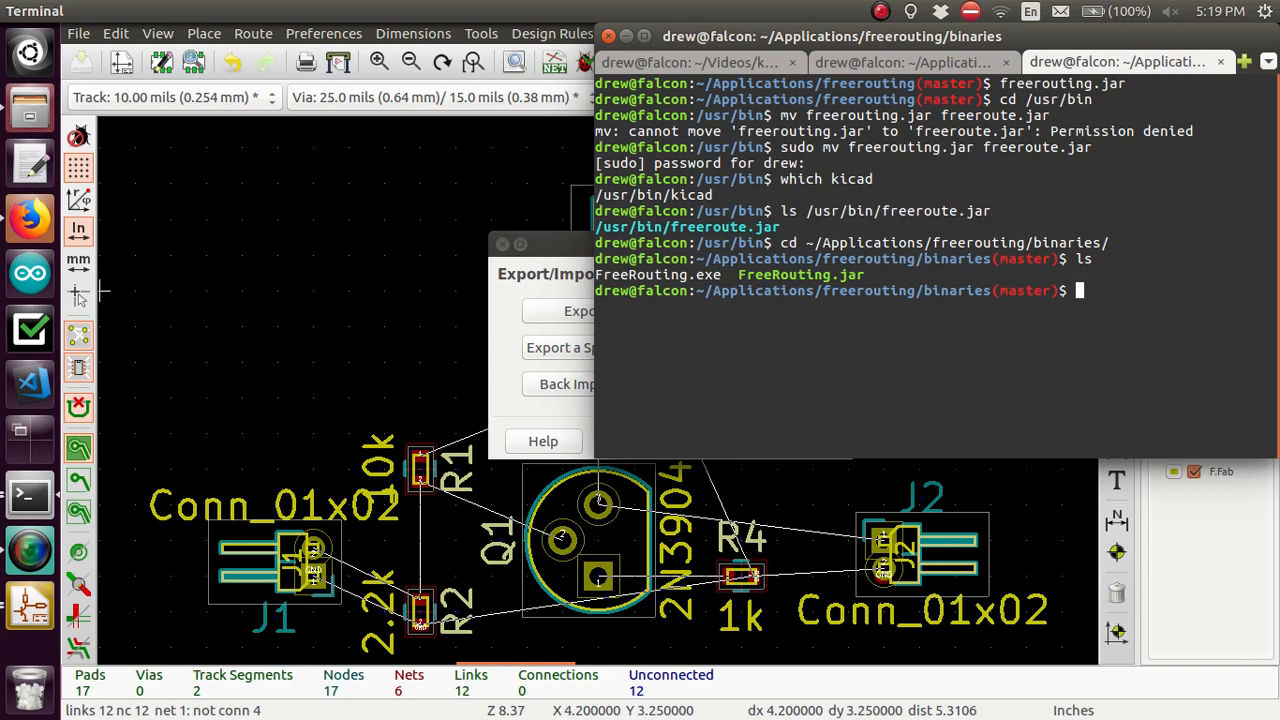
type("./")
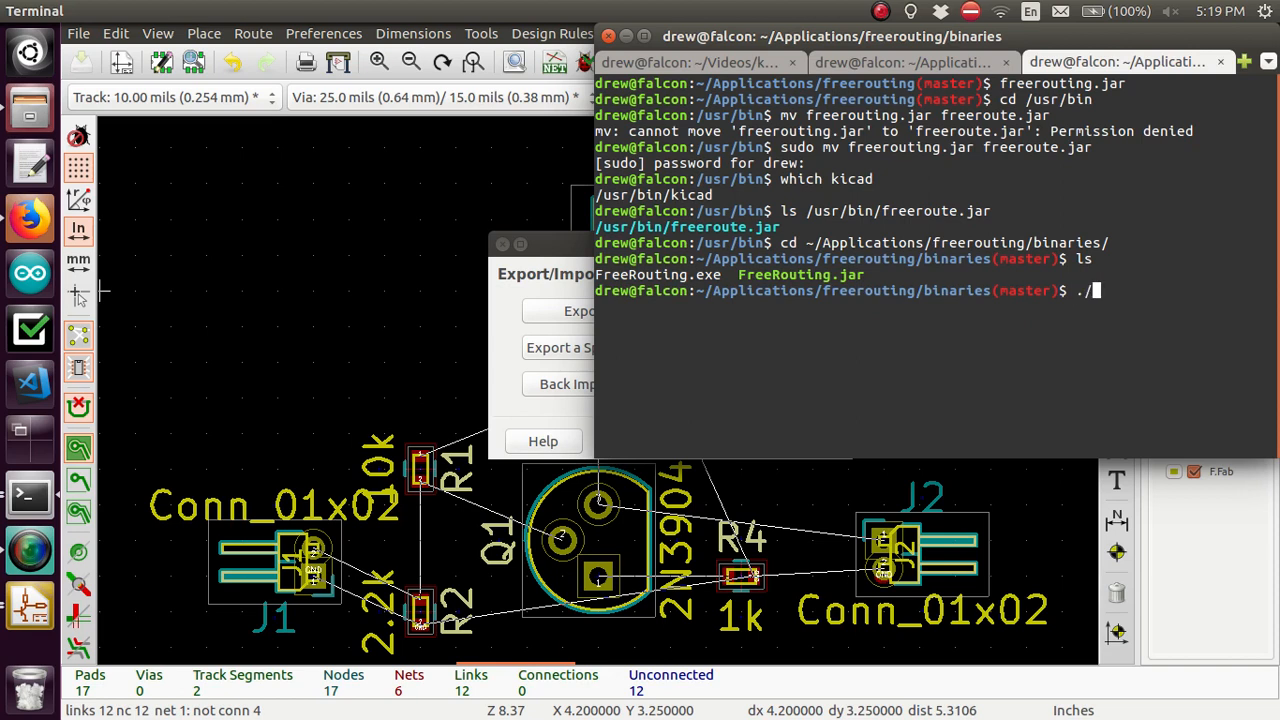
type("FreeRouting.jar")
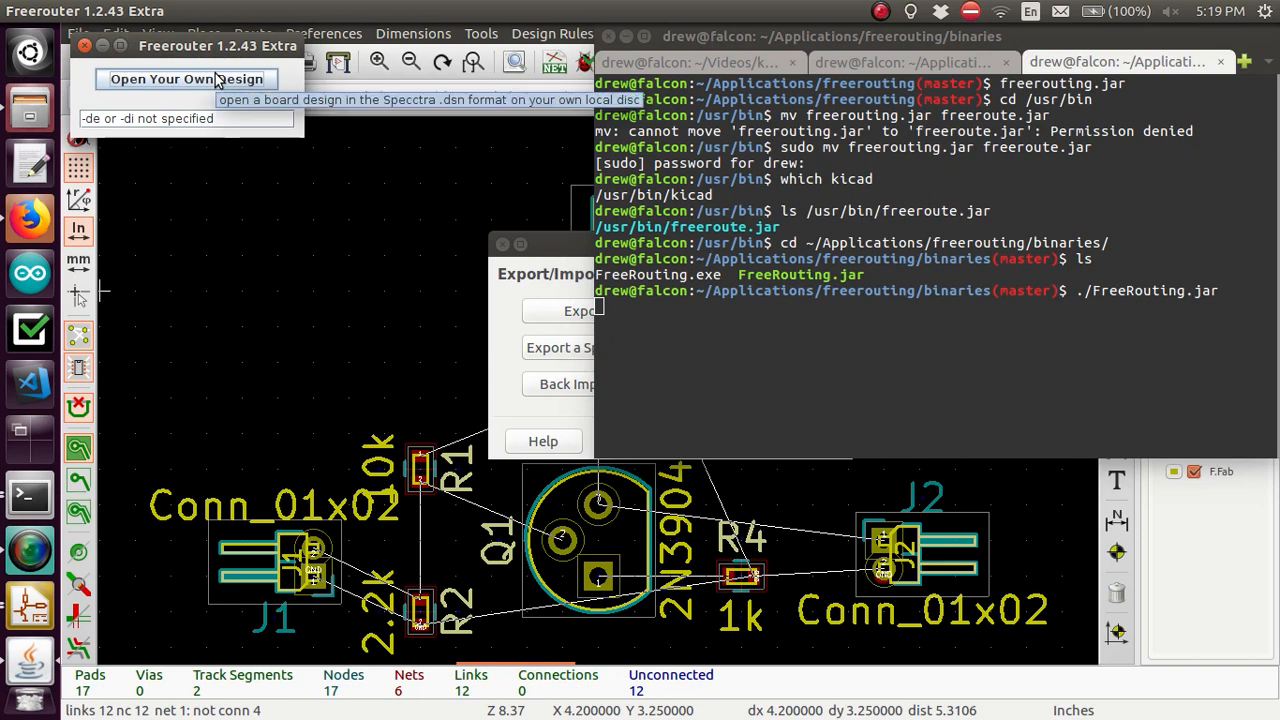
mouse_move(185, 85)
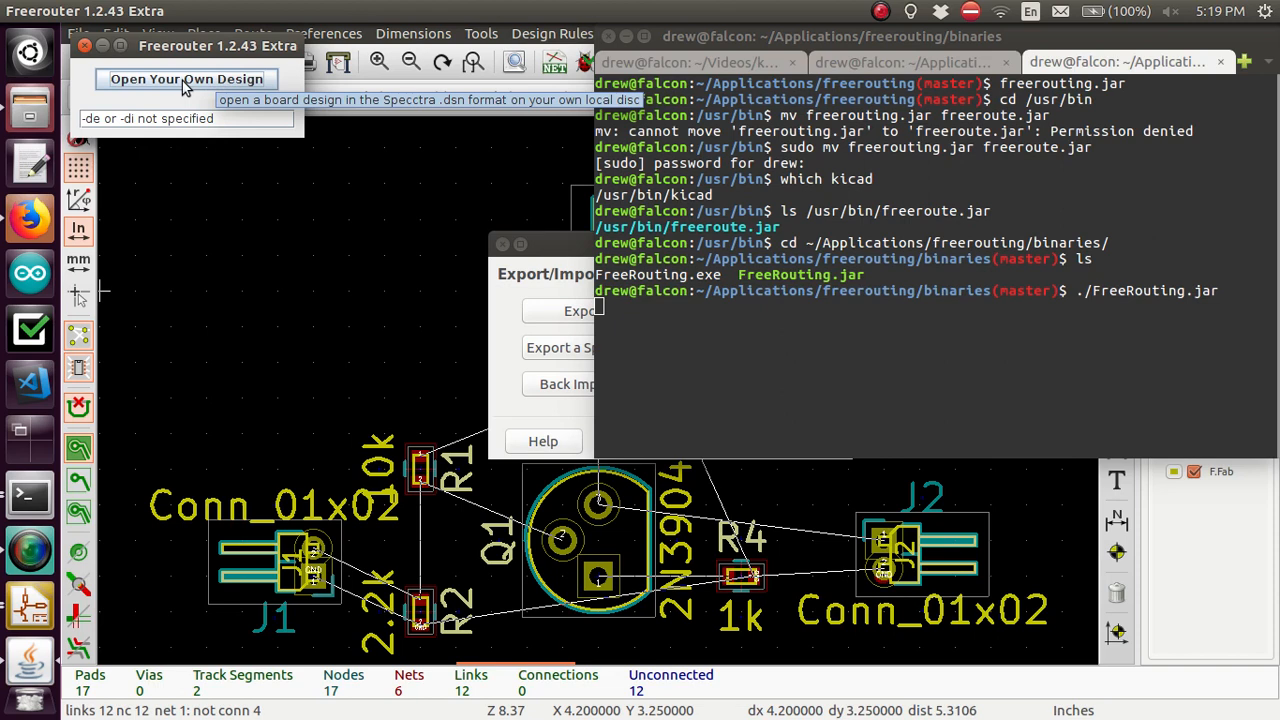
Open amp.dsn in Freerouter and accept importing its stored design rules
left_click(186, 79)
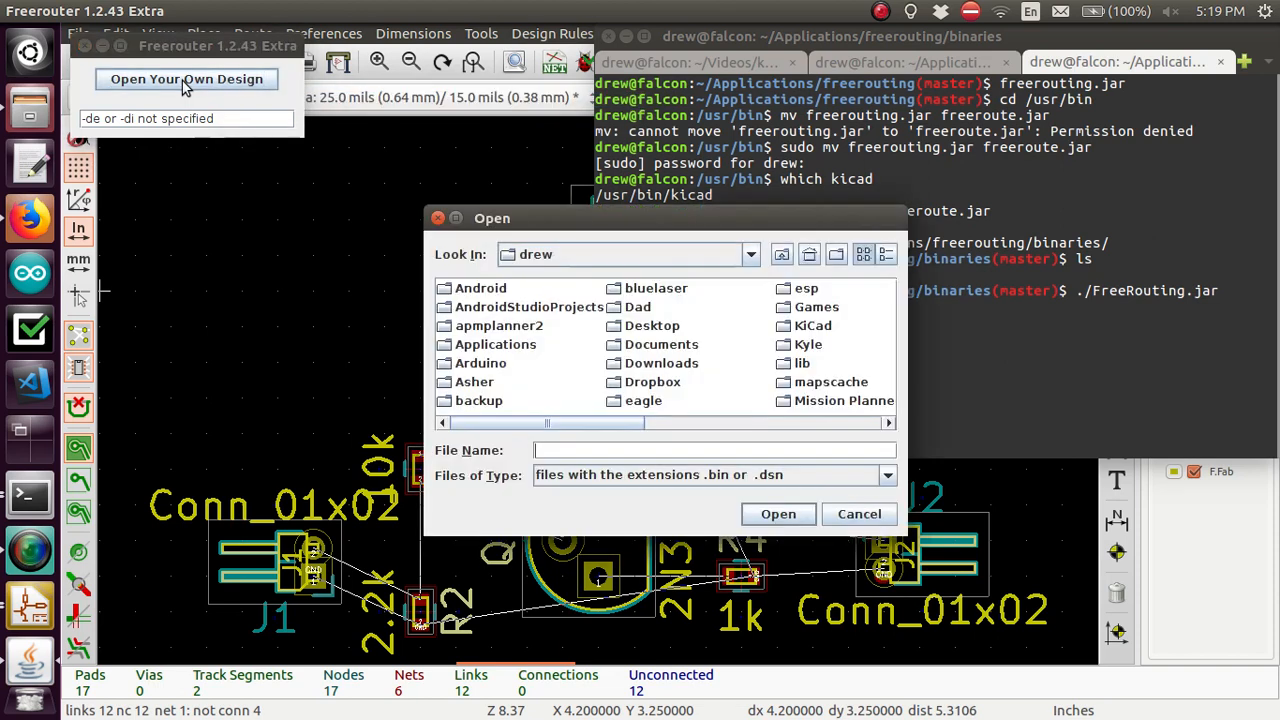
mouse_move(815, 325)
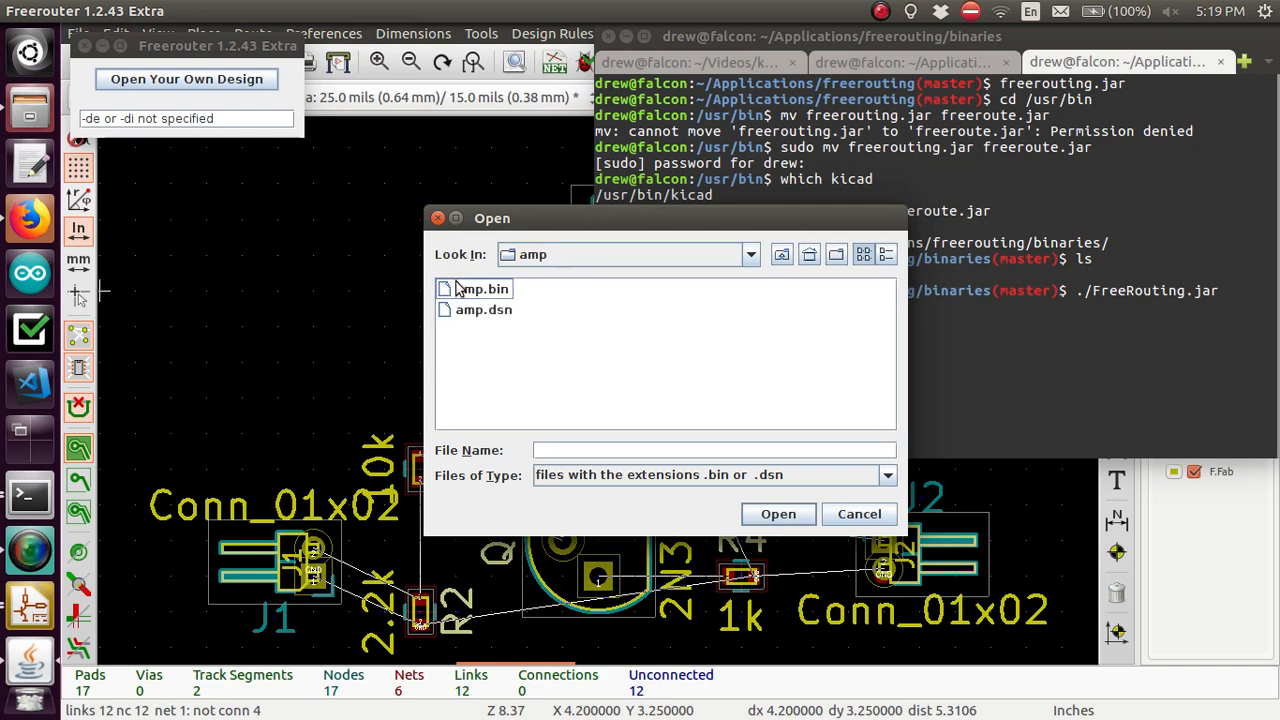
left_click(483, 309)
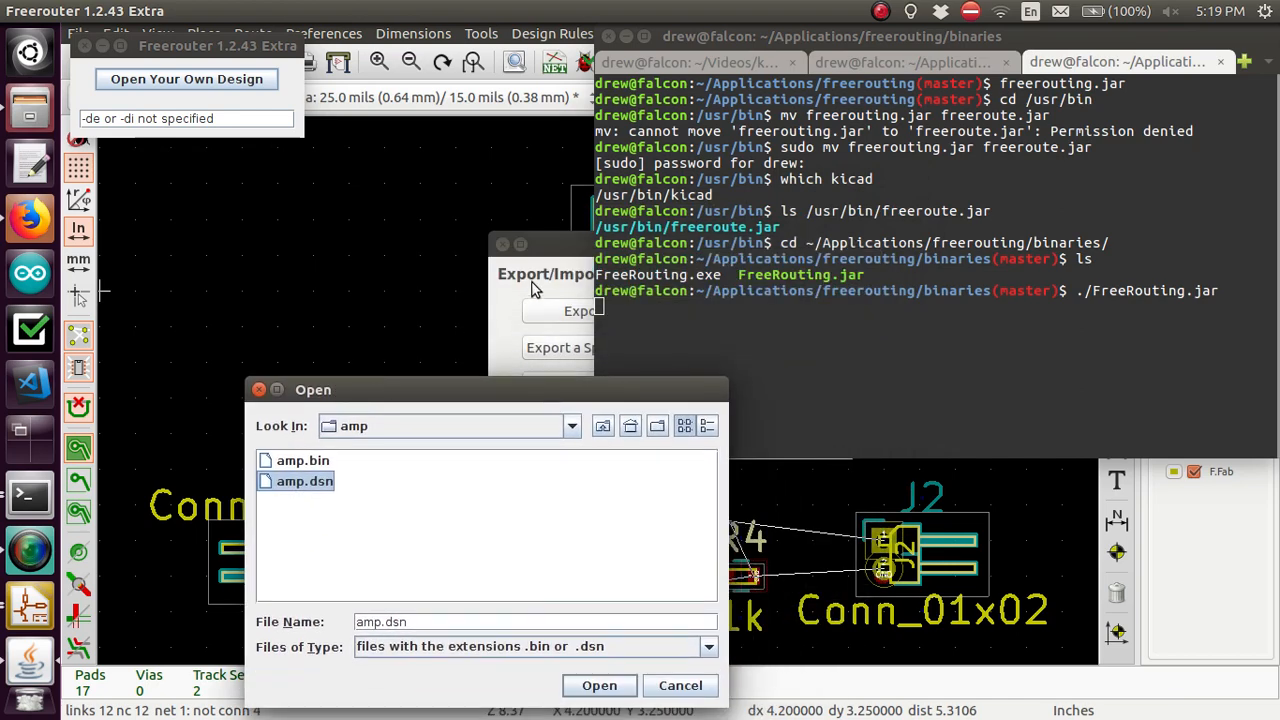
left_click(599, 685)
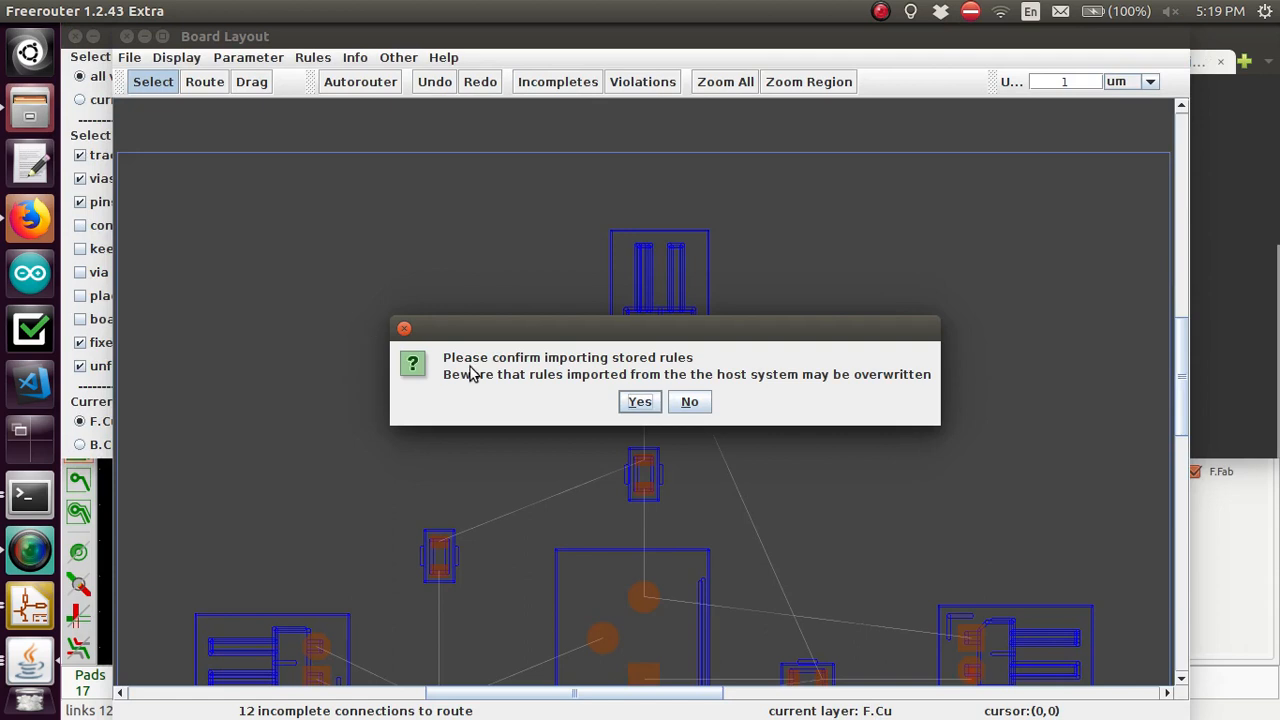
mouse_move(653, 409)
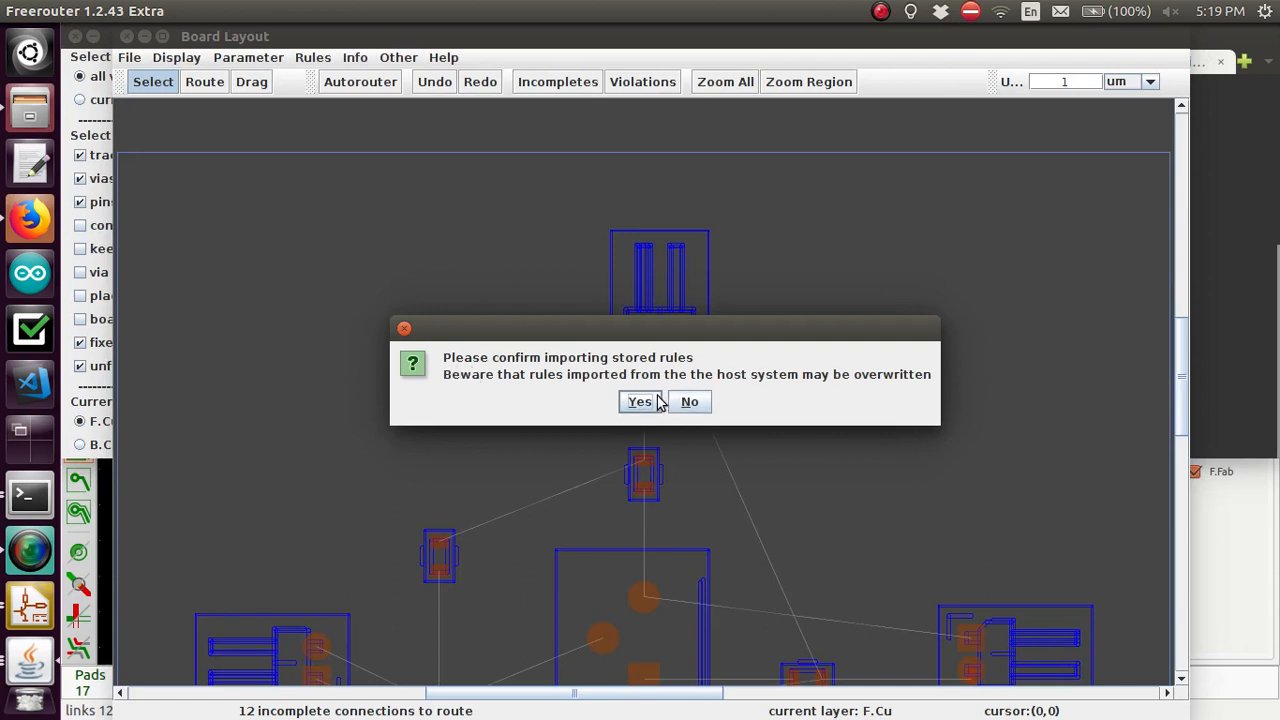
left_click(638, 402)
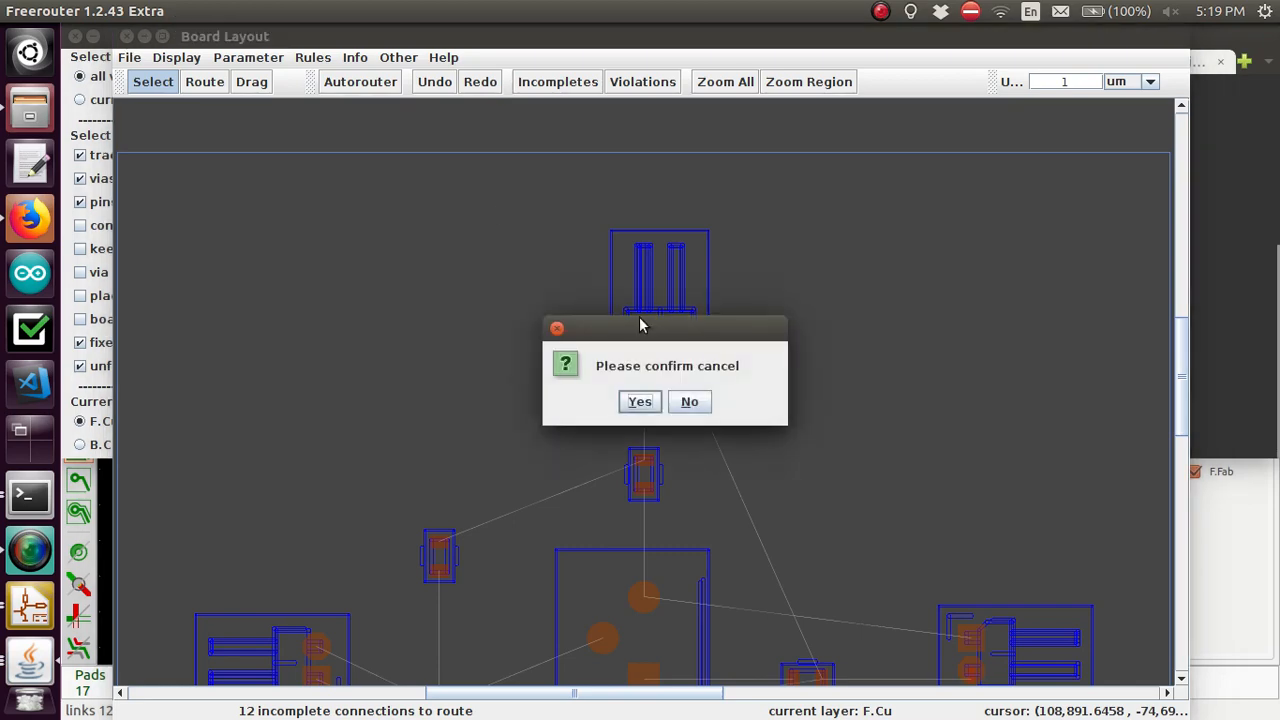
Close the Freerouter board, re-export the Pcbnew board as amp.dsn, and dismiss the dialog
left_click(638, 401)
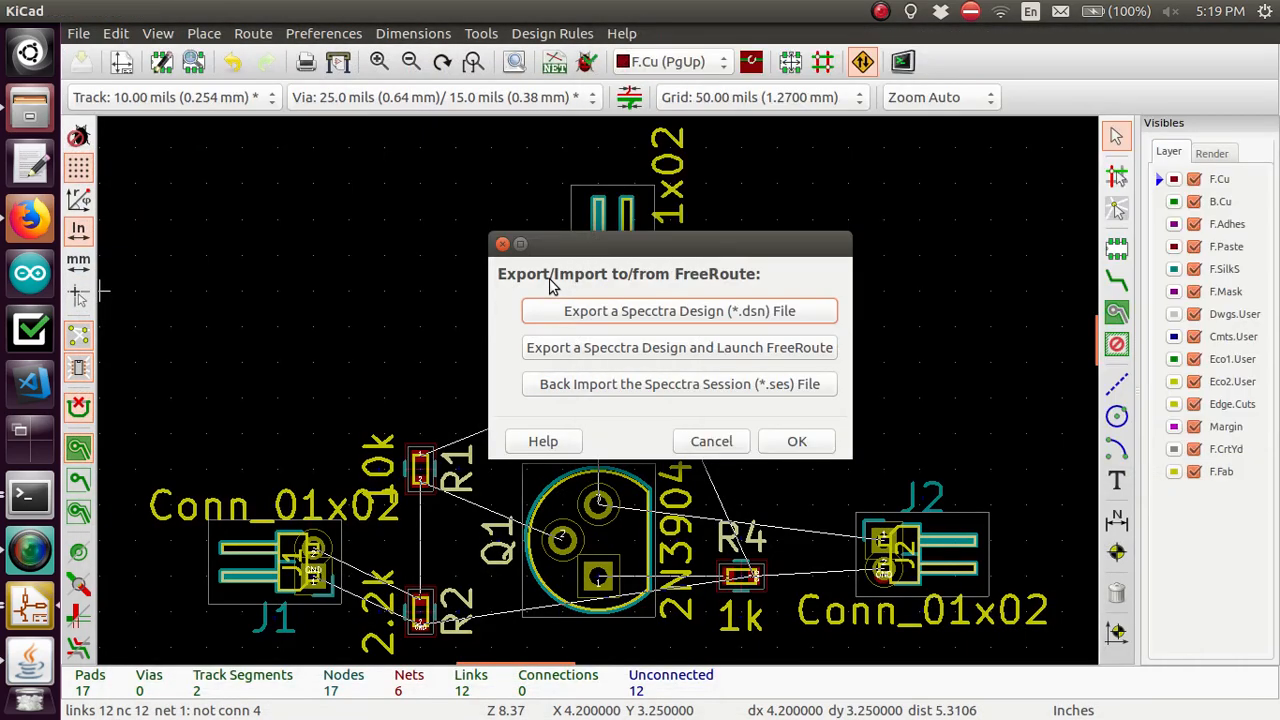
mouse_move(542, 270)
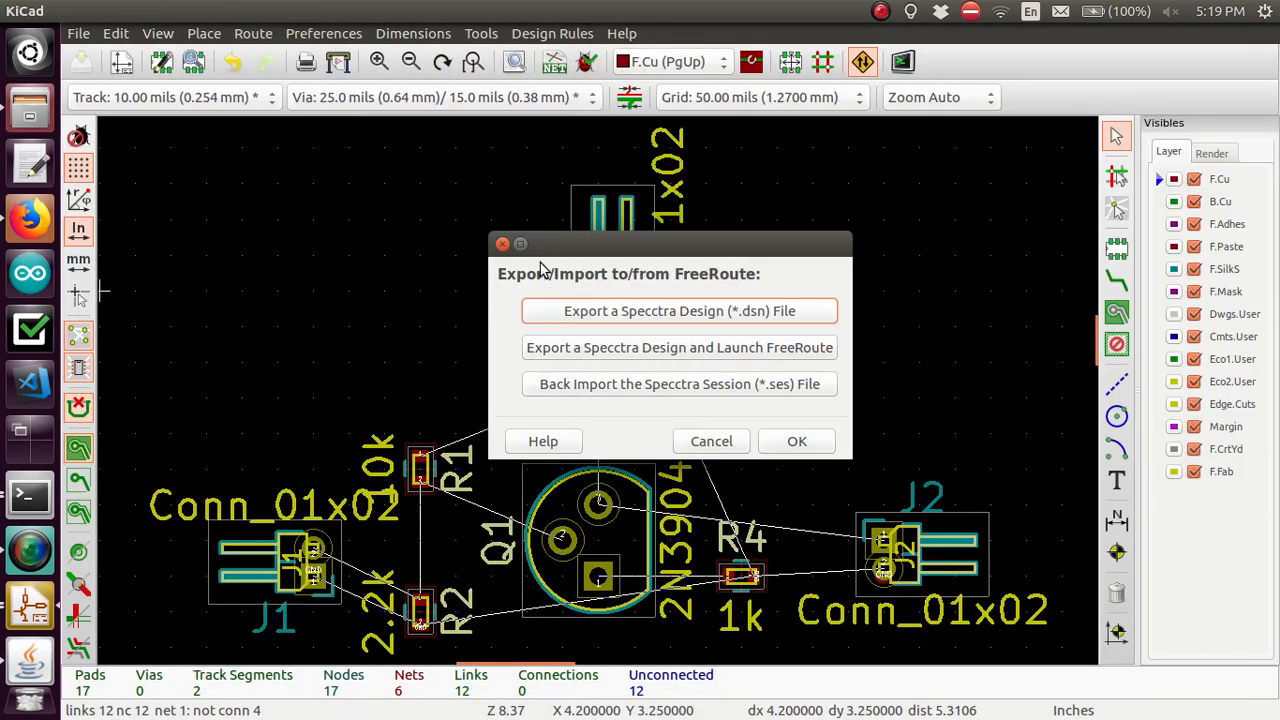
mouse_move(555, 312)
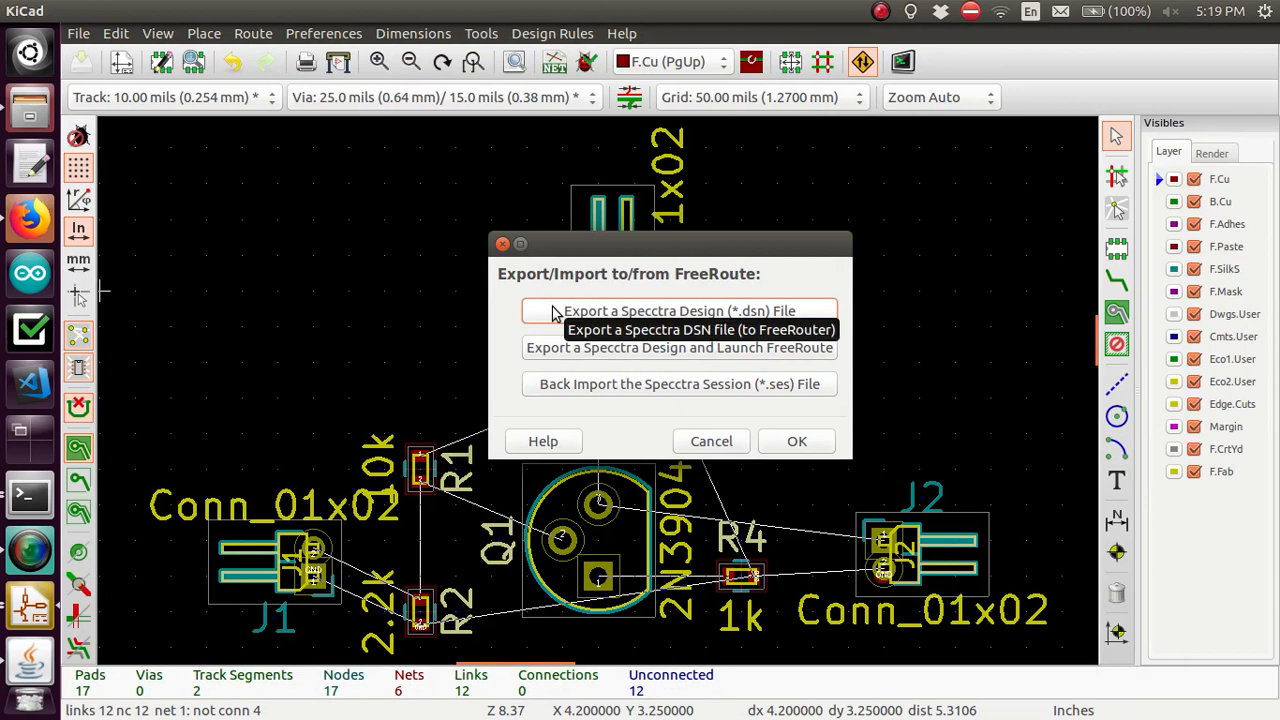
mouse_move(710, 320)
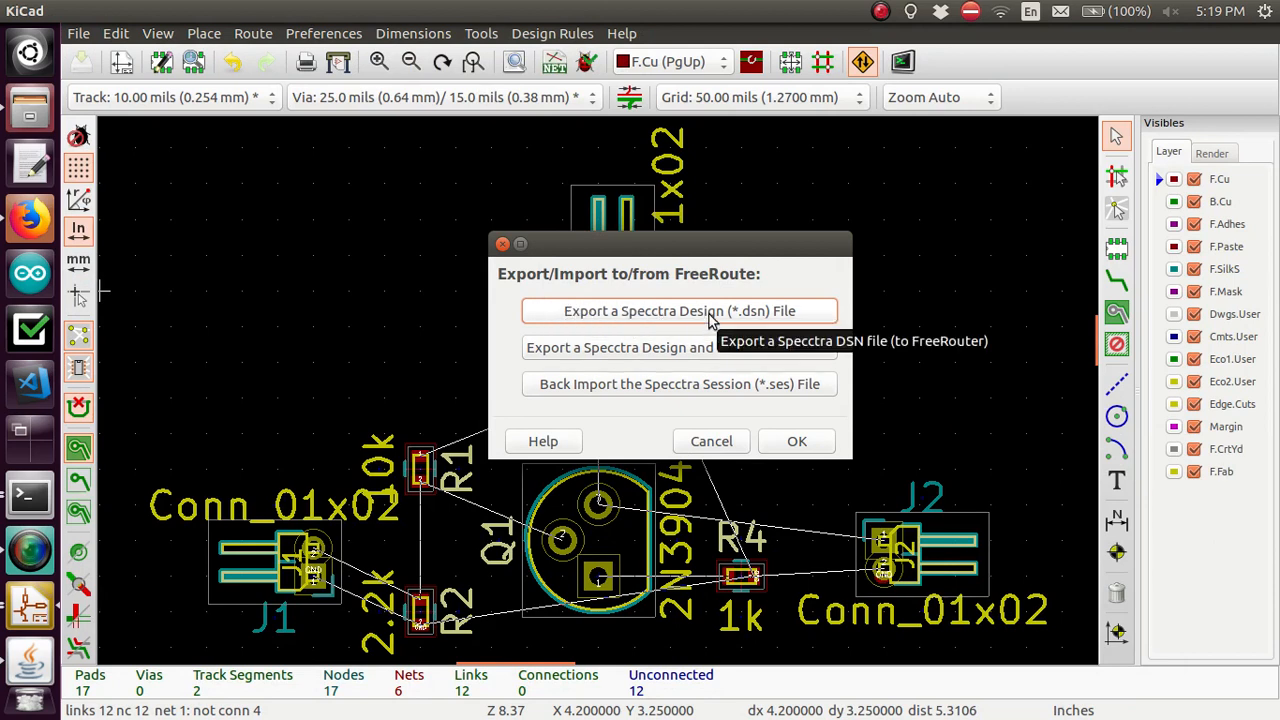
left_click(680, 311)
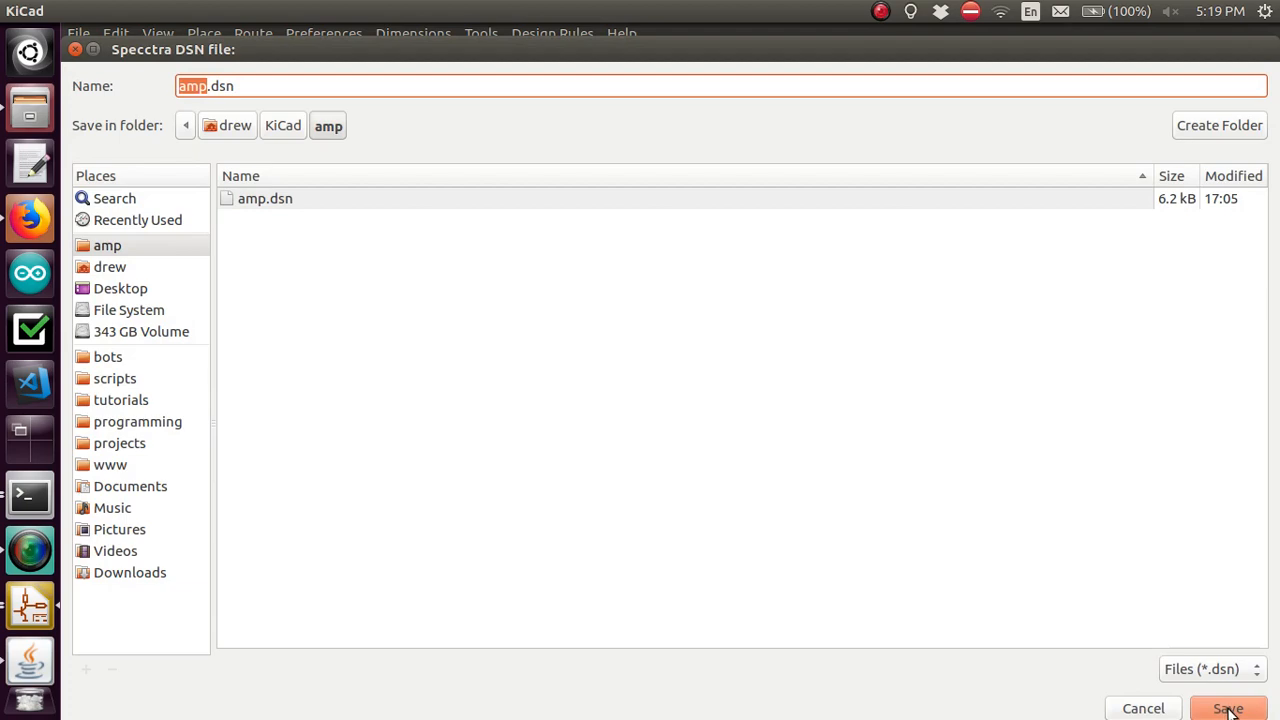
left_click(1227, 708)
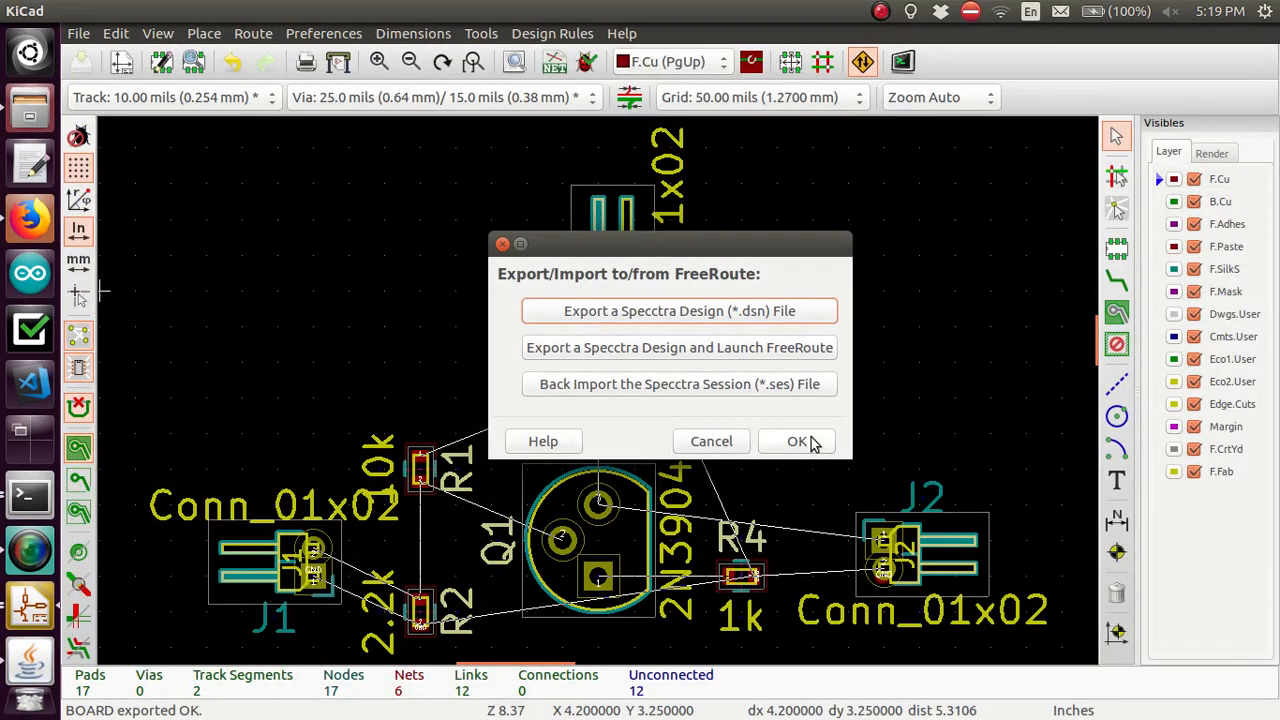
left_click(711, 441)
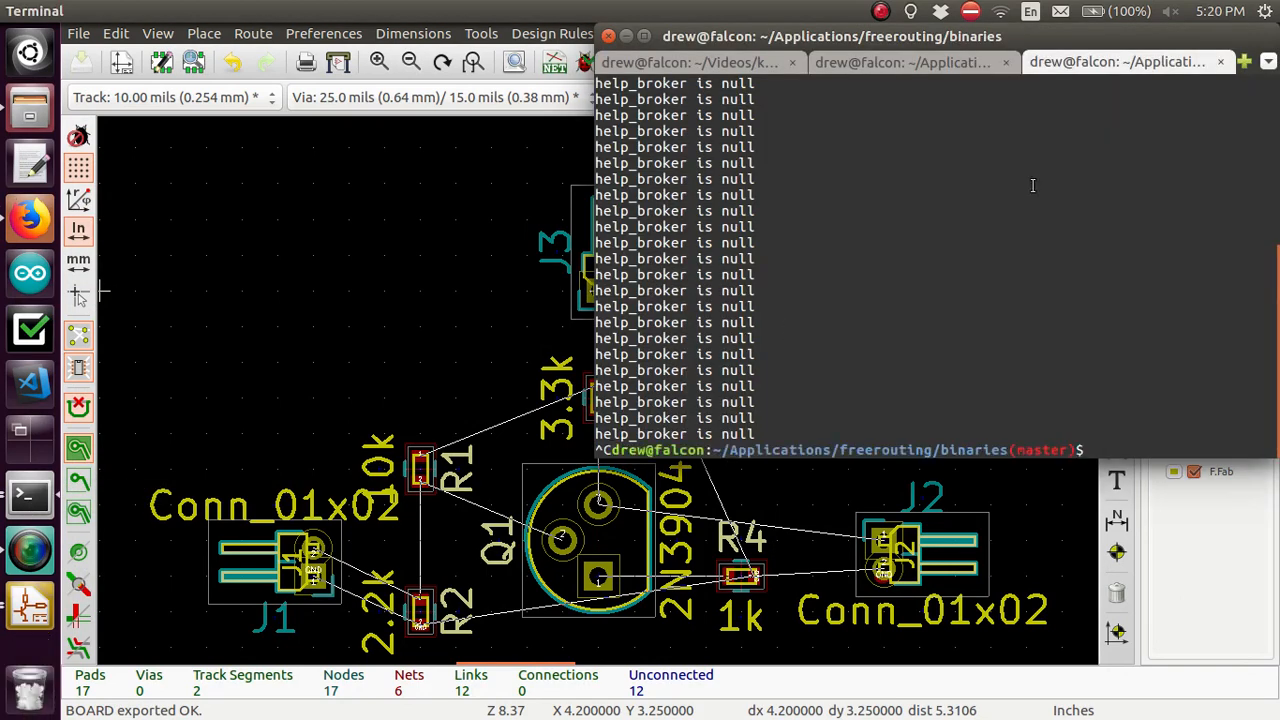
Relaunch ./FreeRouting.jar and open amp.dsn from the KiCad/amp folder
type("./FreeRouting.jar")
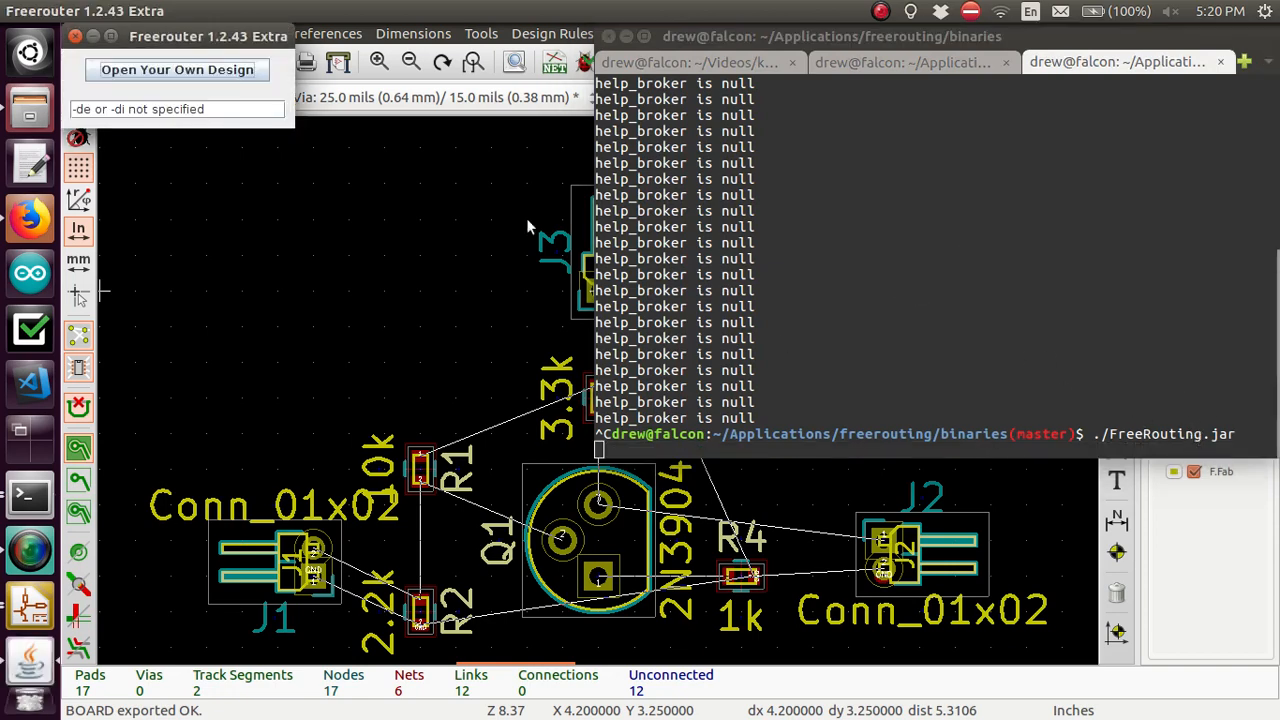
left_click(176, 70)
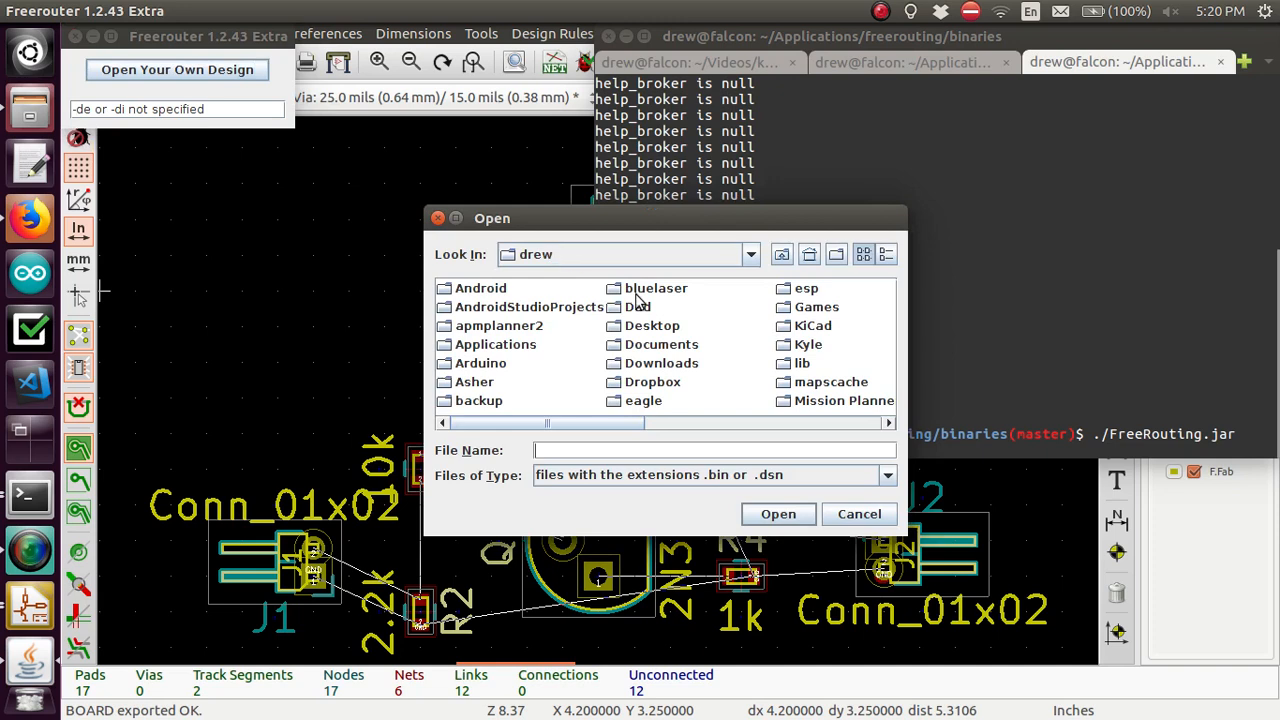
double_click(812, 325)
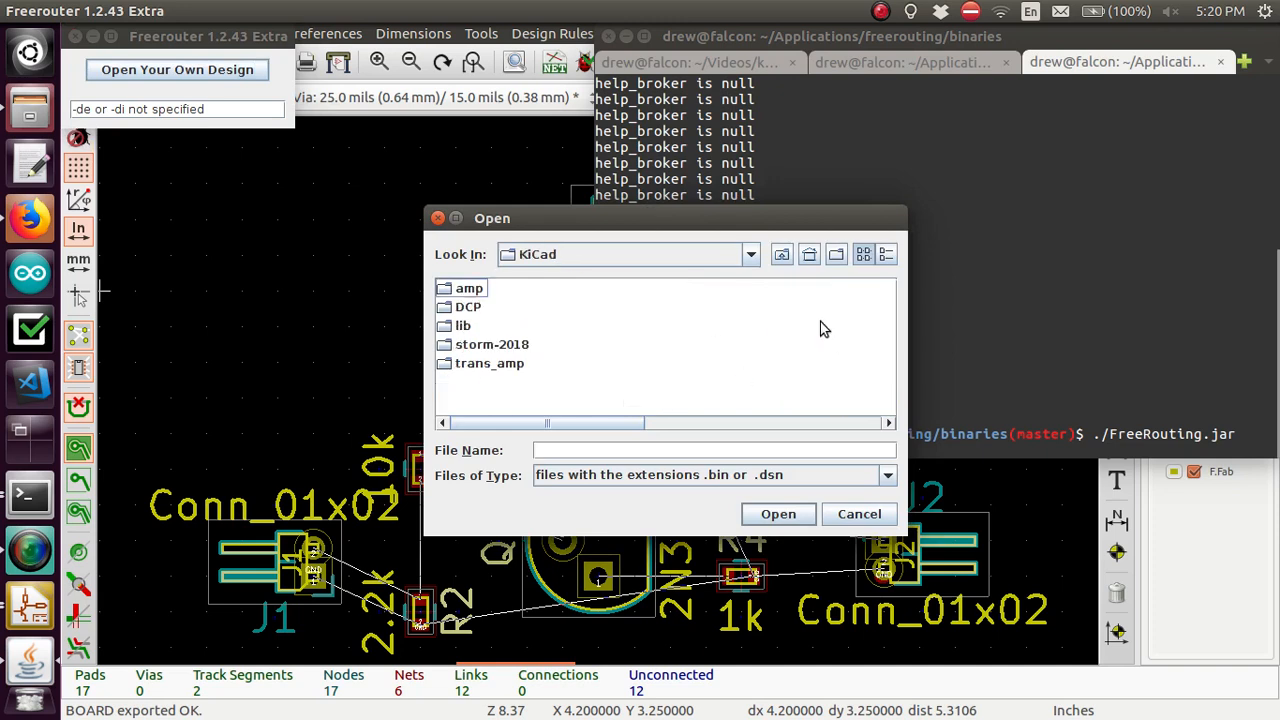
double_click(468, 288)
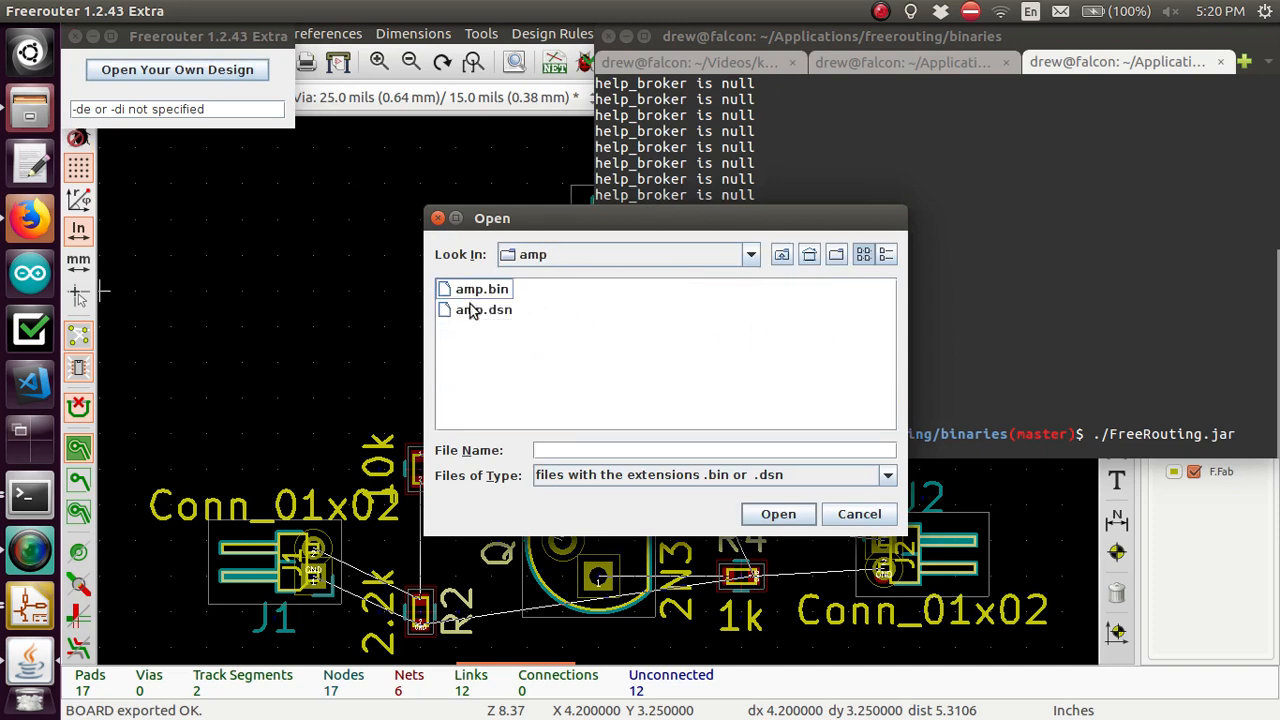
left_click(778, 514)
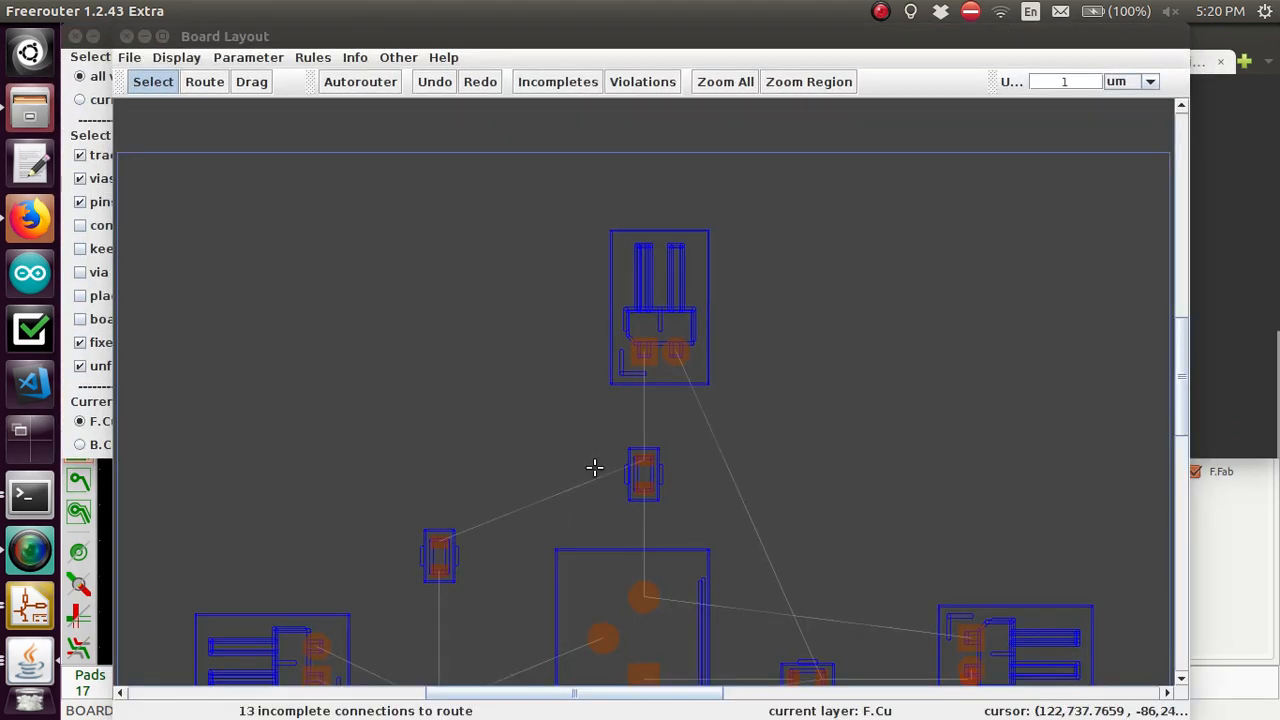
mouse_move(618, 455)
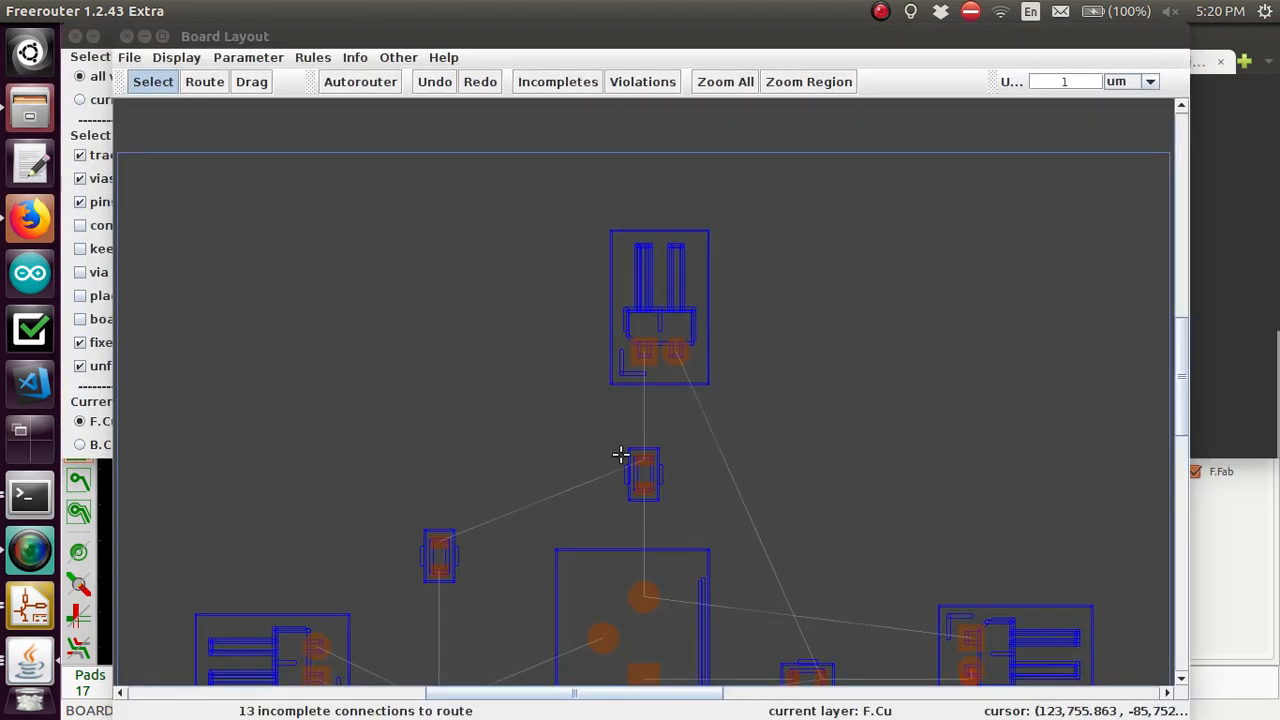
mouse_move(635, 337)
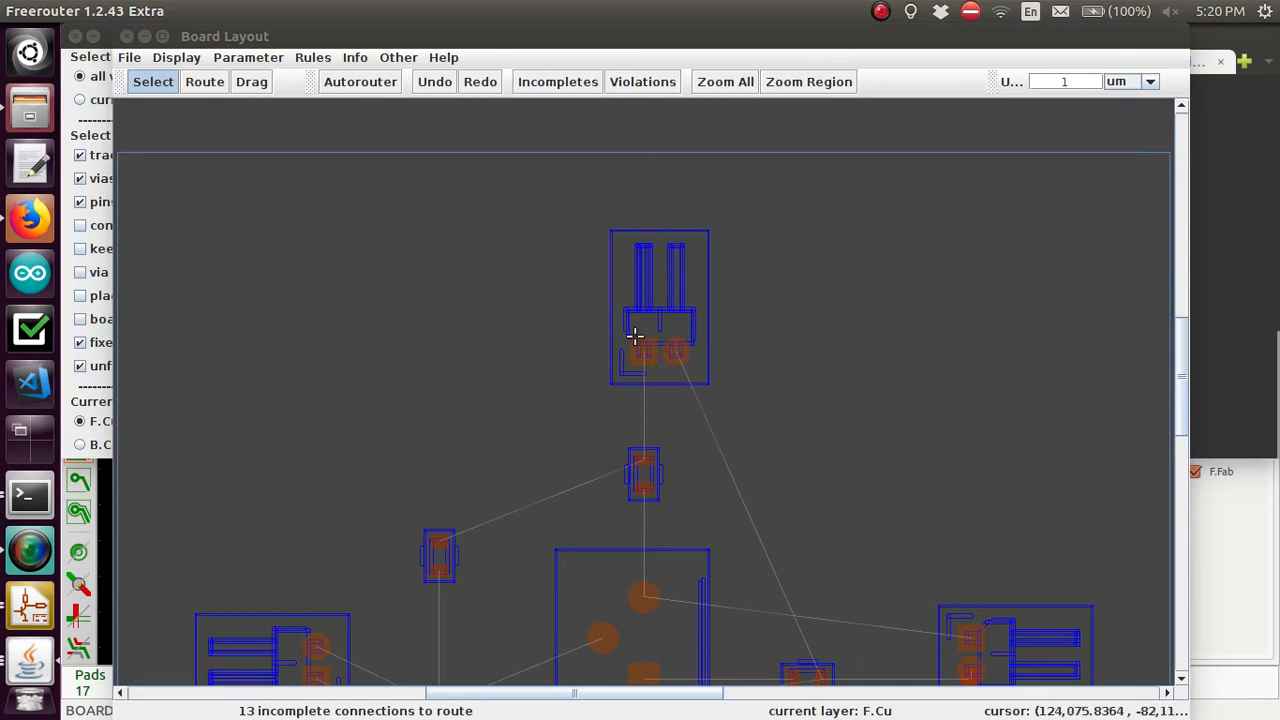
mouse_move(642, 332)
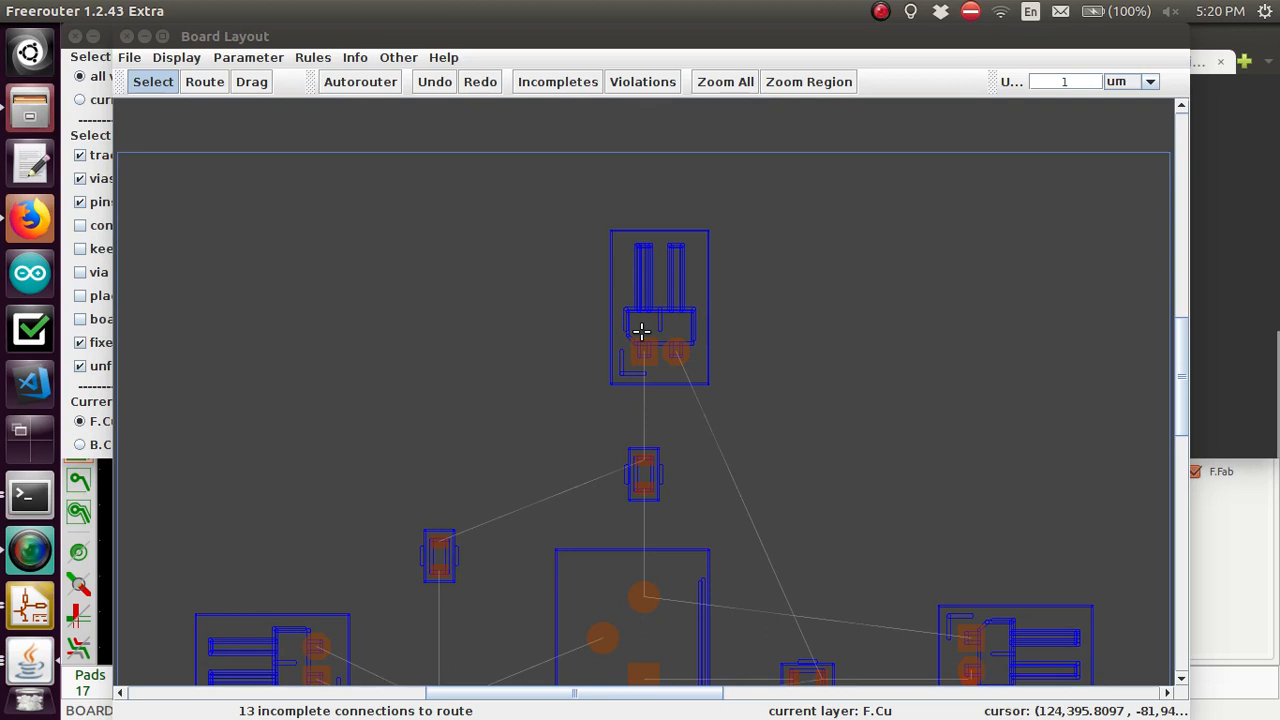
mouse_move(495, 201)
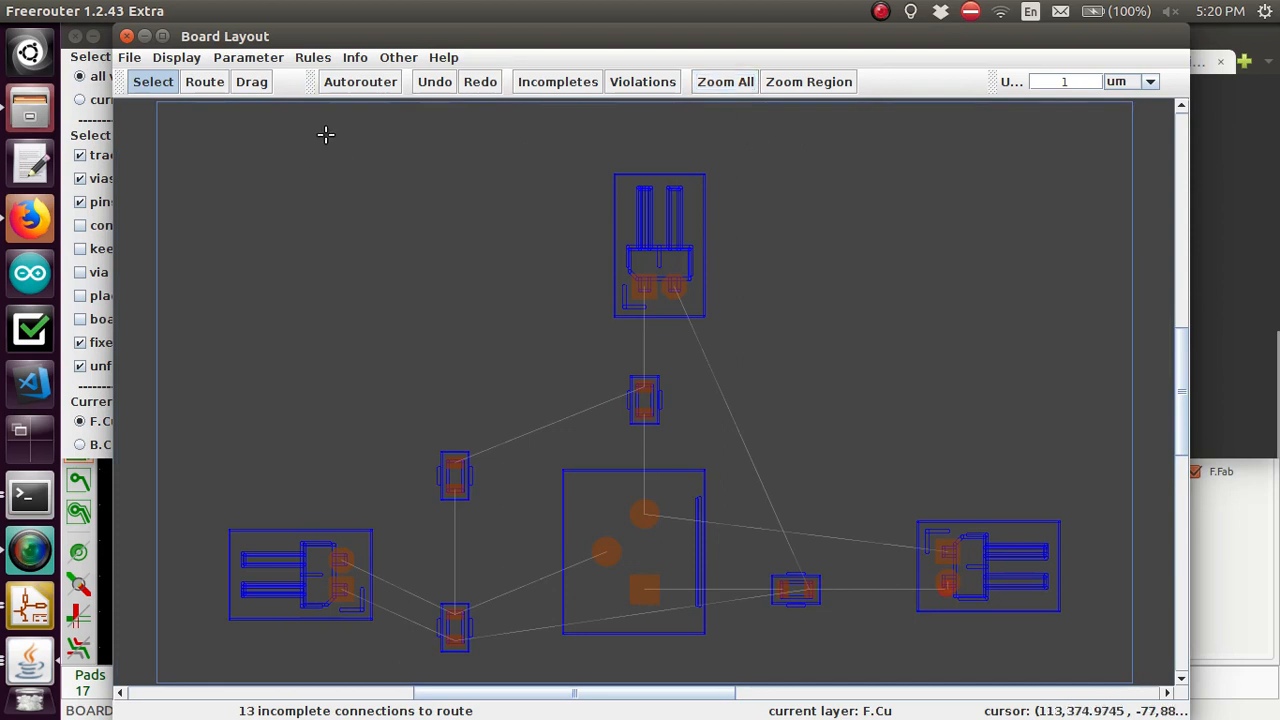
mouse_move(378, 82)
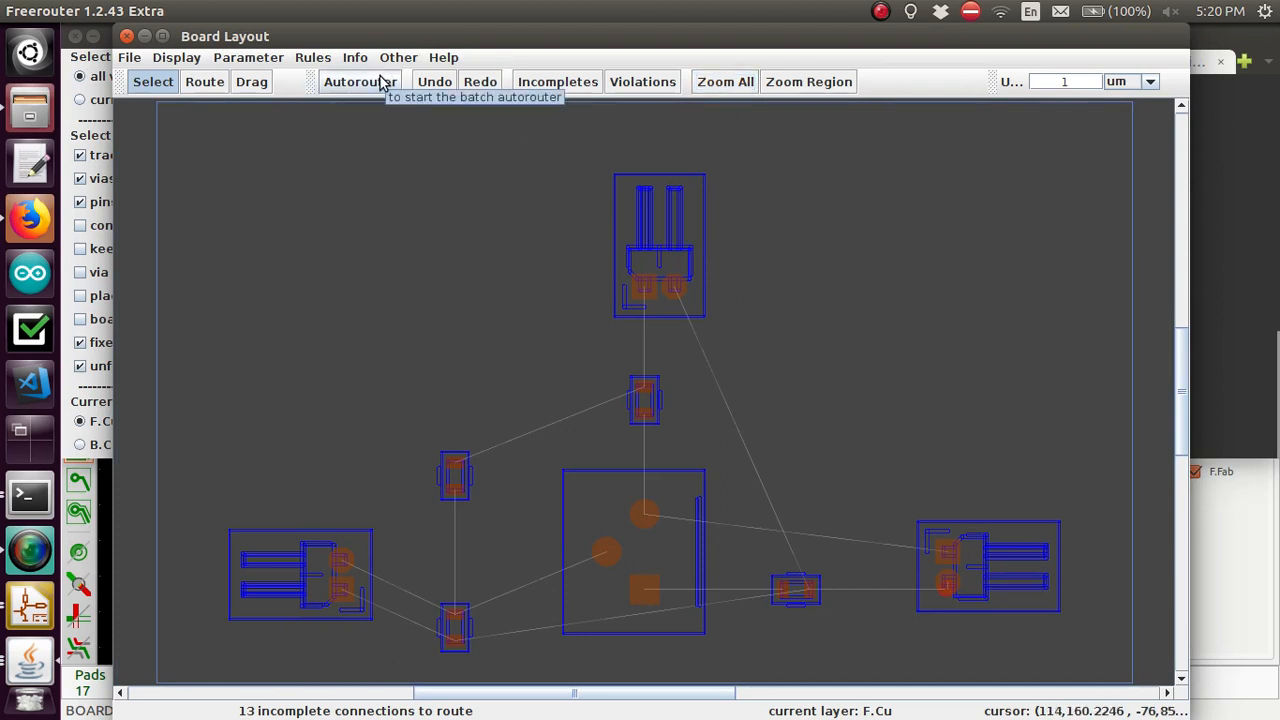
mouse_move(367, 85)
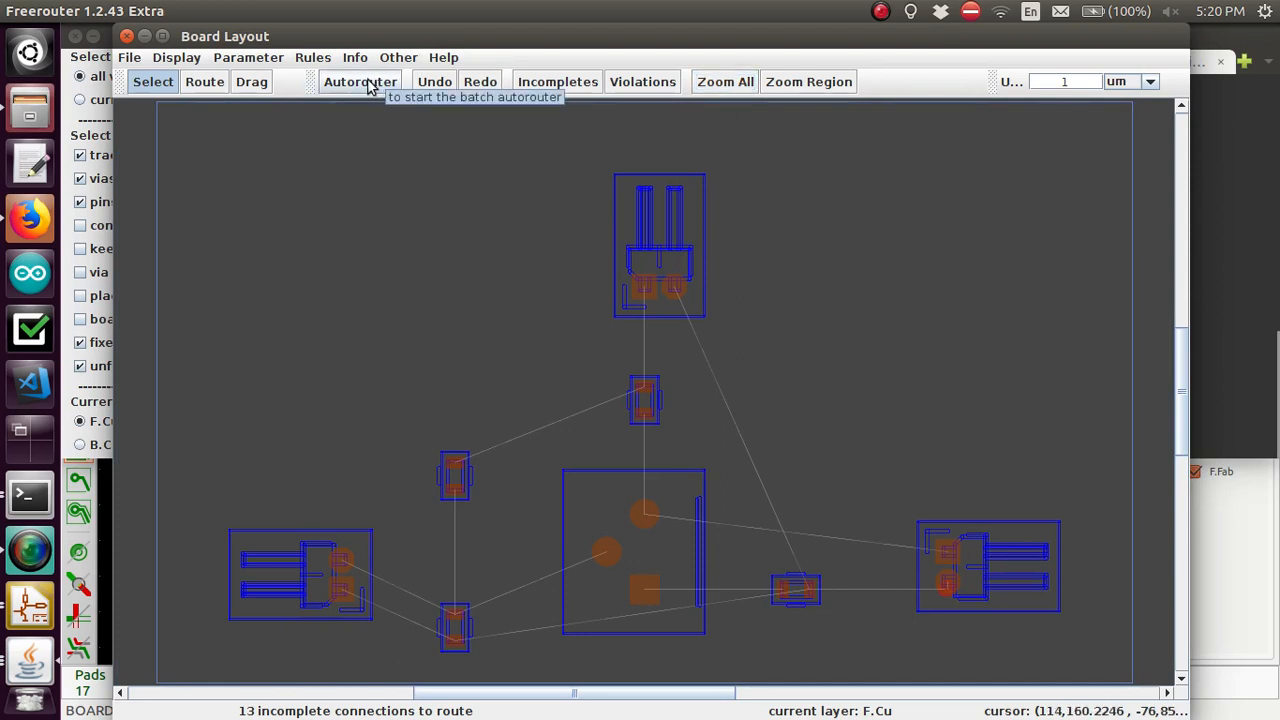
Run the Autorouter on the amp board until Postroute completed appears
left_click(360, 81)
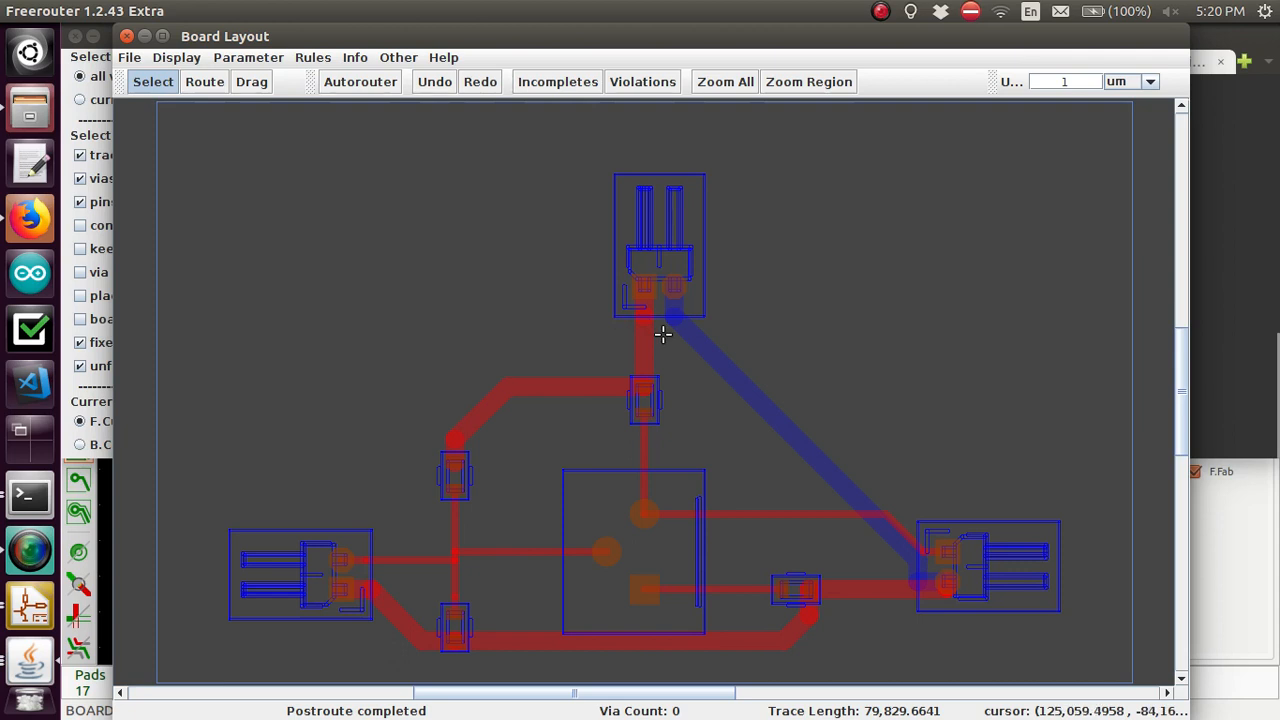
mouse_move(810, 427)
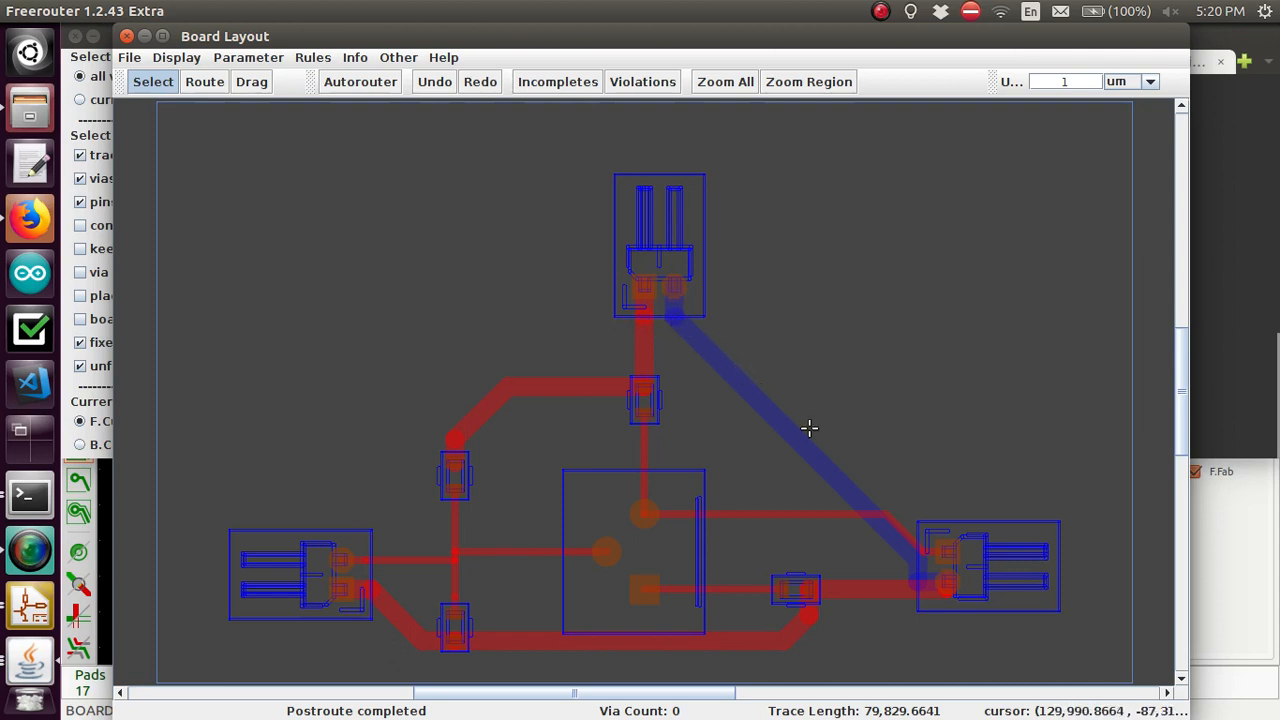
mouse_move(872, 535)
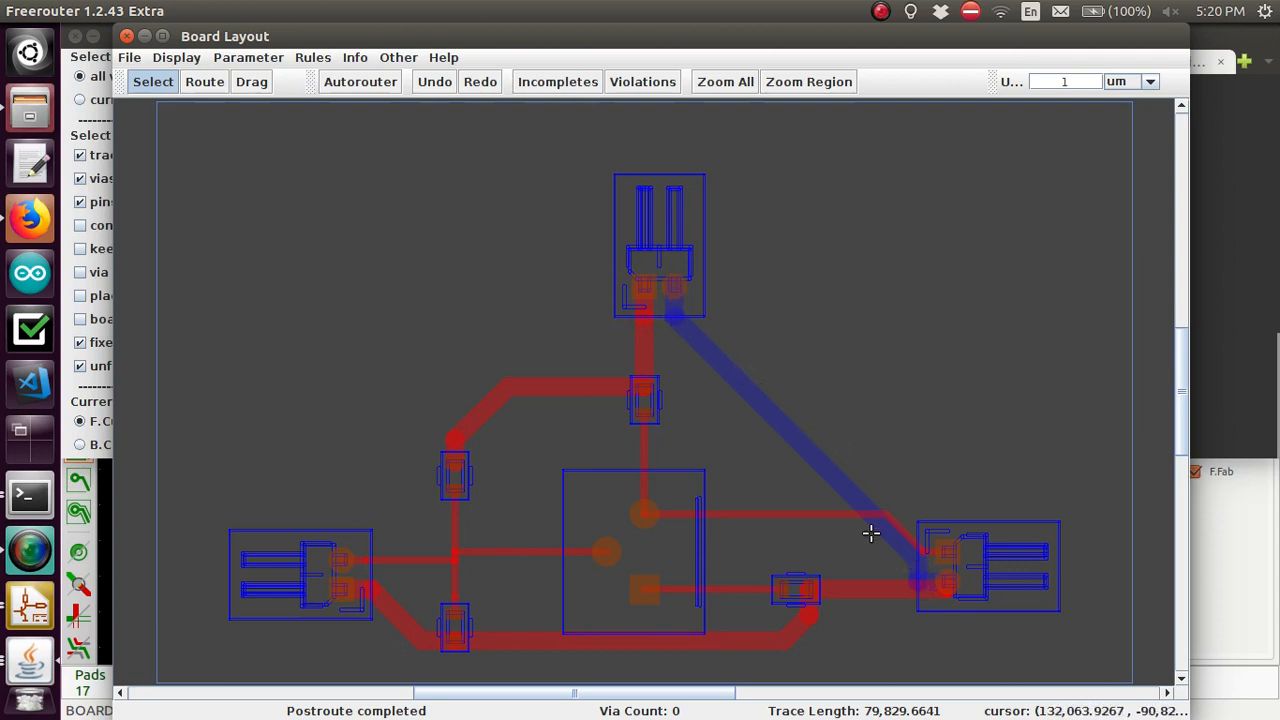
mouse_move(658, 275)
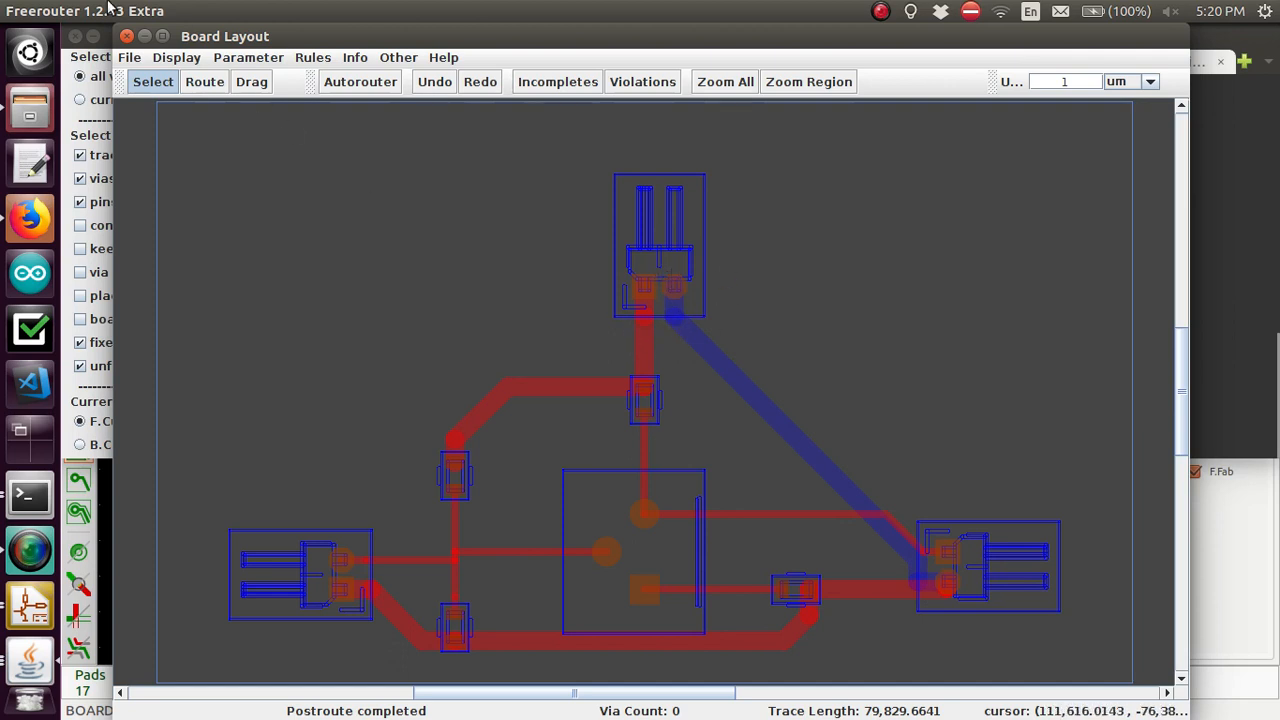
Export the routed board as the amp.ses session, answer the rules prompt, then Save and Exit
left_click(130, 57)
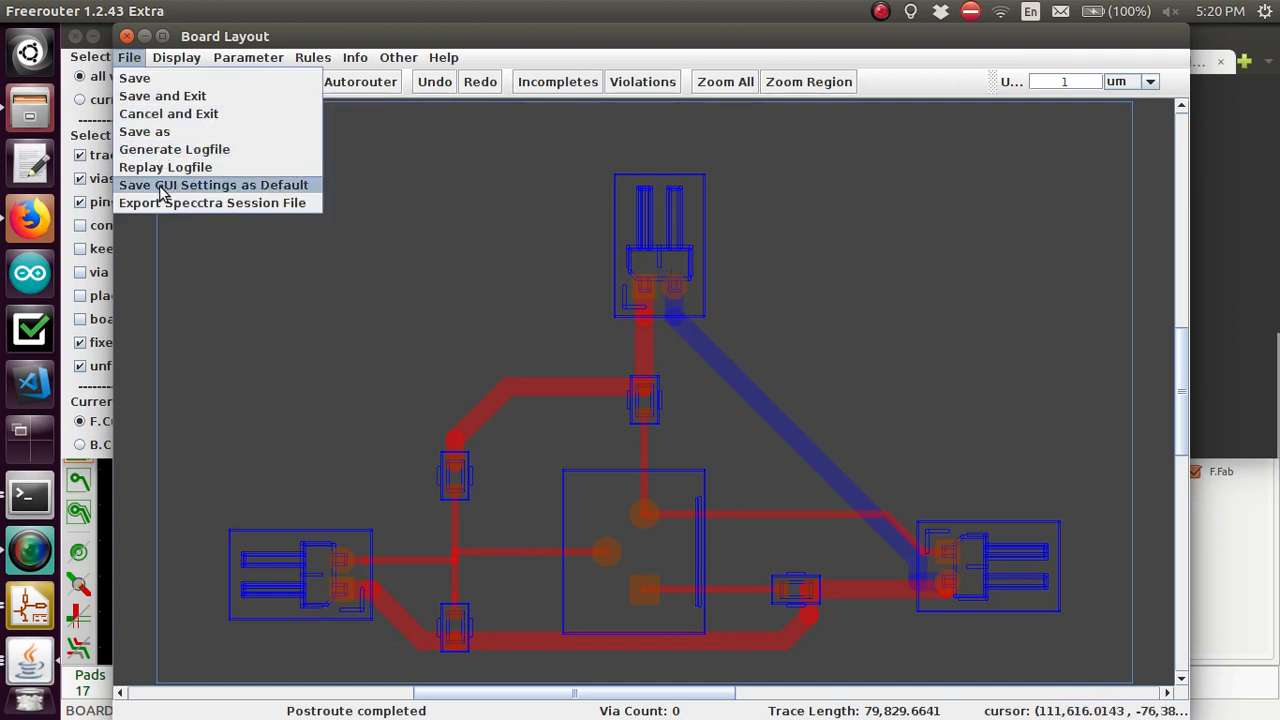
mouse_move(149, 123)
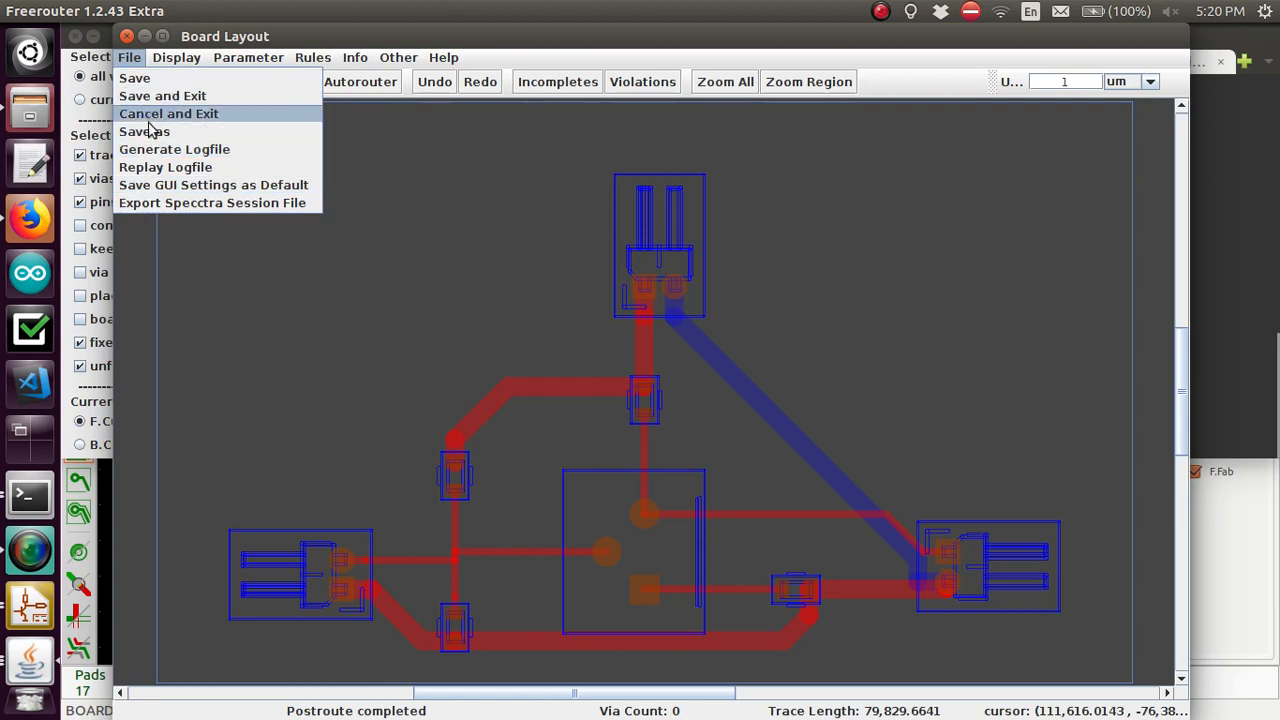
mouse_move(212, 202)
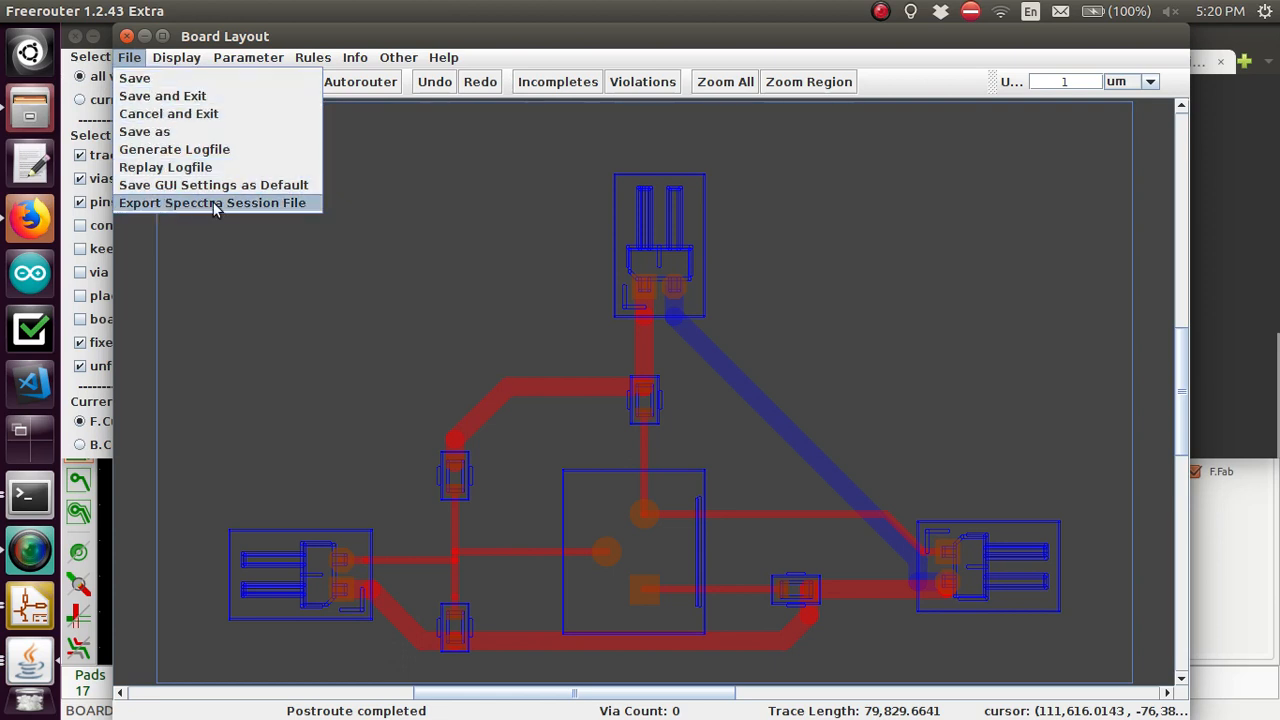
mouse_move(197, 211)
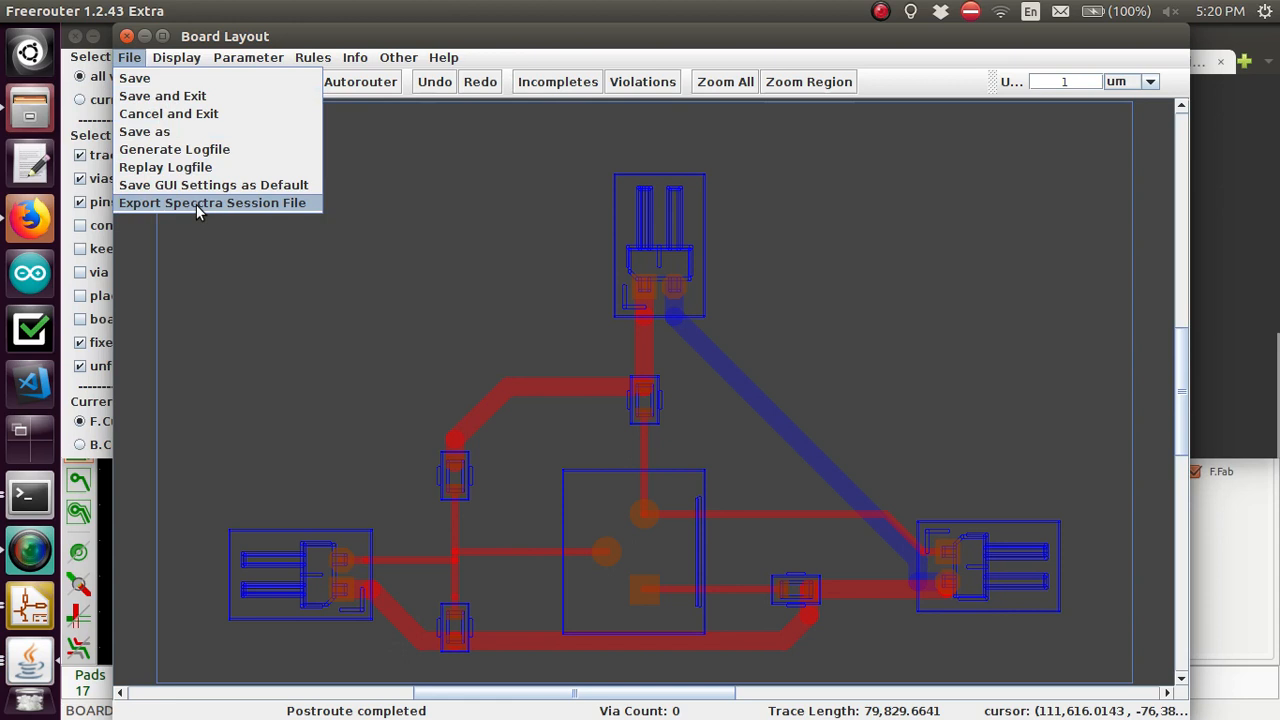
left_click(212, 202)
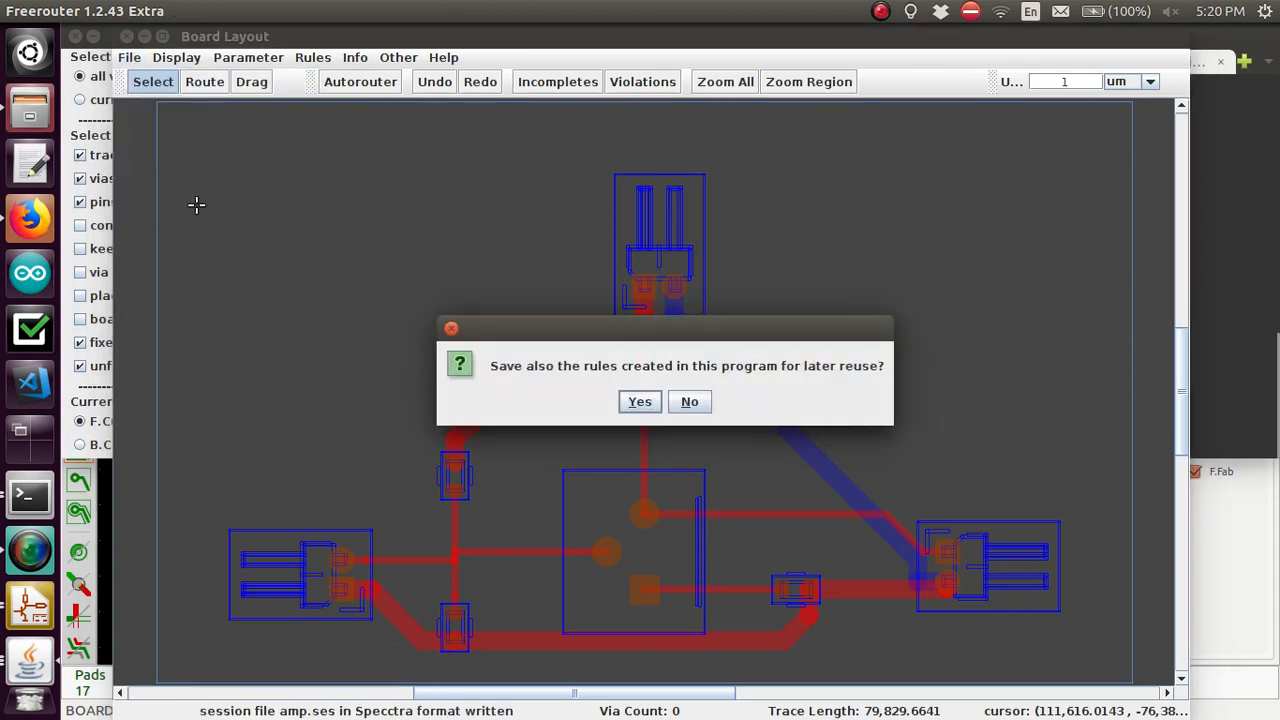
left_click(638, 401)
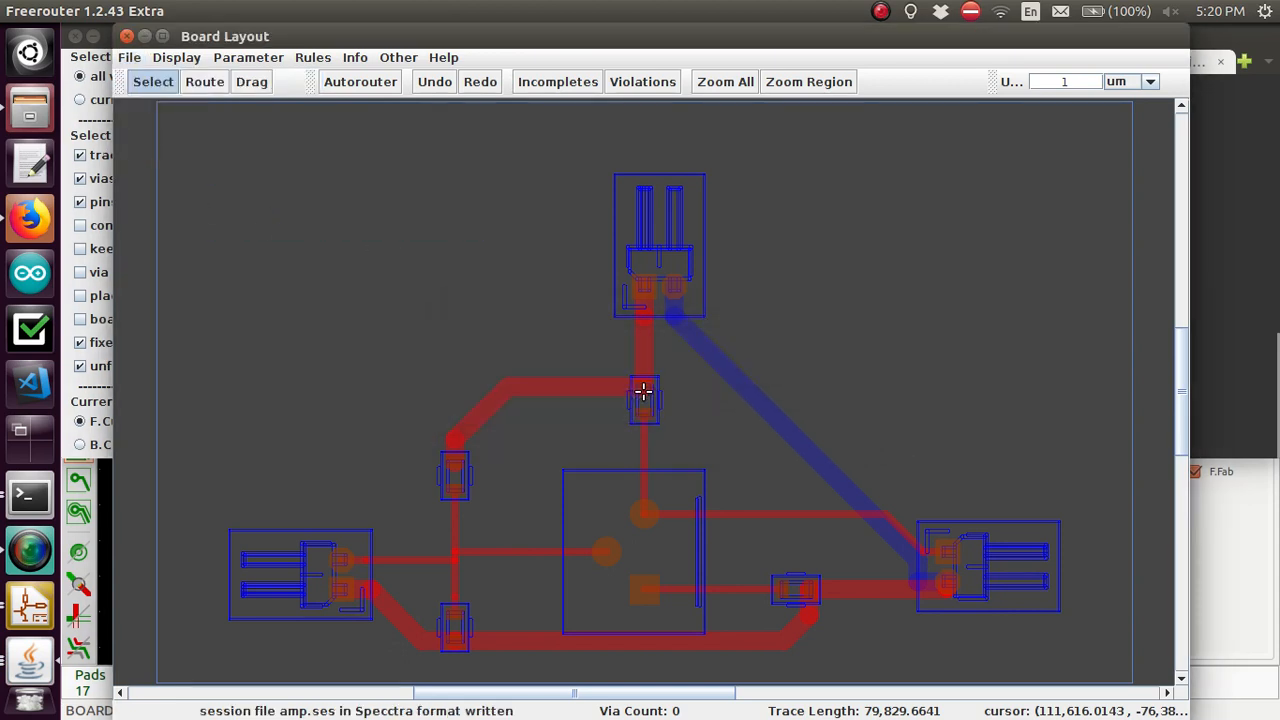
left_click(127, 57)
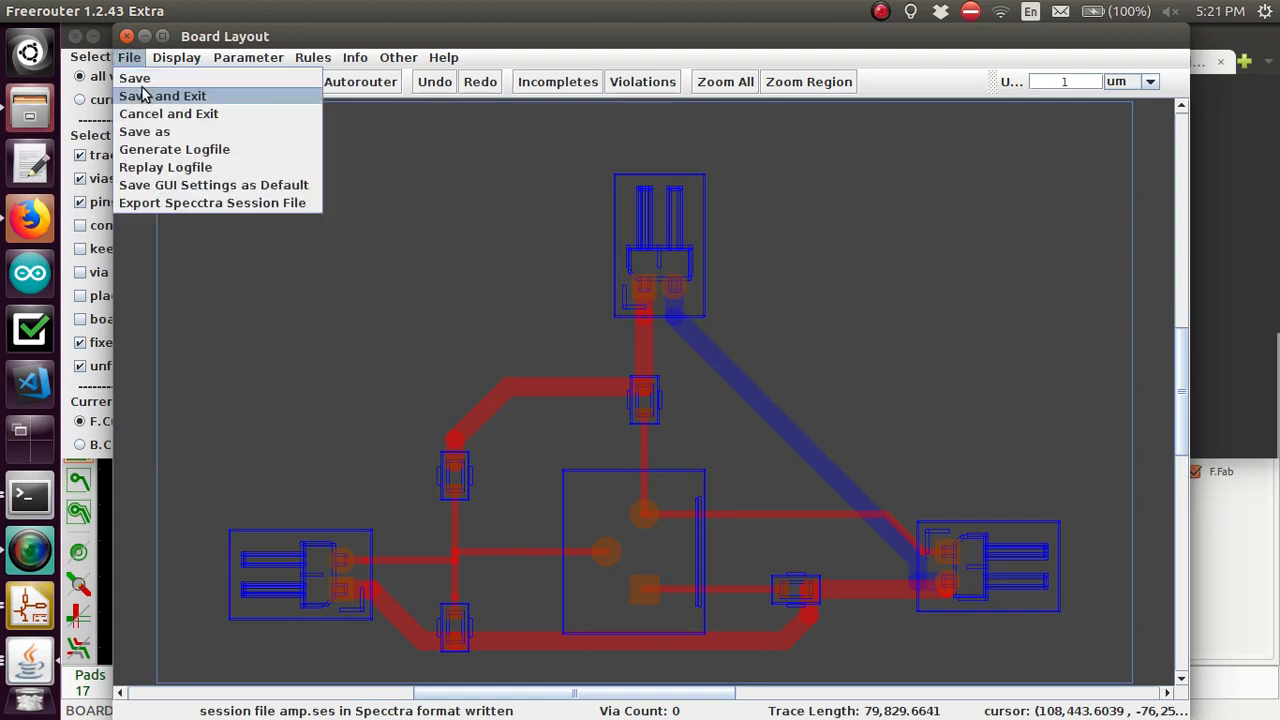
left_click(161, 96)
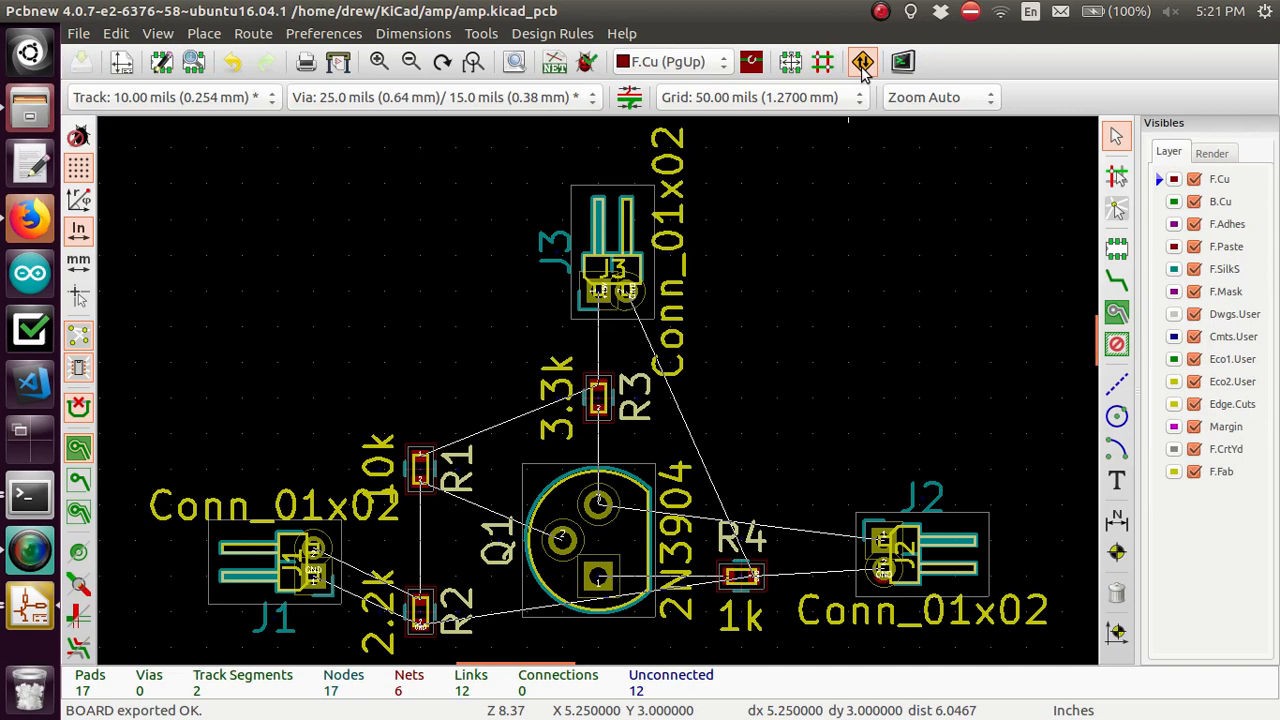
Back-import the amp.ses session and rebuild connectivity, giving 32 tracks with zero unconnected
left_click(862, 62)
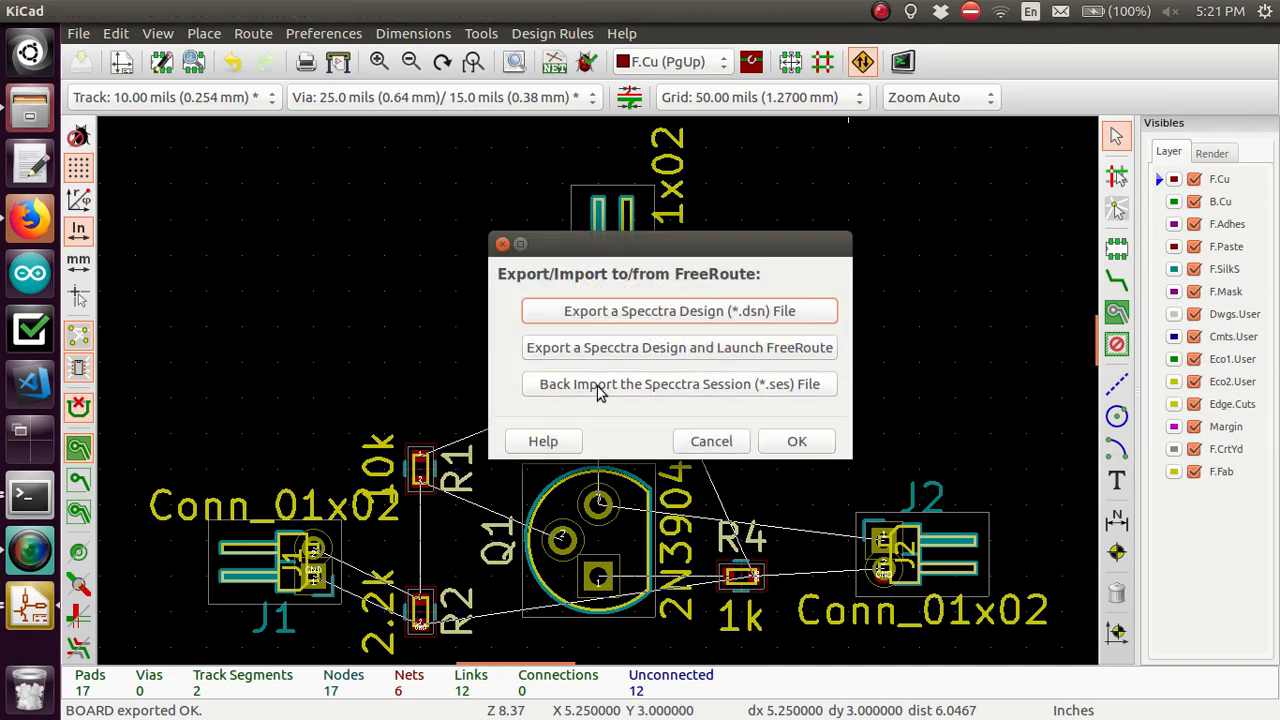
mouse_move(602, 384)
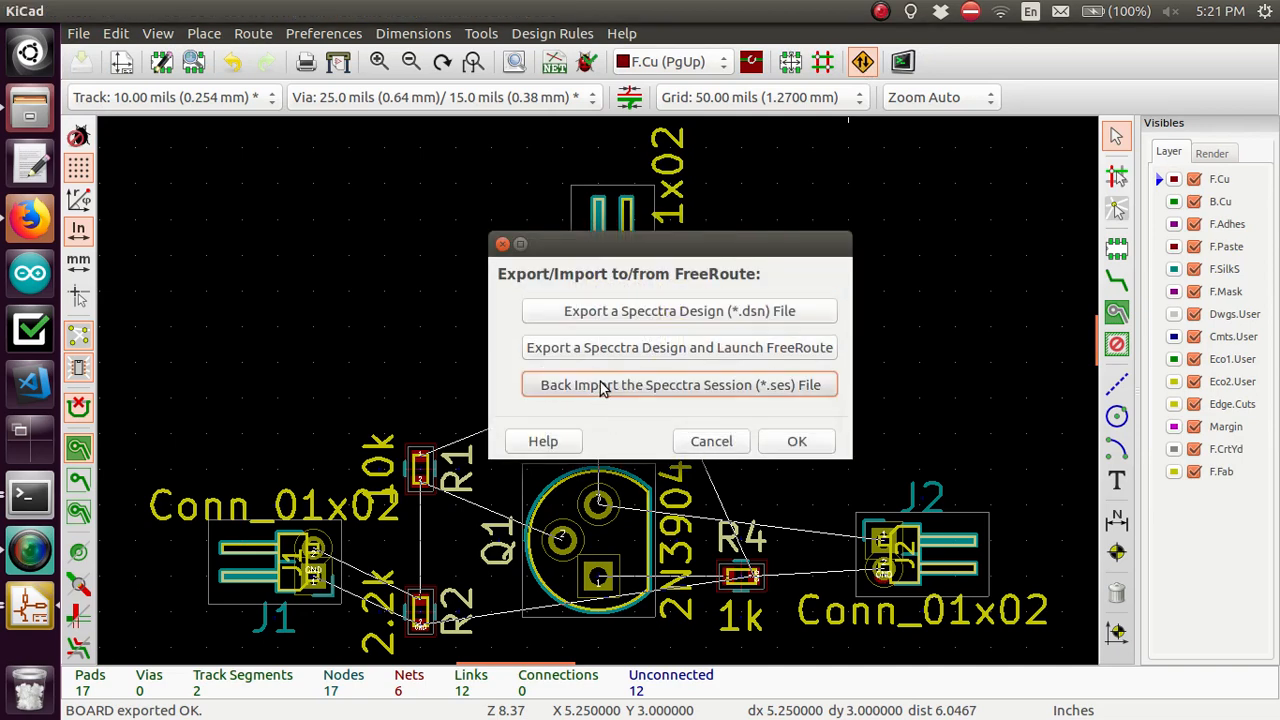
left_click(679, 384)
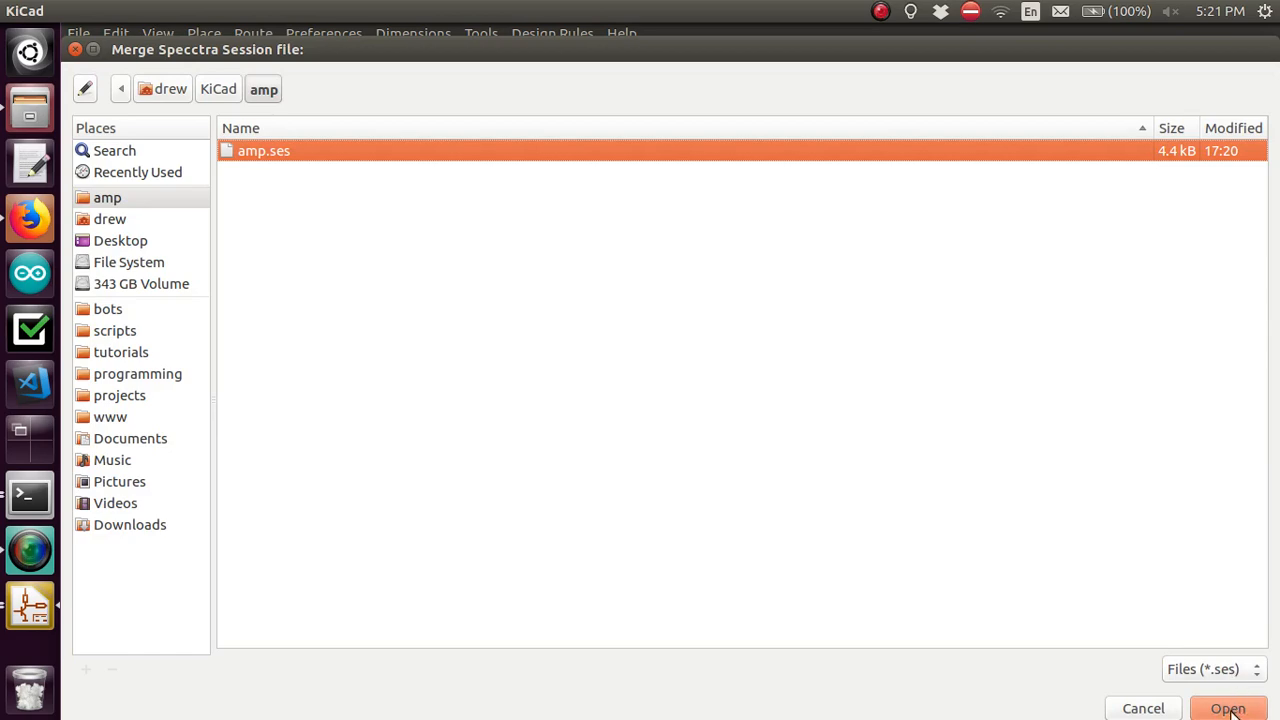
left_click(1227, 708)
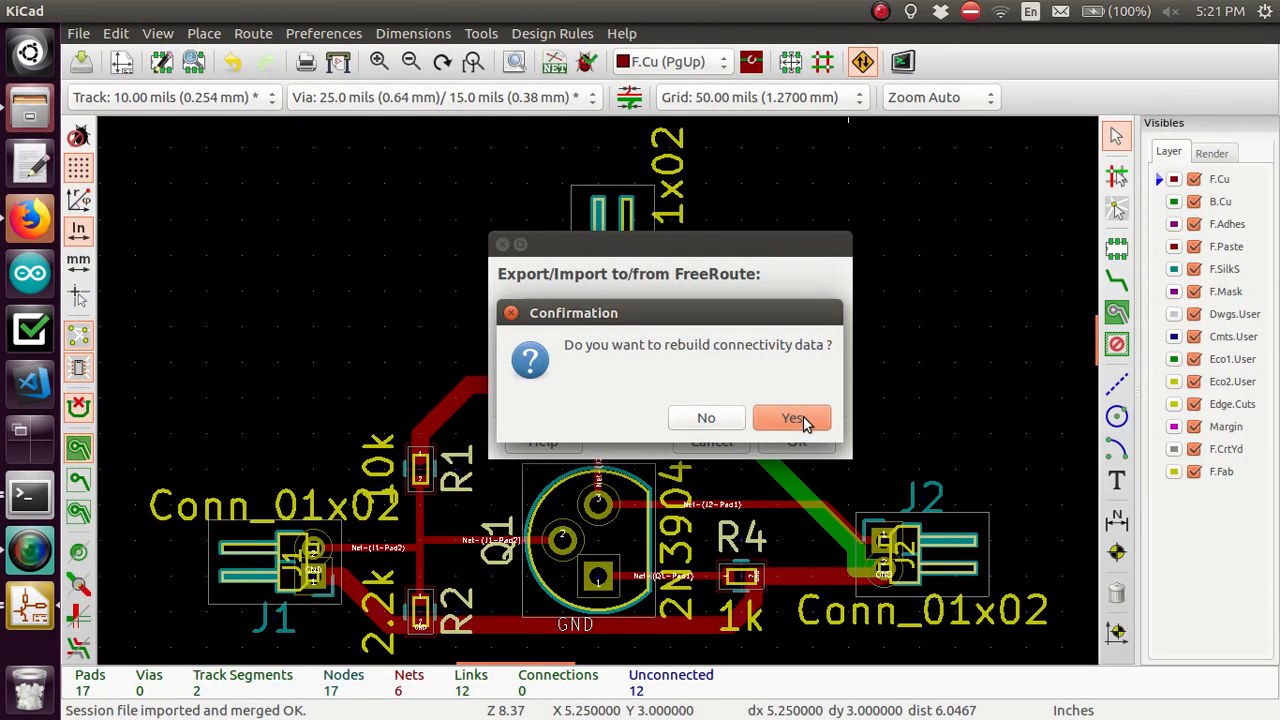
left_click(791, 417)
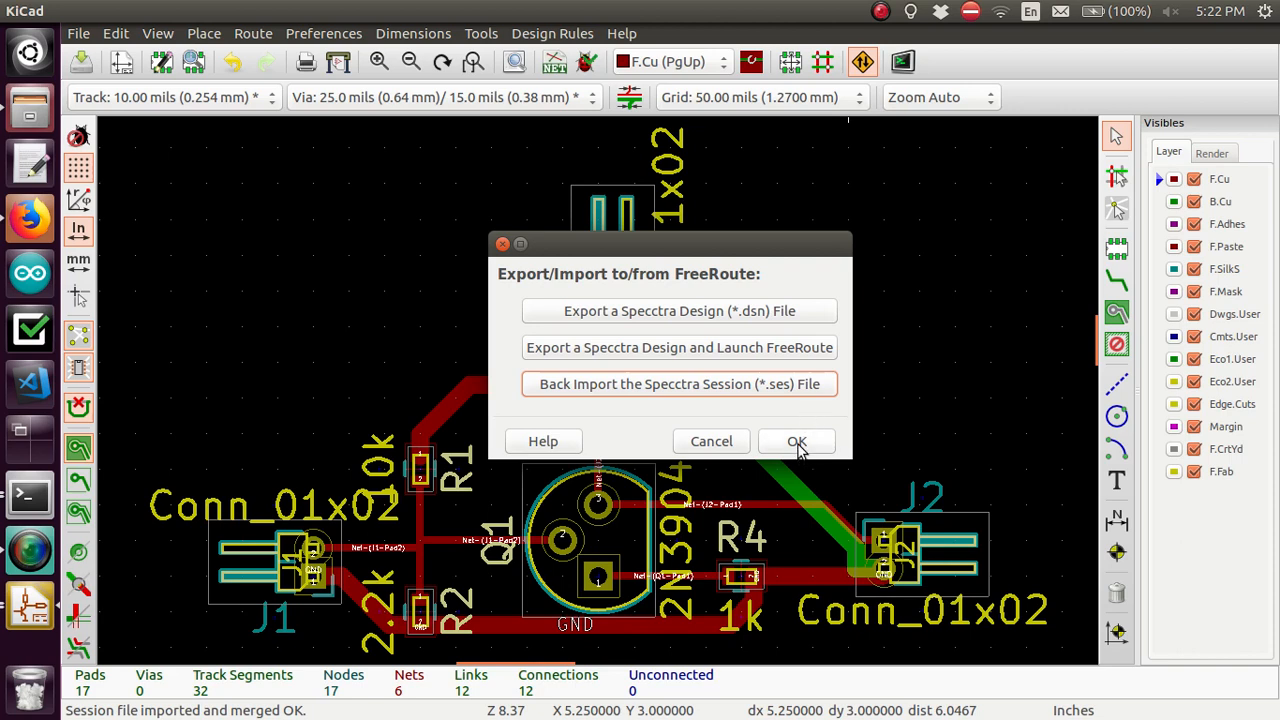
Delete the 0.0200 in GND and 0.0150 in Net-(J1-Pad2) track segments near J2 and J1
left_click(796, 441)
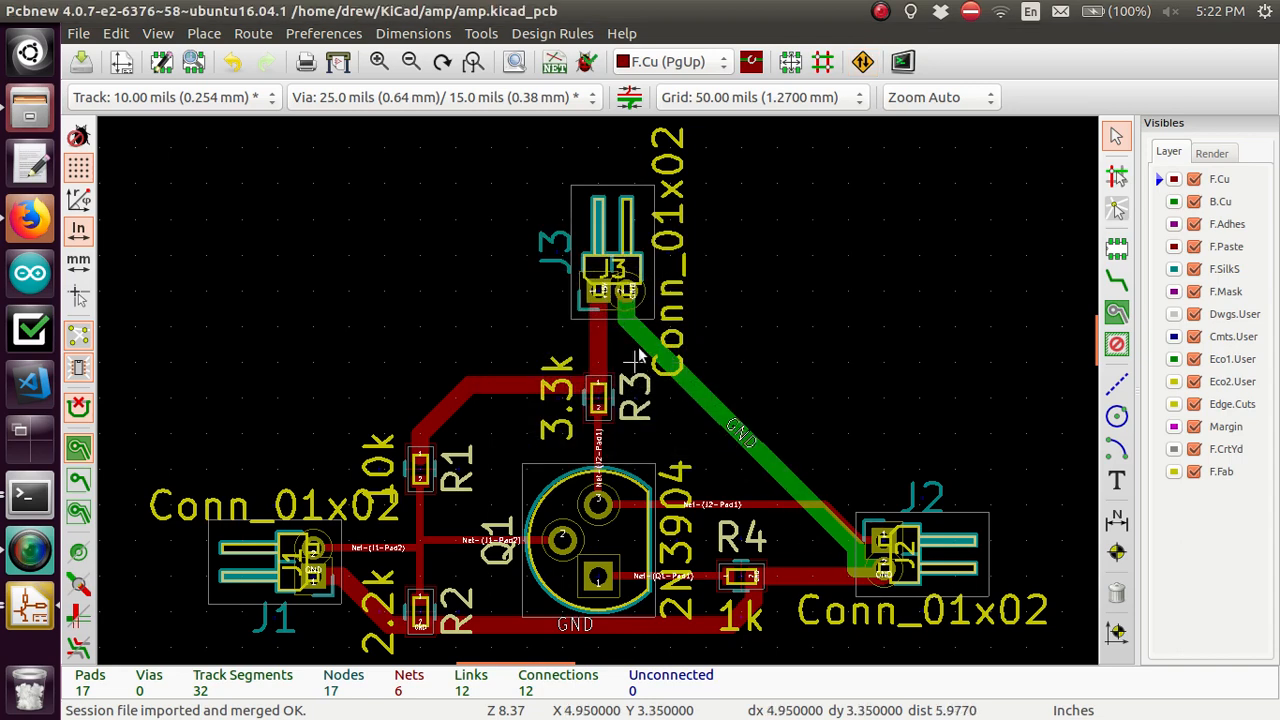
mouse_move(678, 407)
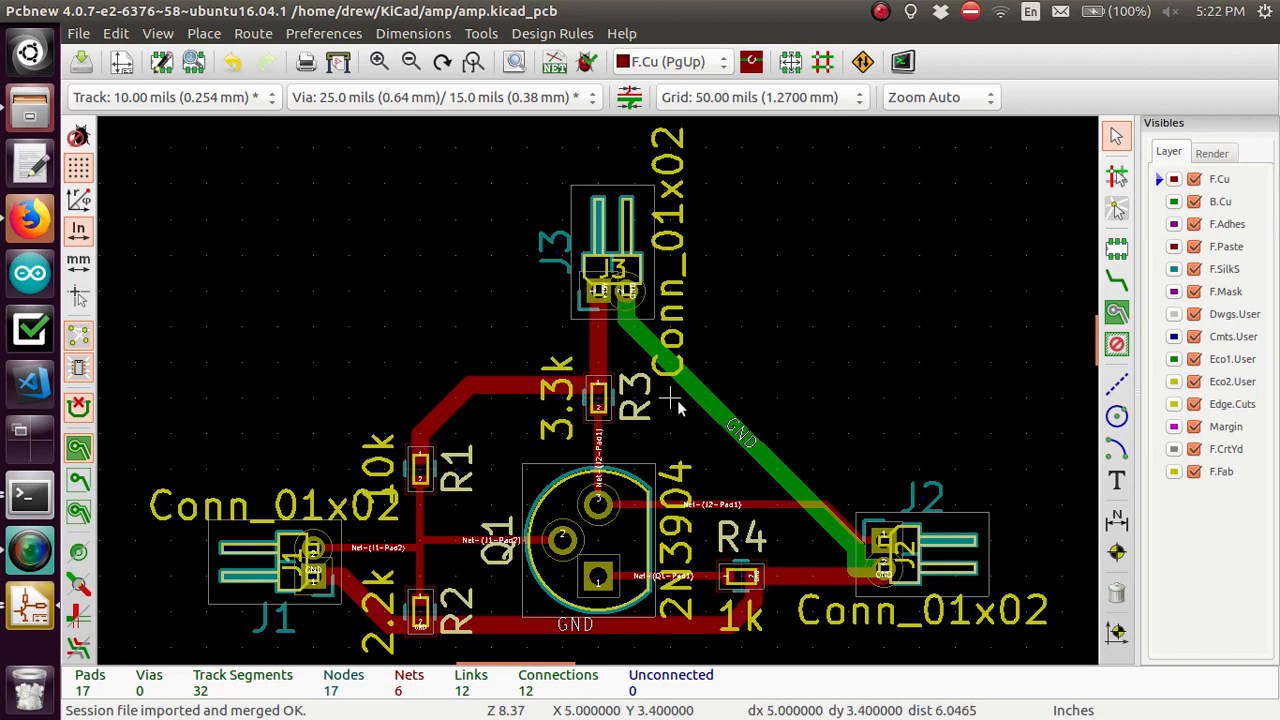
mouse_move(633, 295)
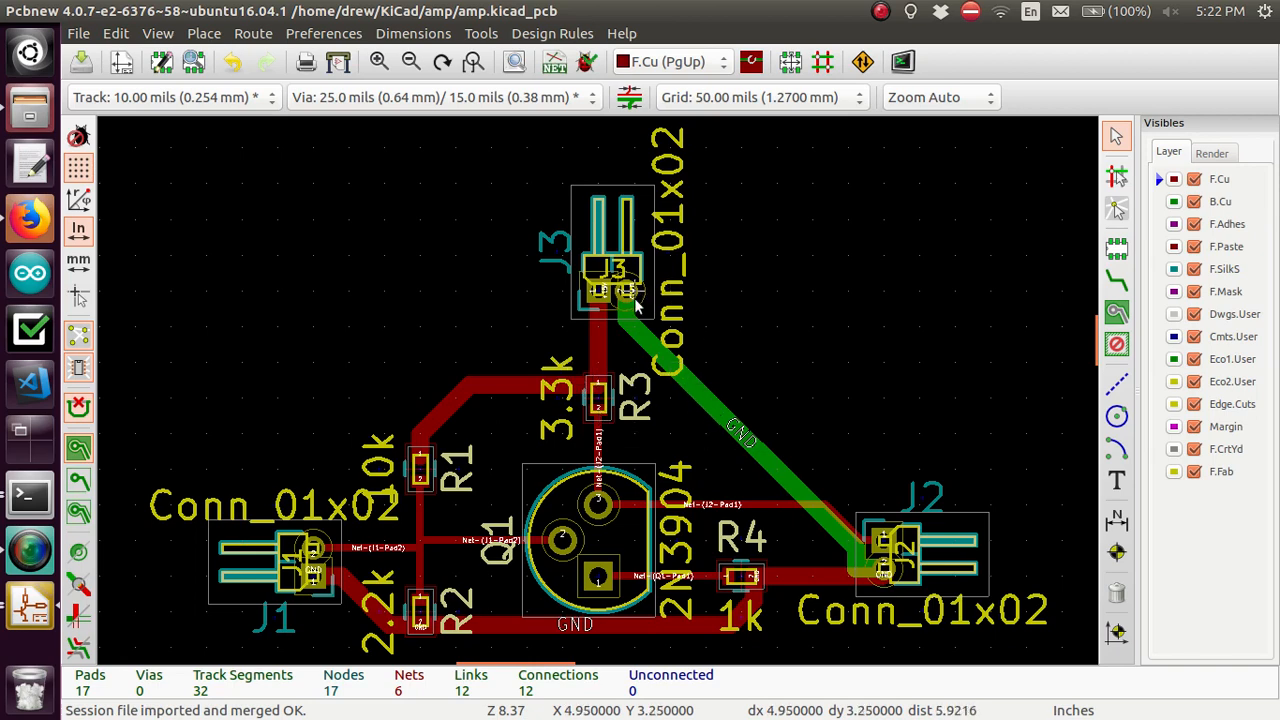
mouse_move(847, 147)
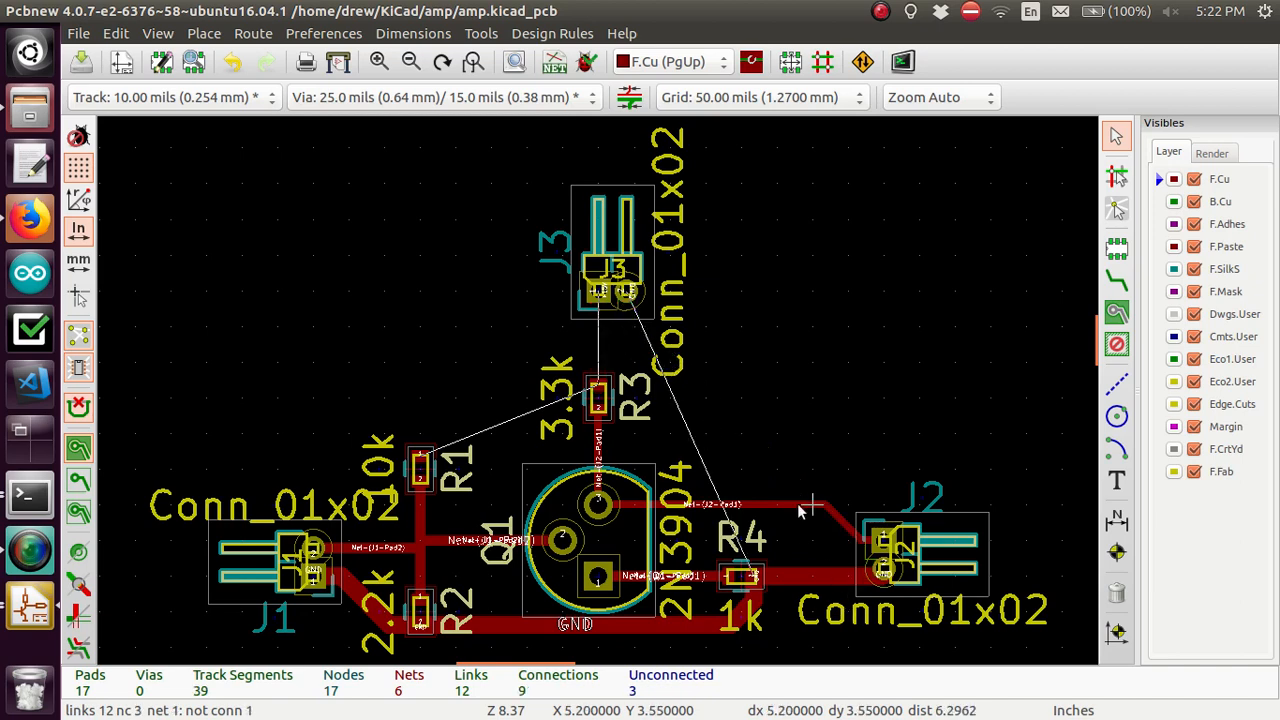
left_click(802, 508)
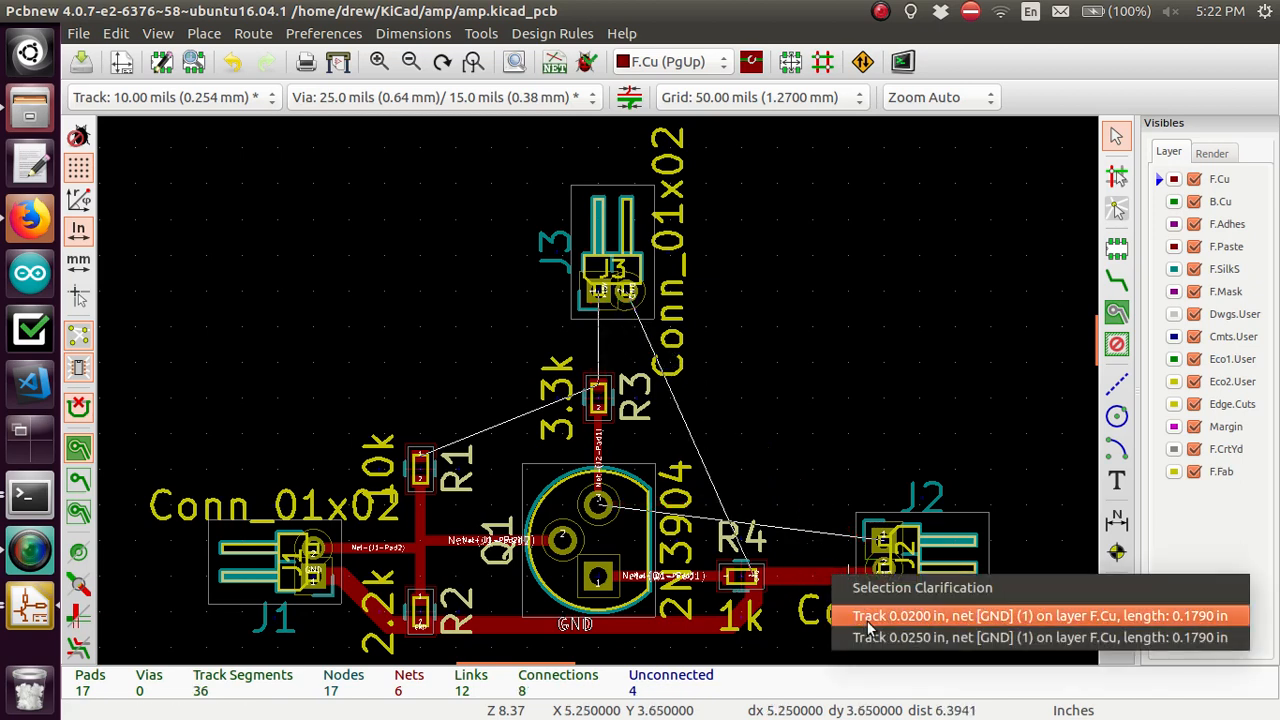
left_click(1040, 616)
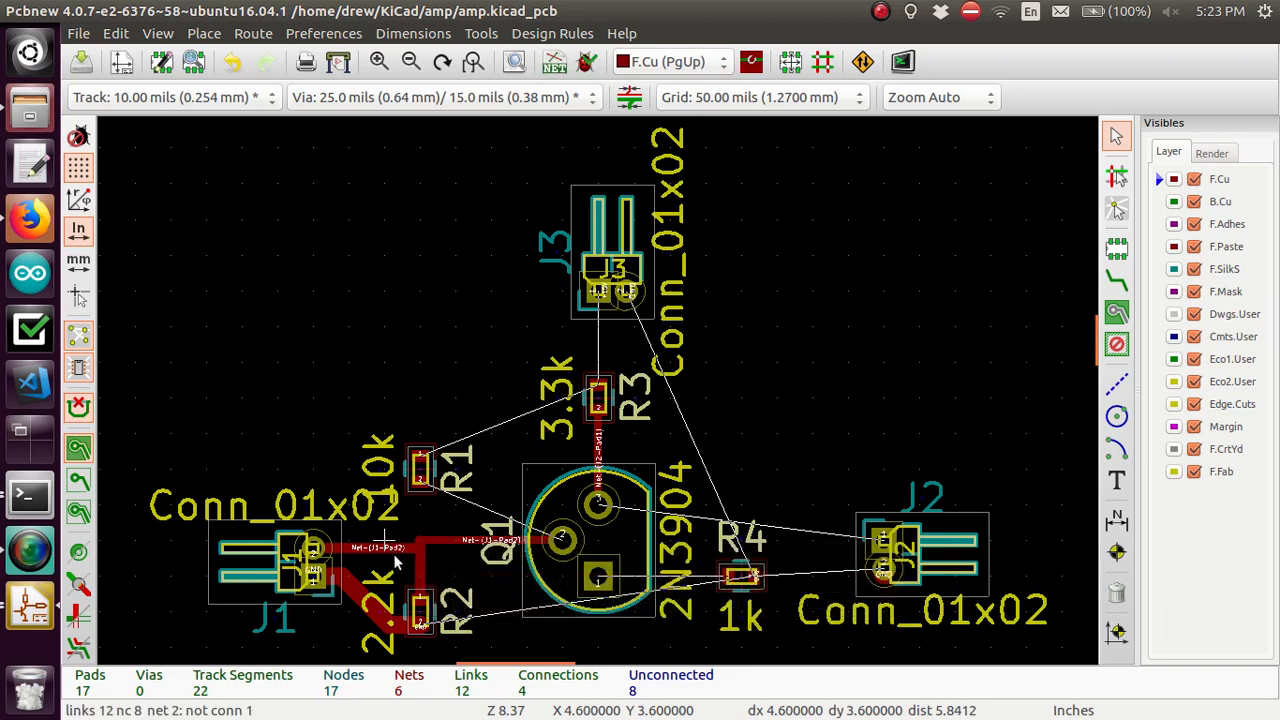
left_click(396, 566)
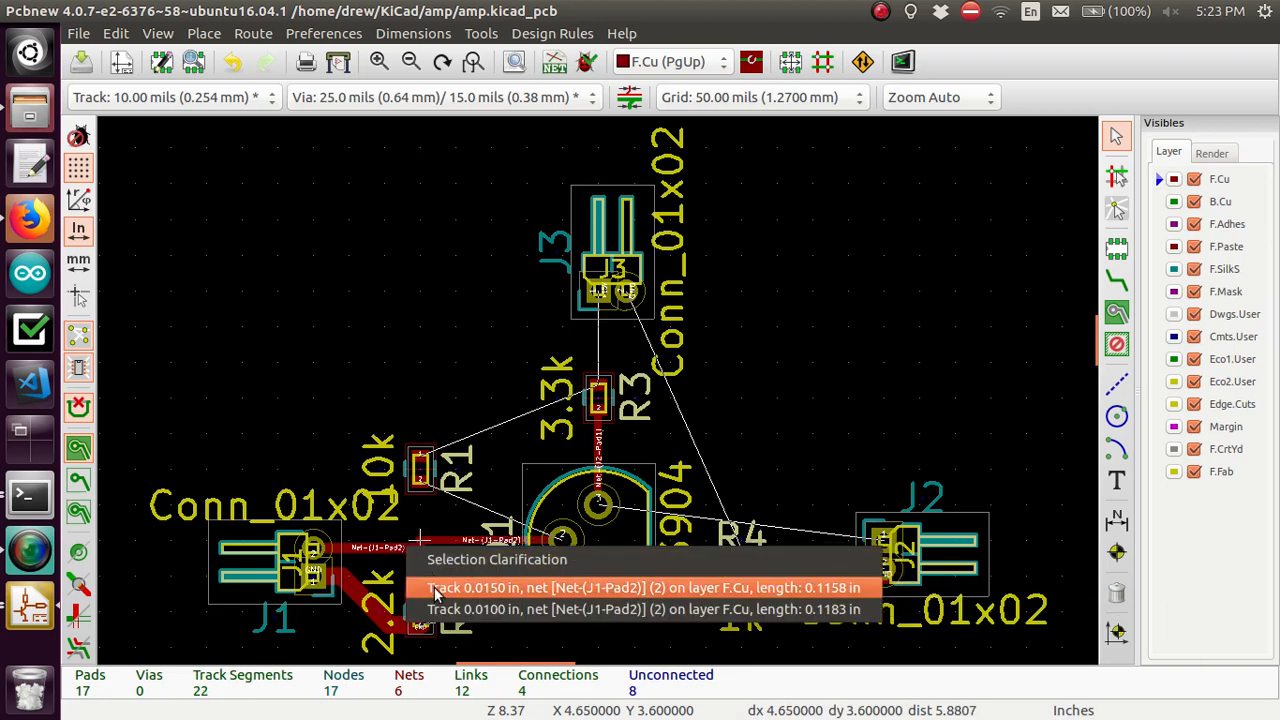
left_click(643, 587)
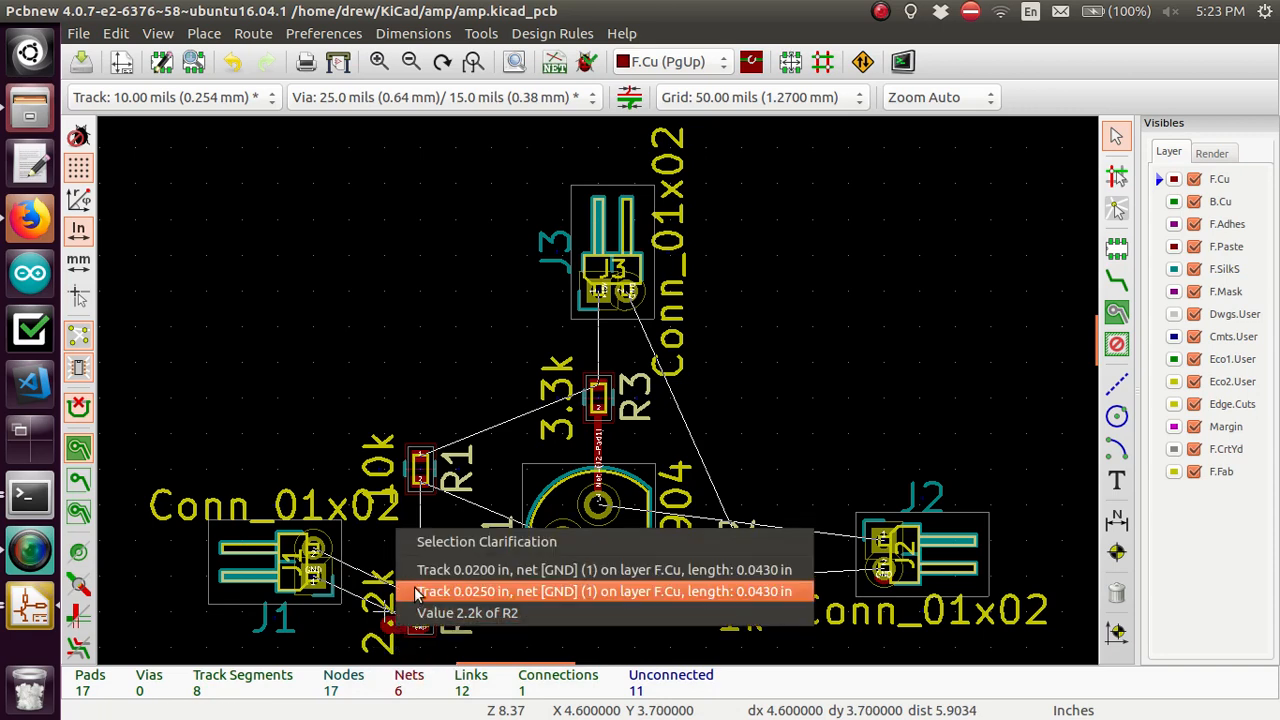
left_click(600, 591)
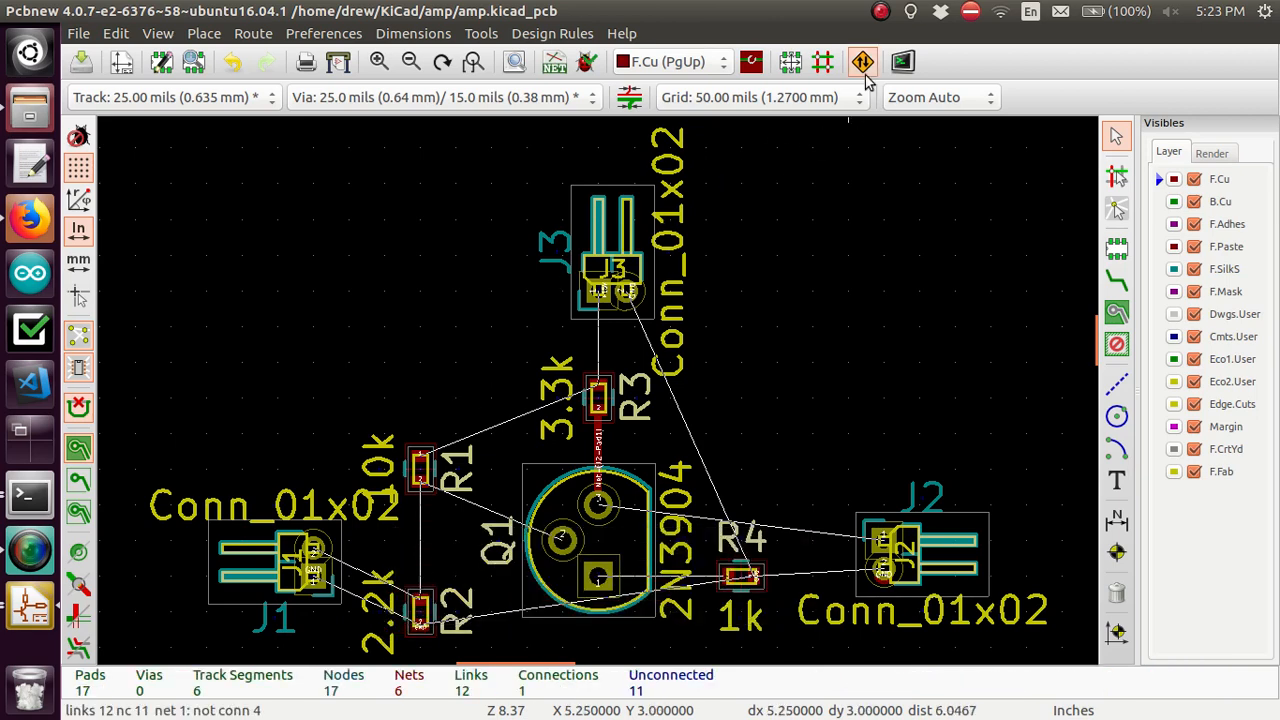
Export the board as amp.dsn in the amp folder and launch FreeRoute on it
left_click(862, 61)
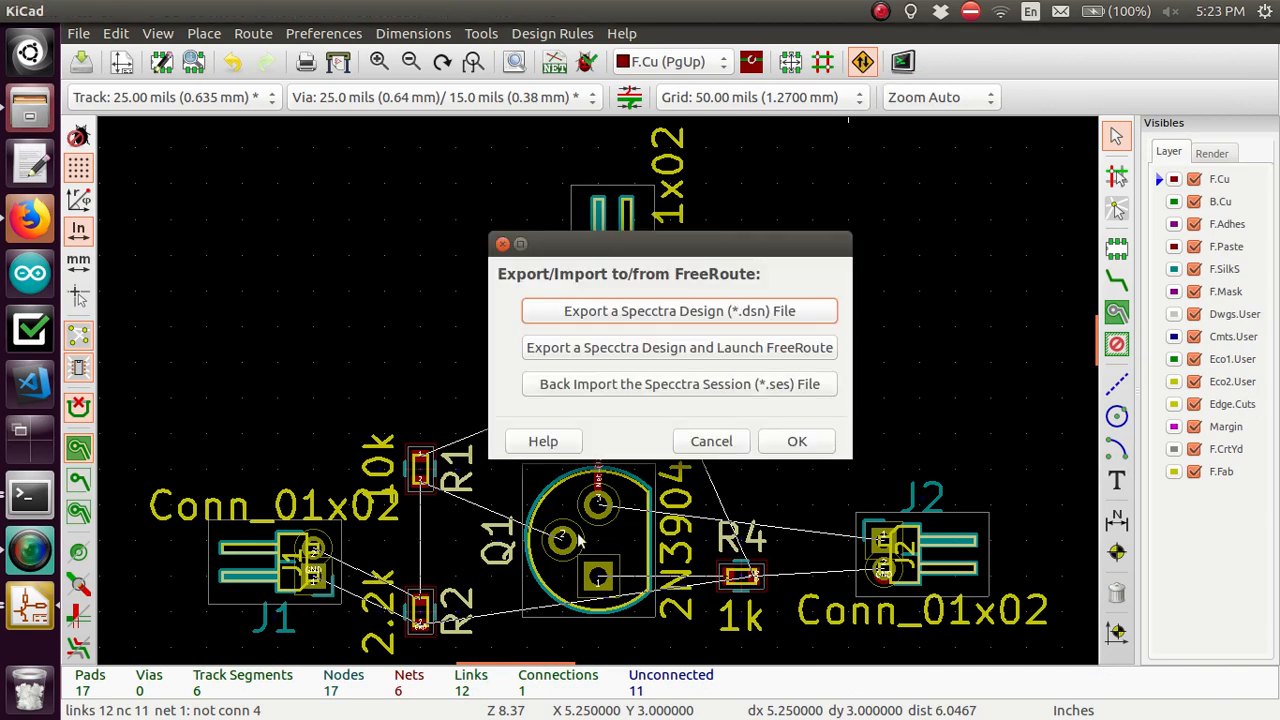
mouse_move(612, 358)
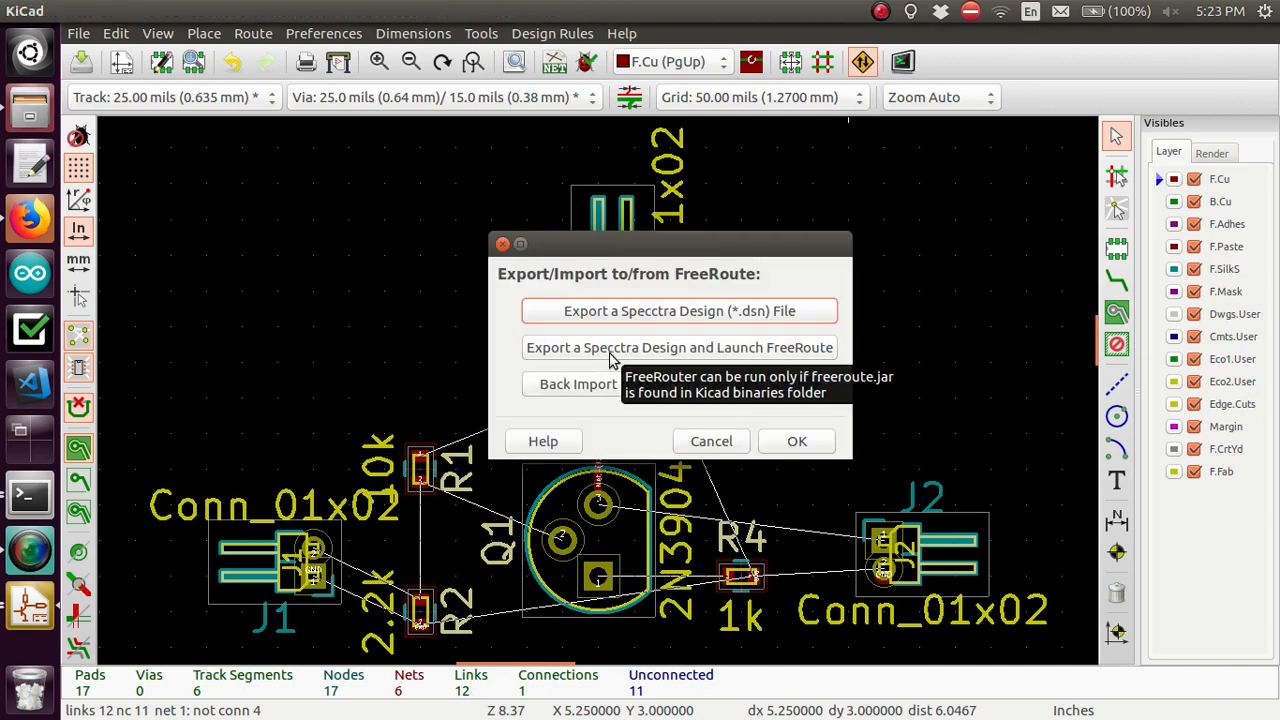
mouse_move(570, 374)
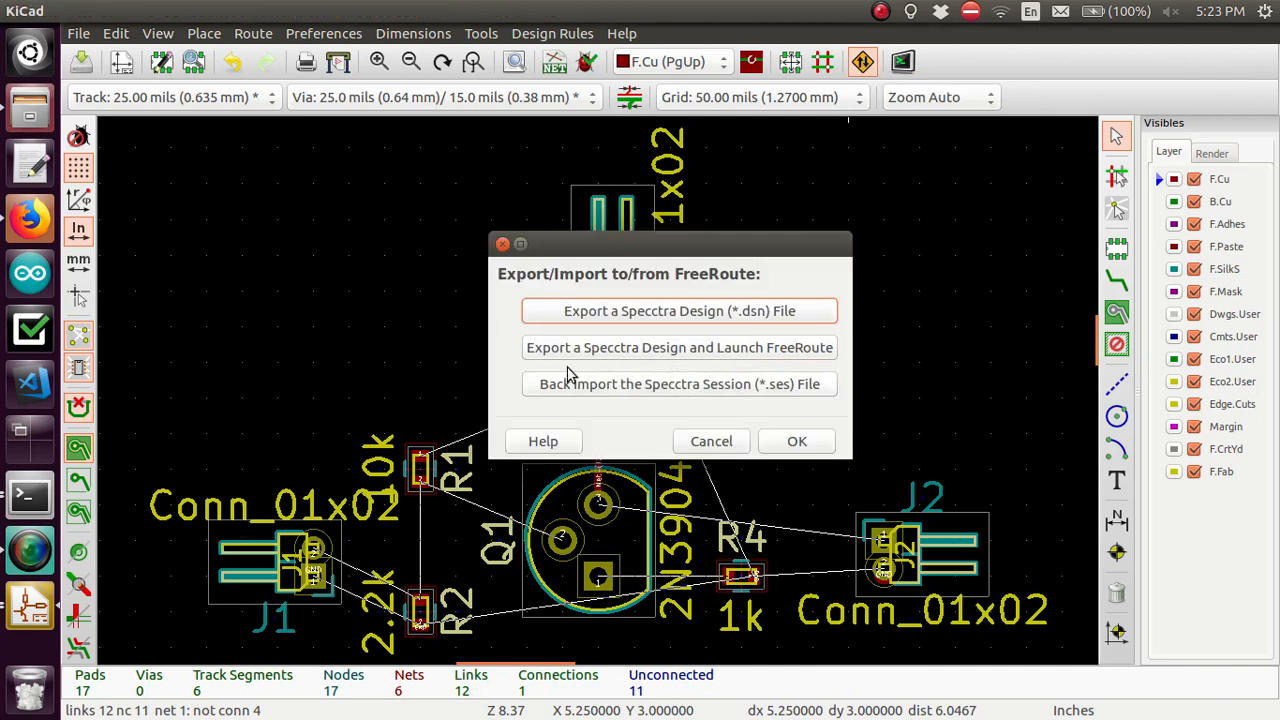
mouse_move(641, 348)
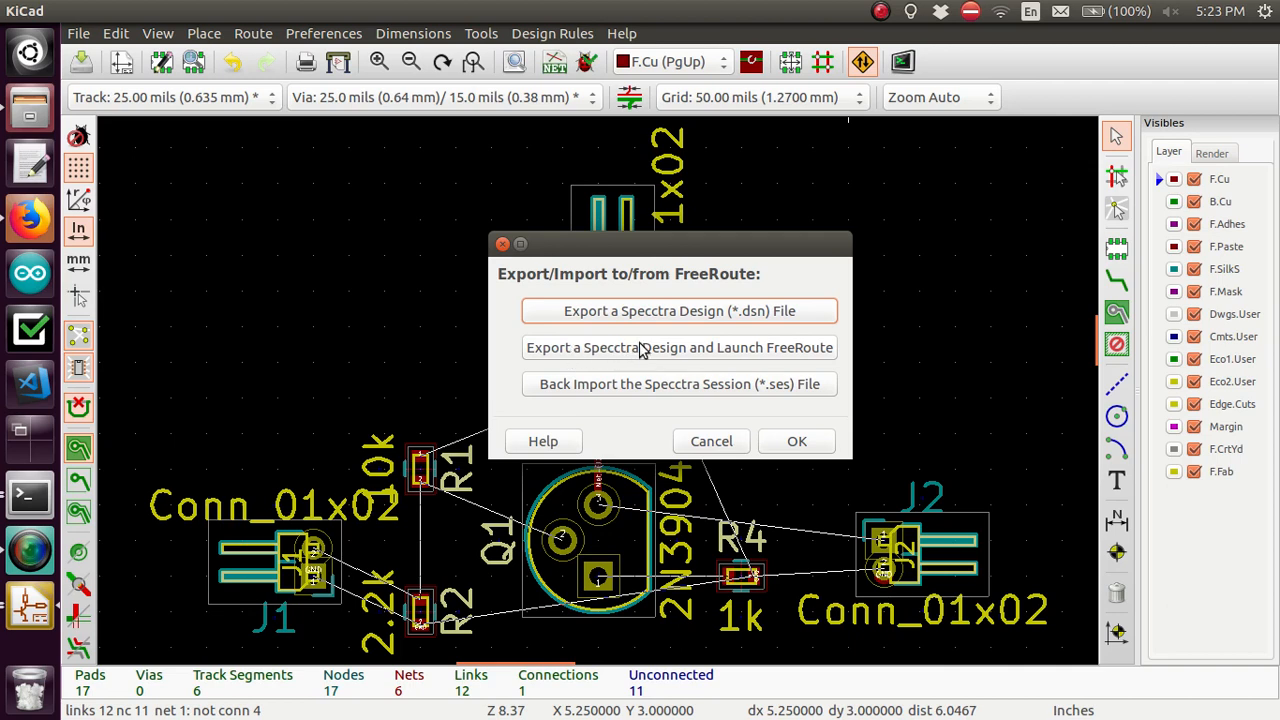
mouse_move(670, 353)
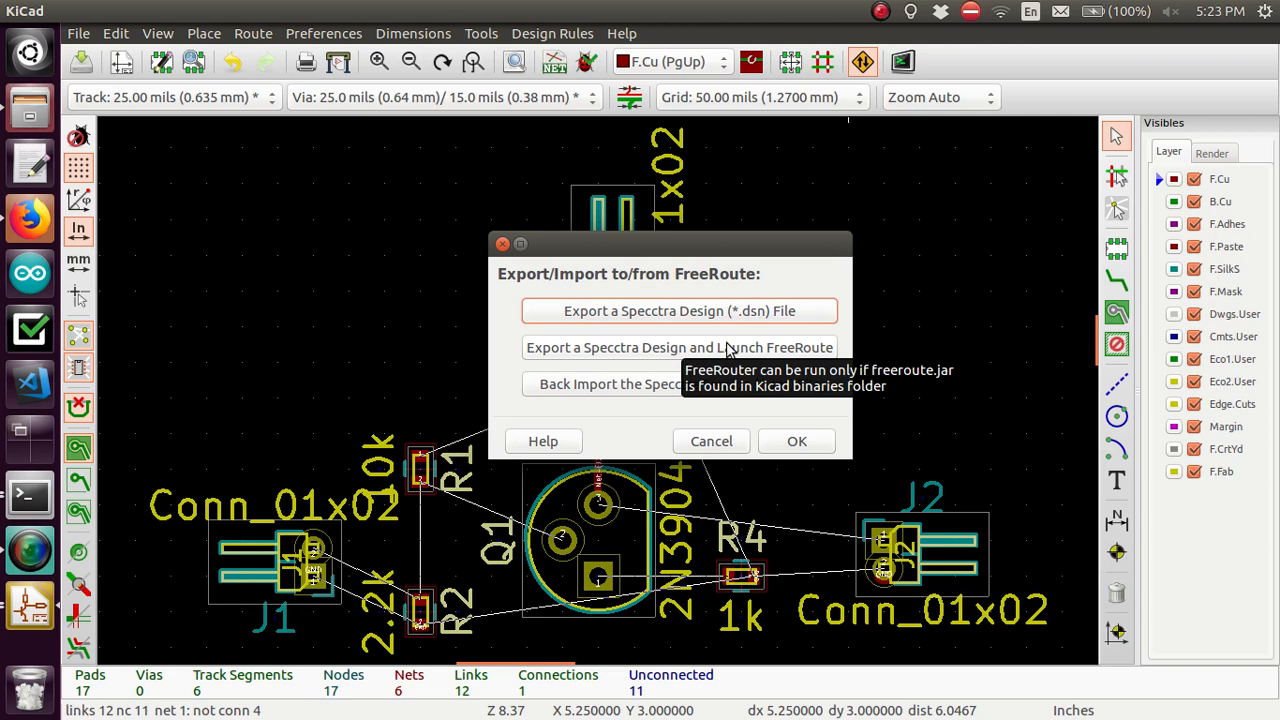
left_click(678, 310)
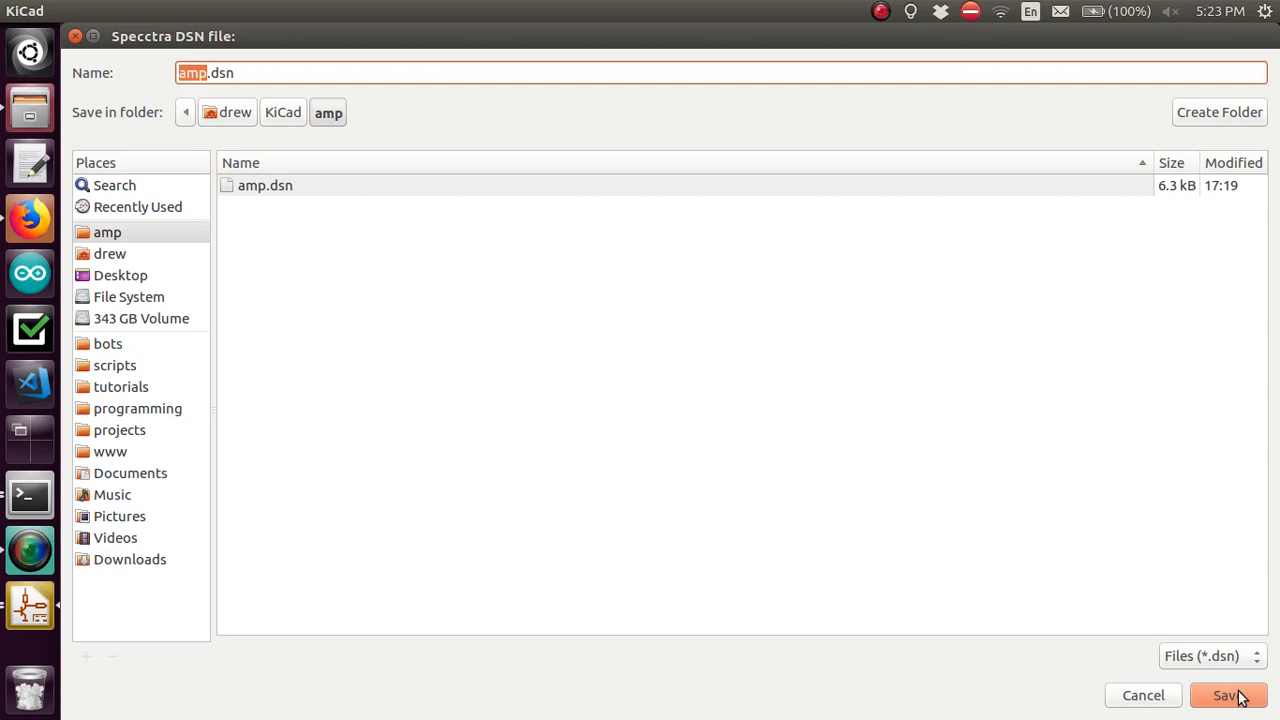
left_click(1232, 695)
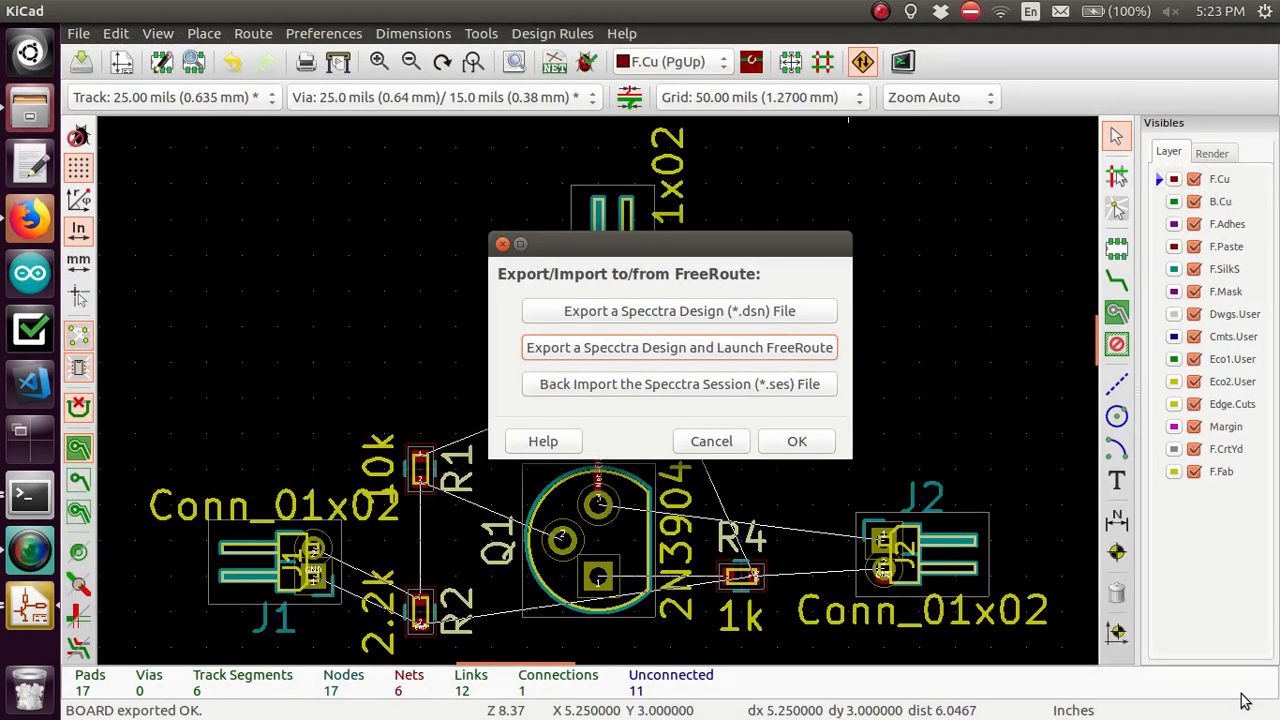
Accept the stored routing rules, autoroute the board, and save the amp.ses session file
left_click(679, 347)
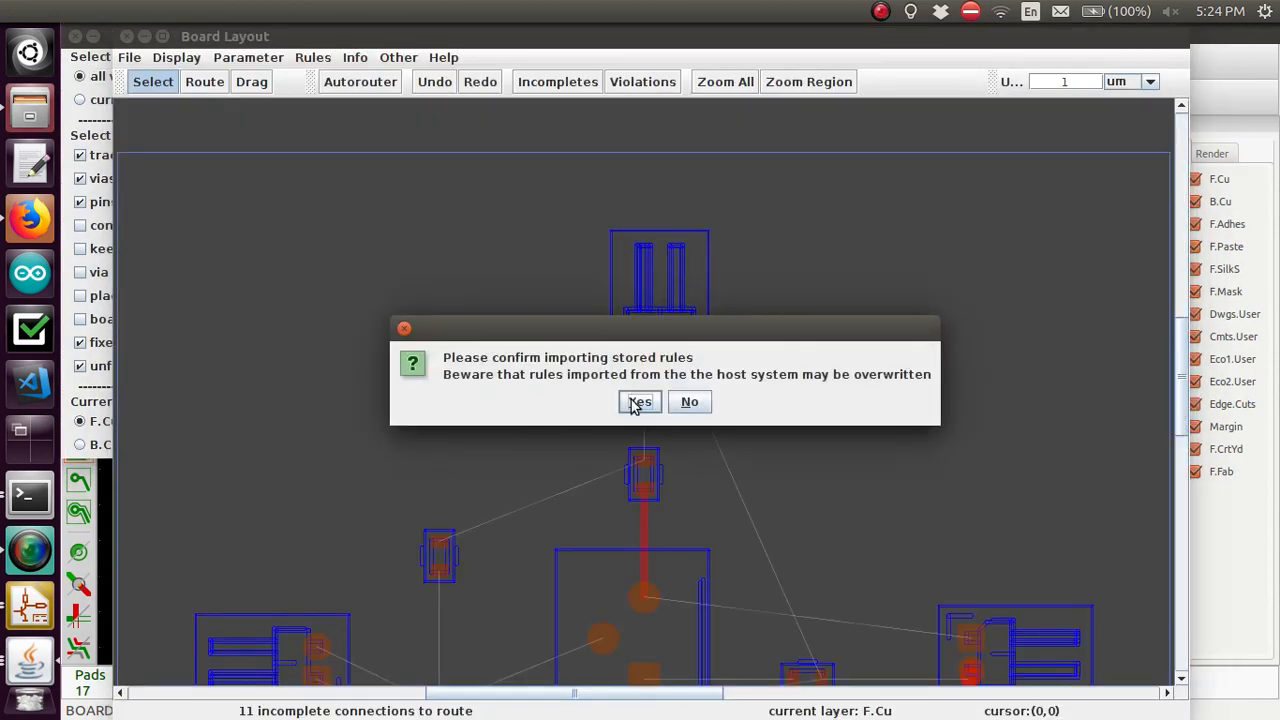
left_click(638, 402)
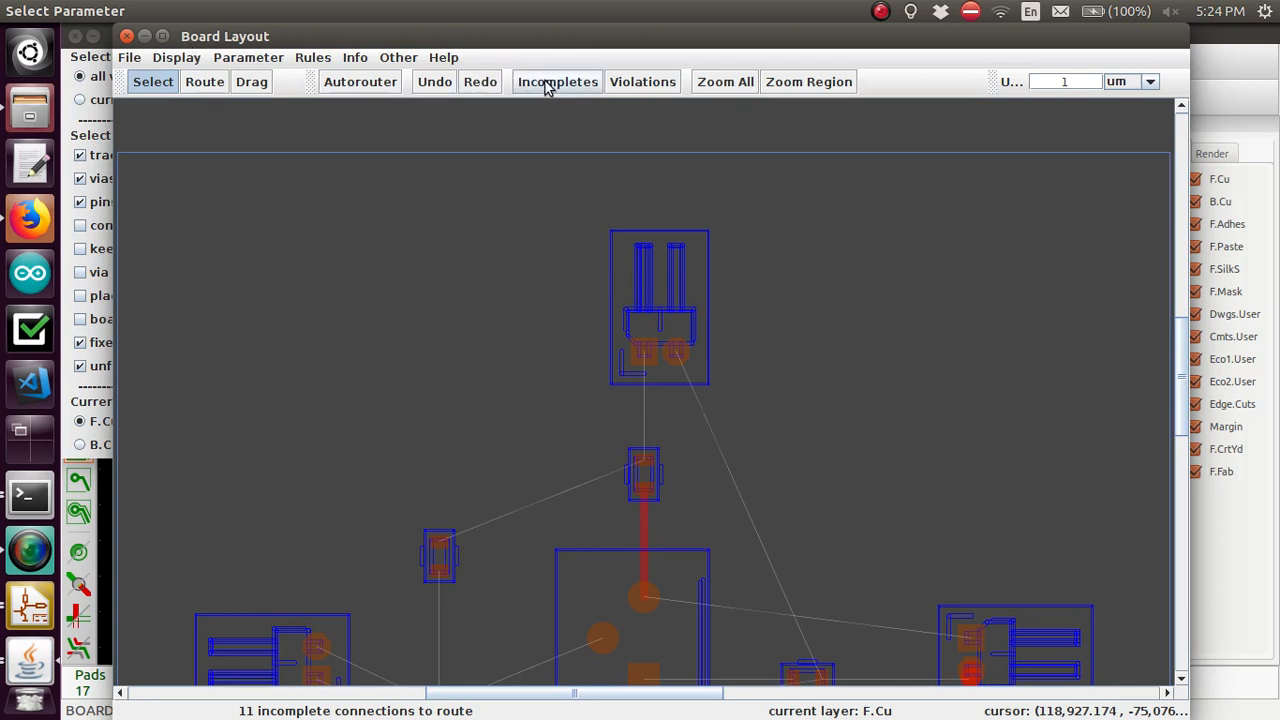
mouse_move(268, 27)
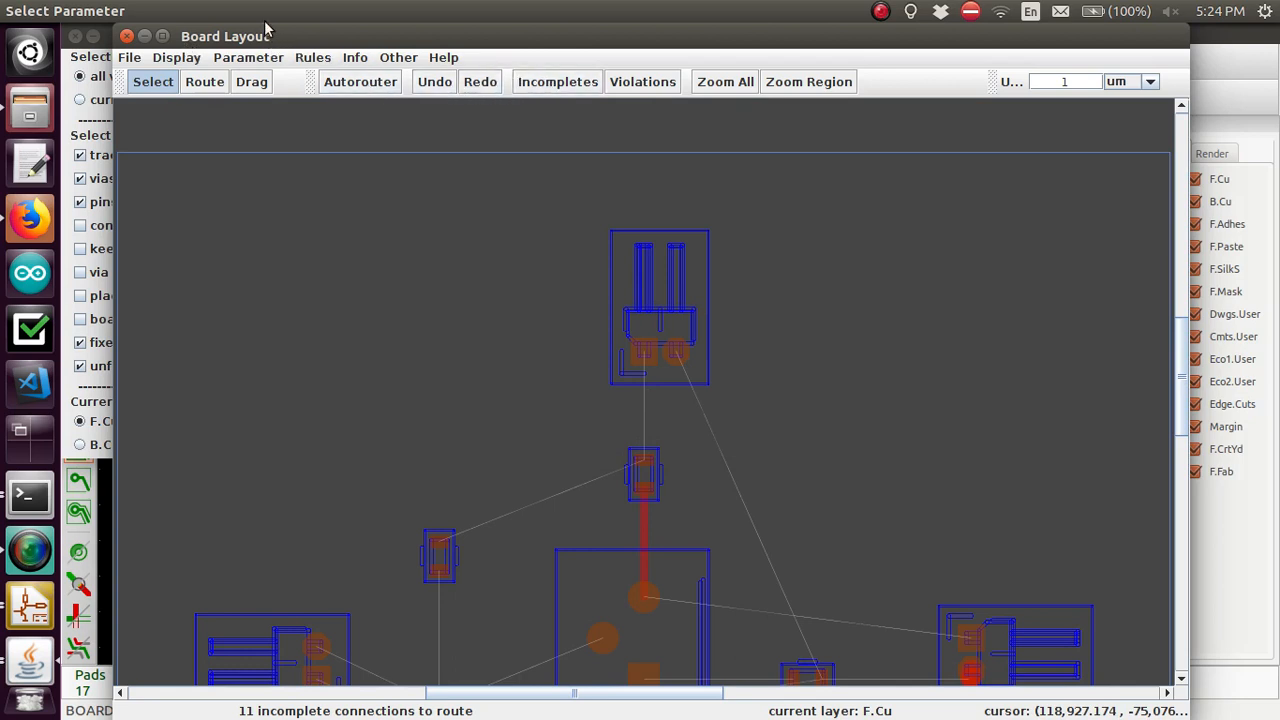
left_click(360, 81)
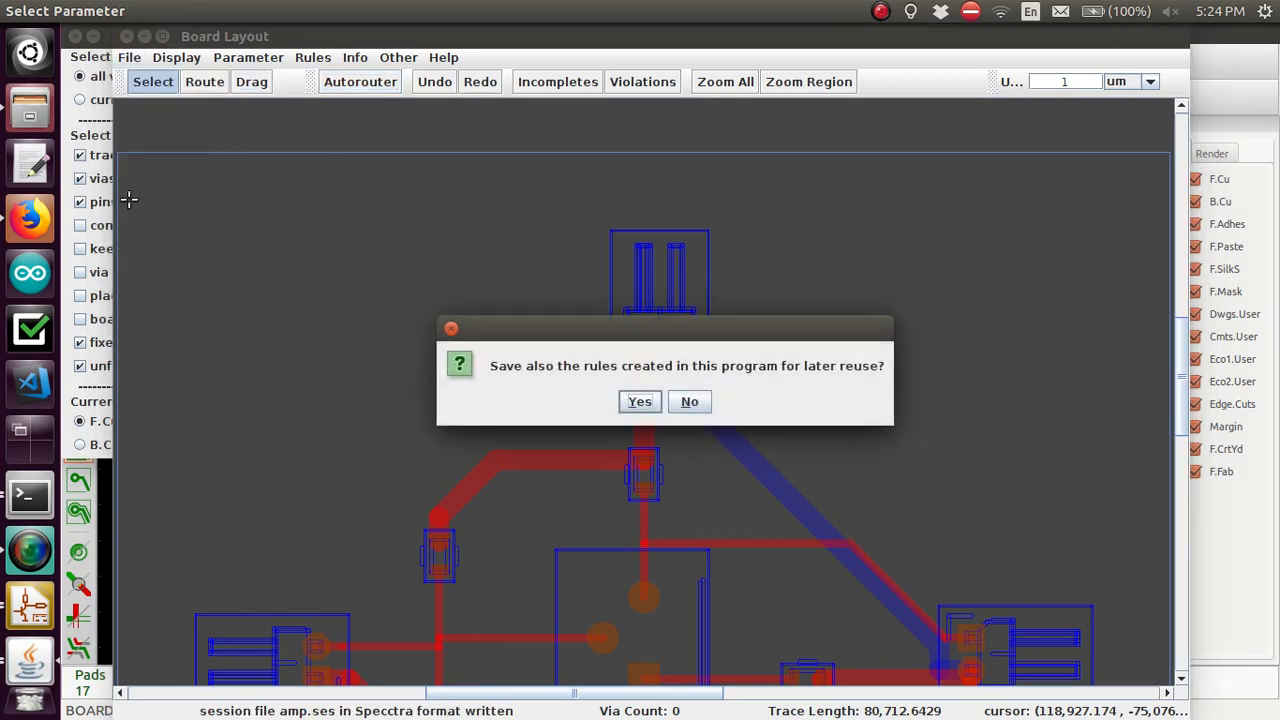
left_click(638, 401)
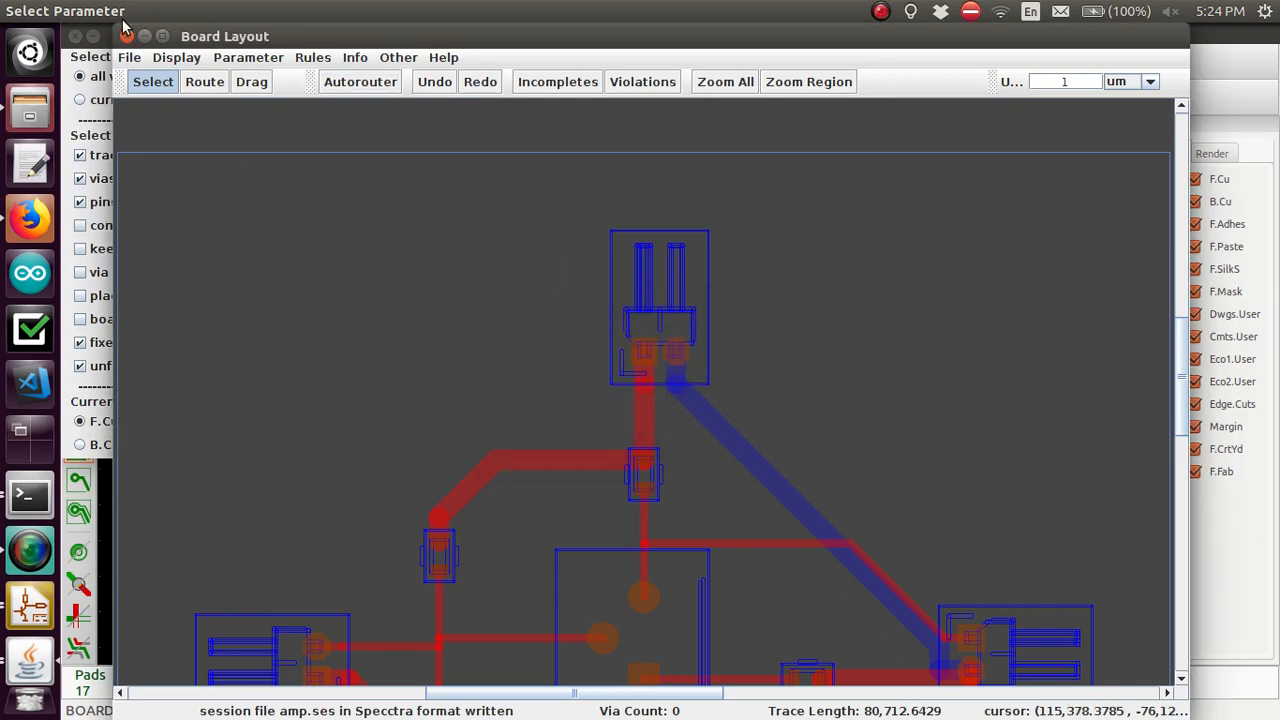
Close FreeRouter, back-import amp.ses and rebuild connectivity for 35 tracks, zero unconnected
left_click(129, 57)
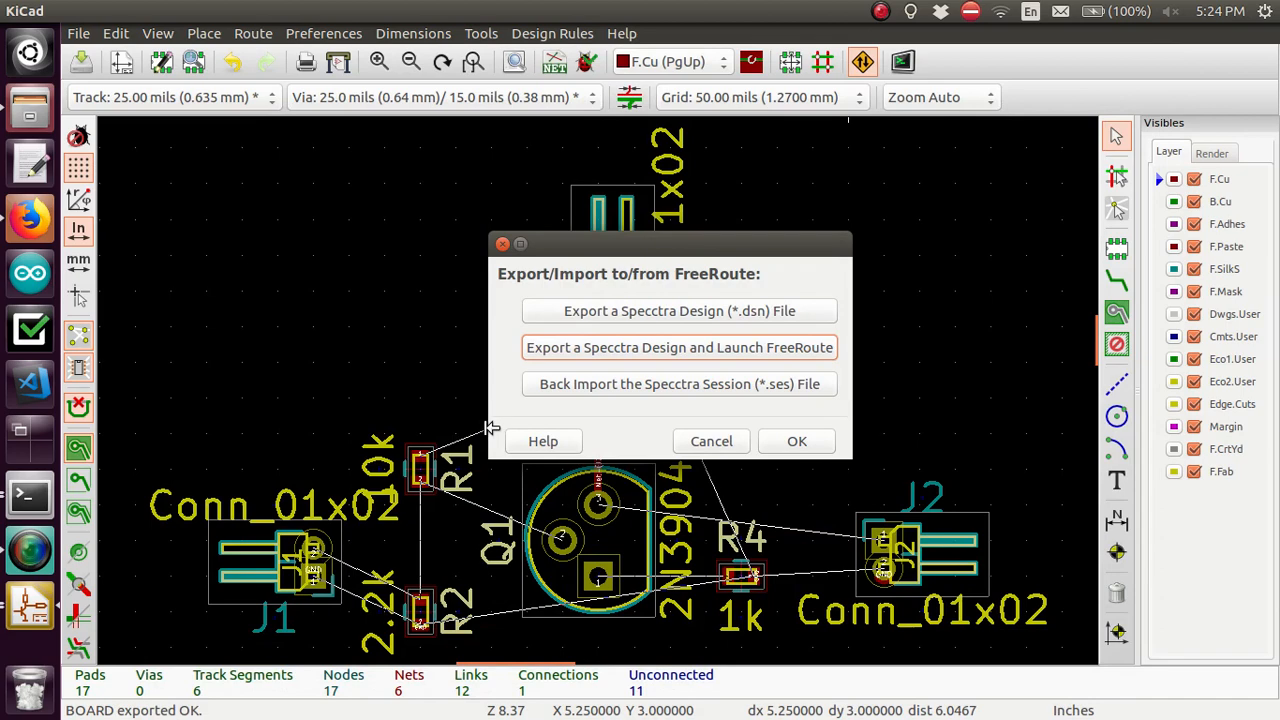
left_click(679, 384)
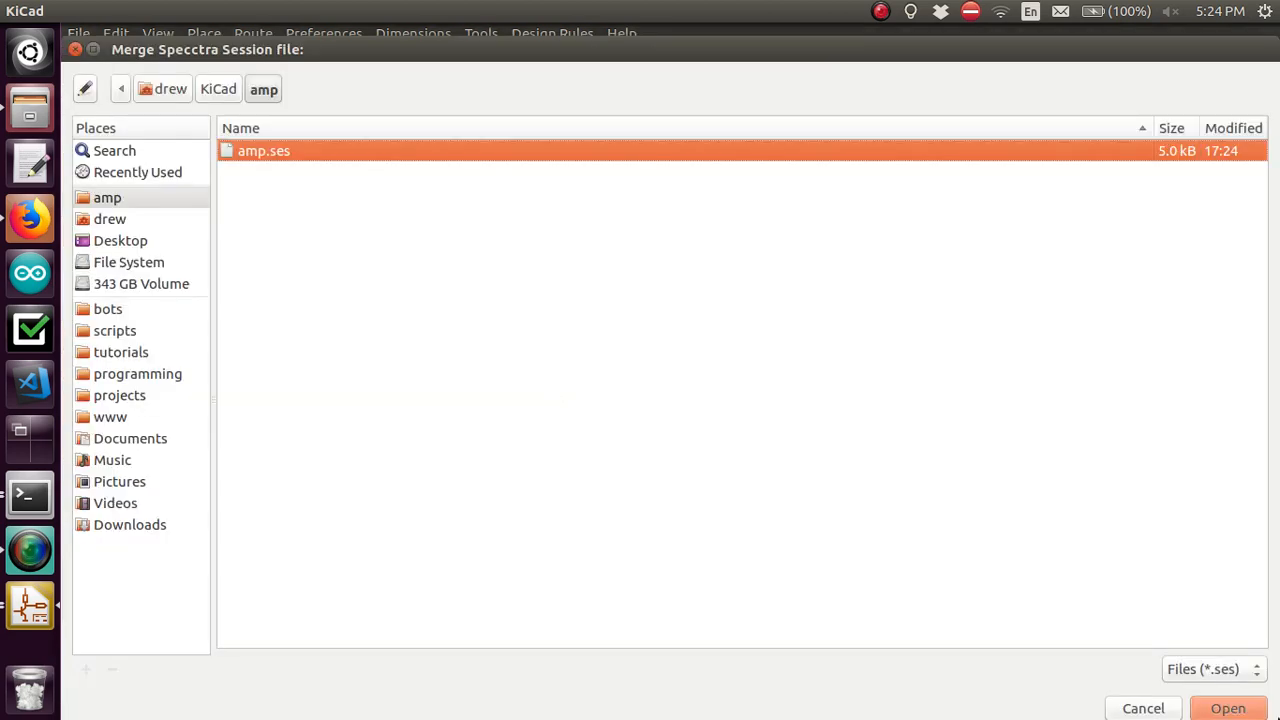
left_click(1227, 708)
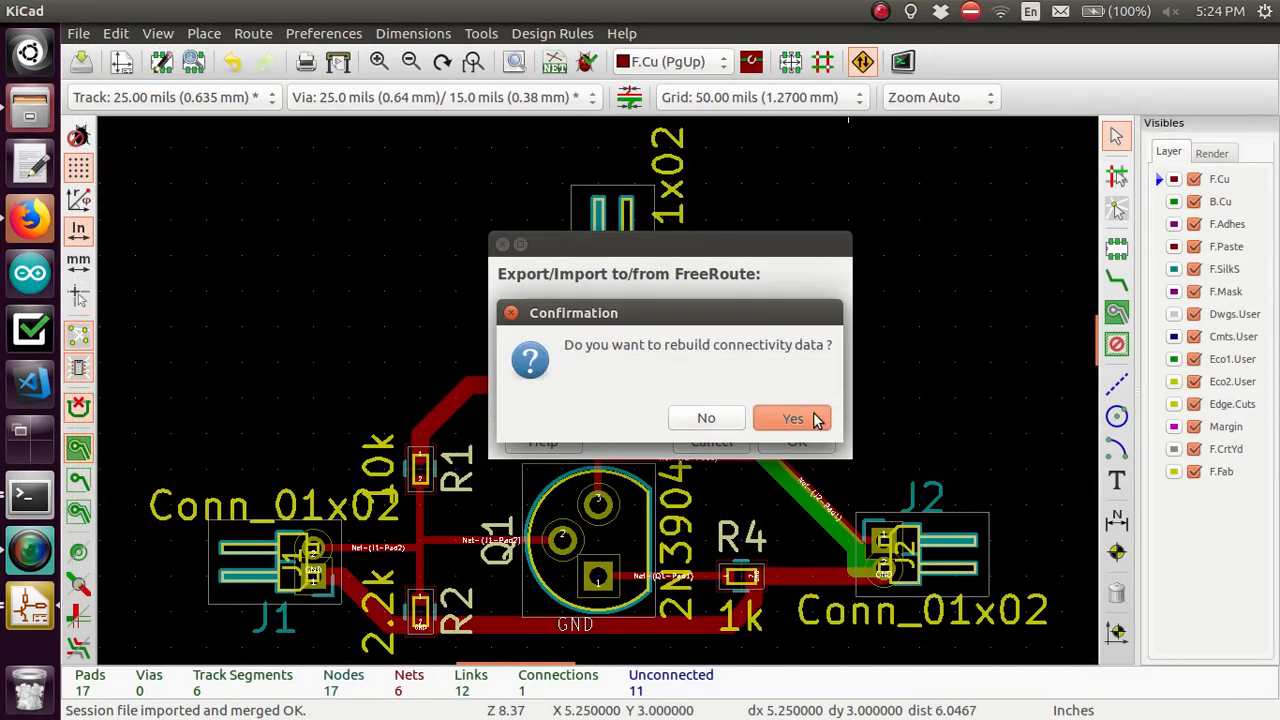
left_click(792, 418)
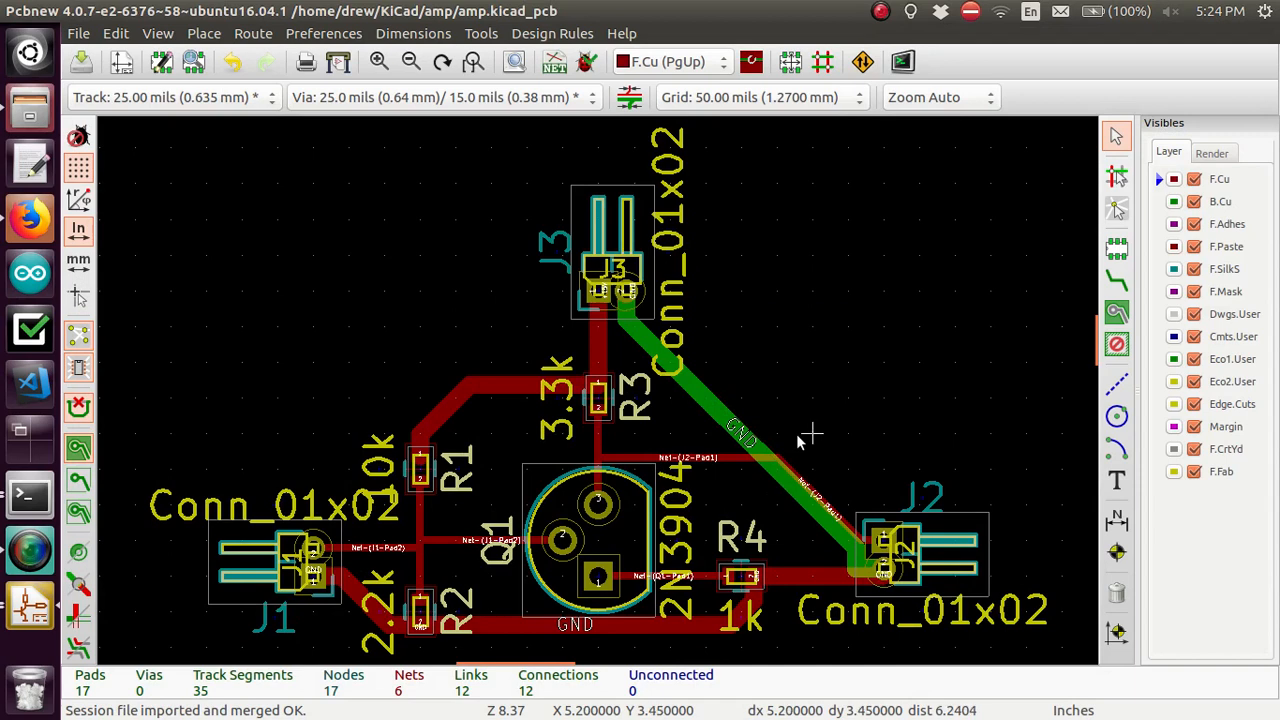
mouse_move(643, 323)
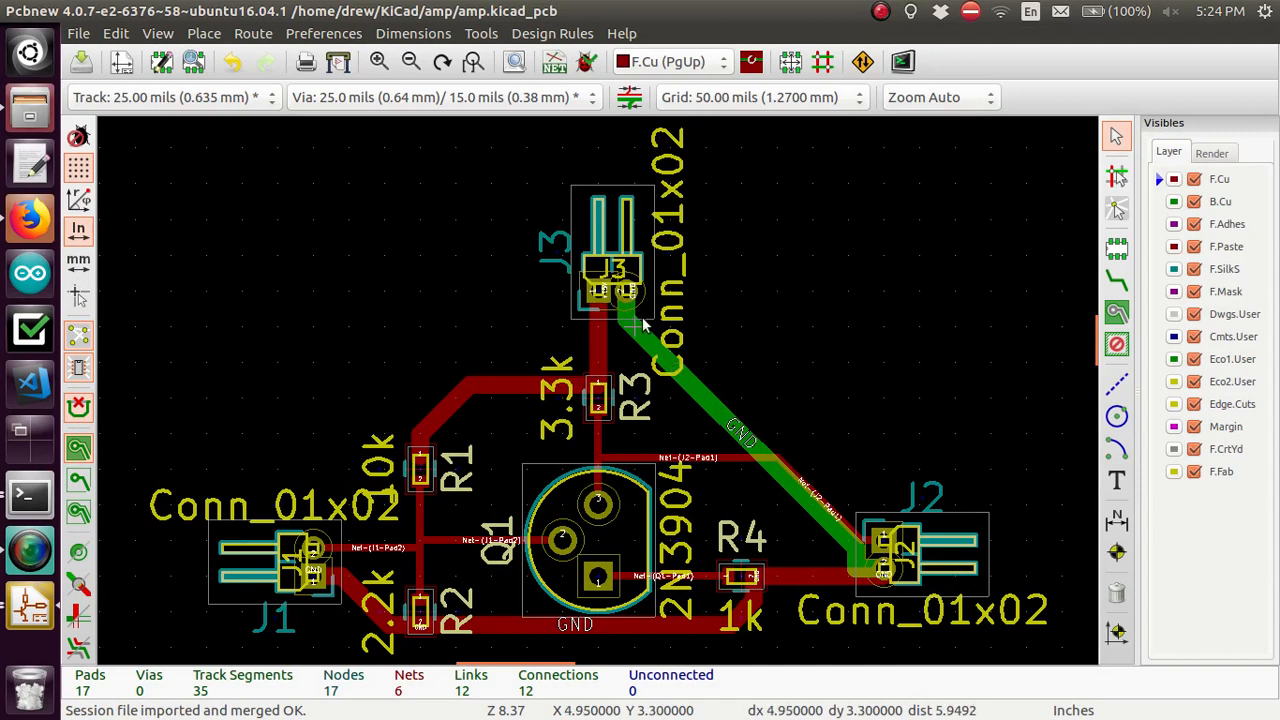
mouse_move(625, 300)
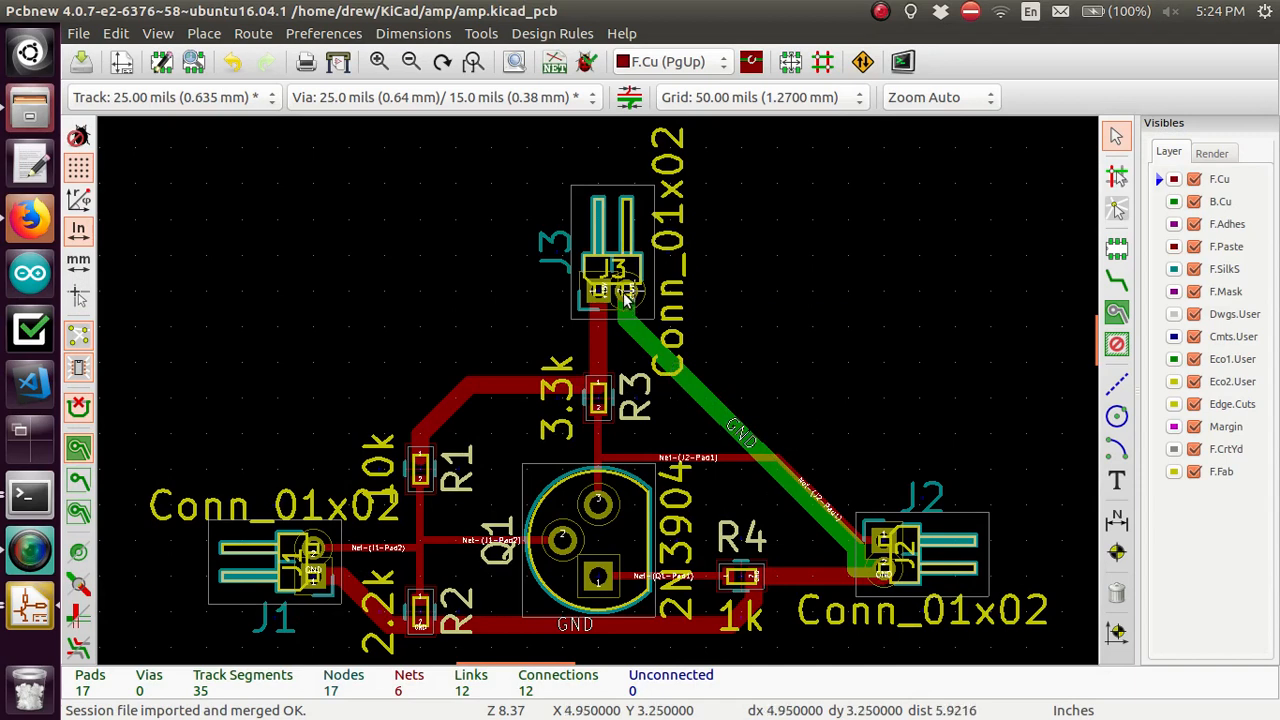
mouse_move(862, 565)
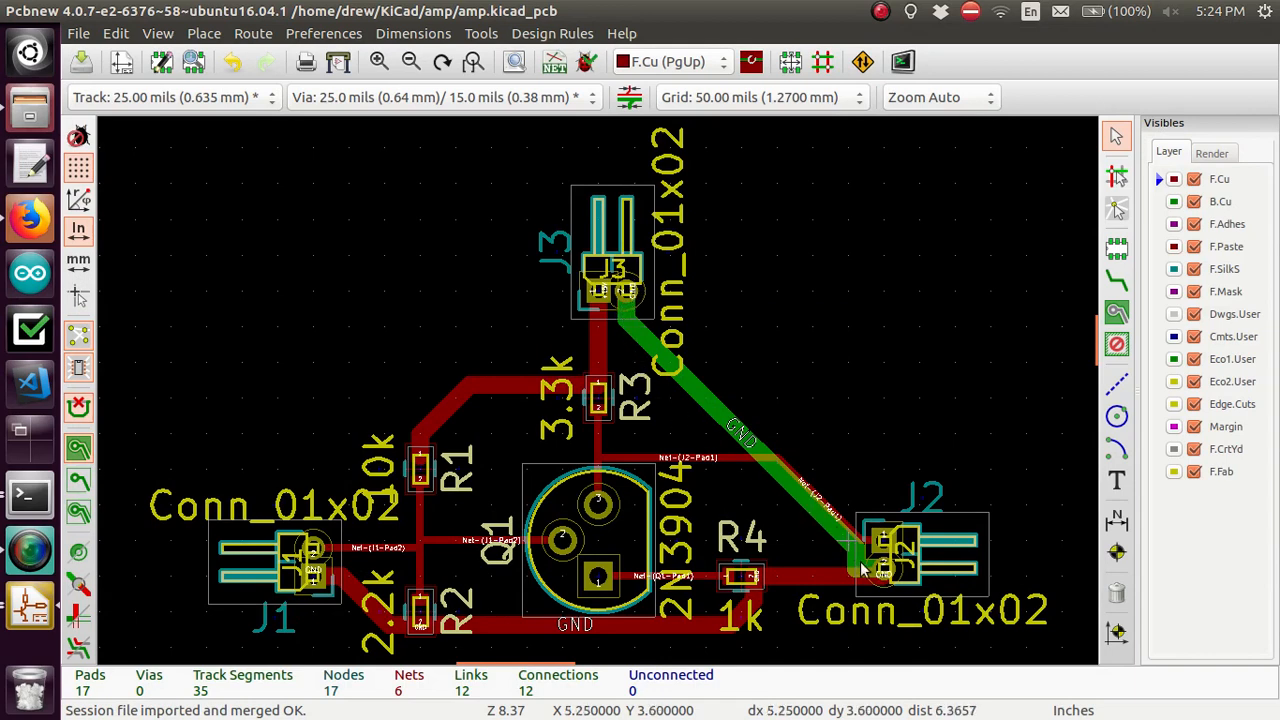
mouse_move(490, 555)
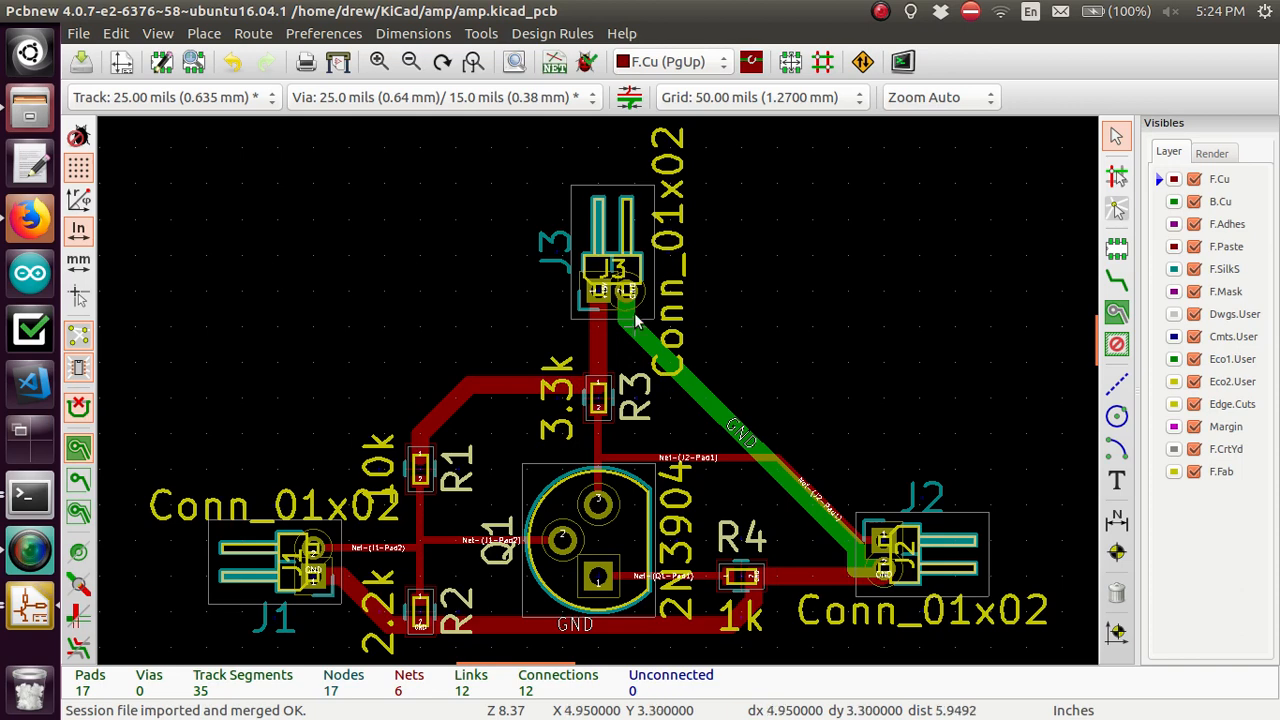
mouse_move(635, 310)
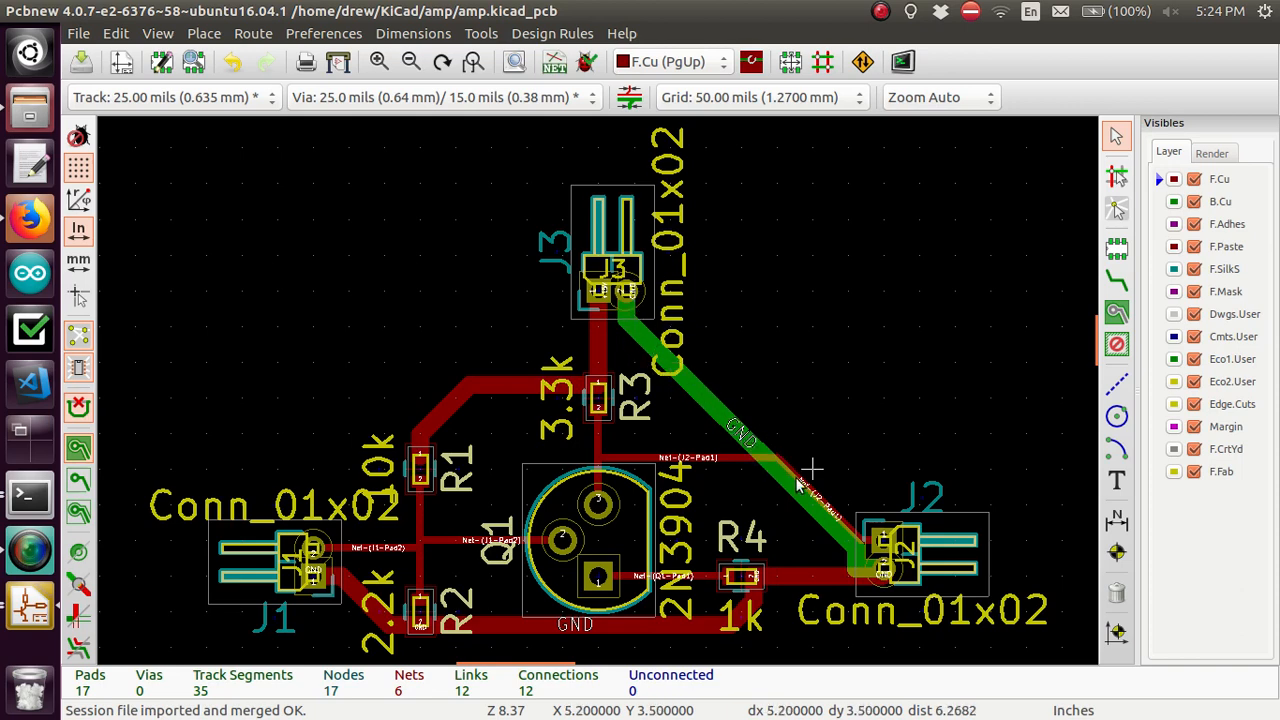
mouse_move(635, 330)
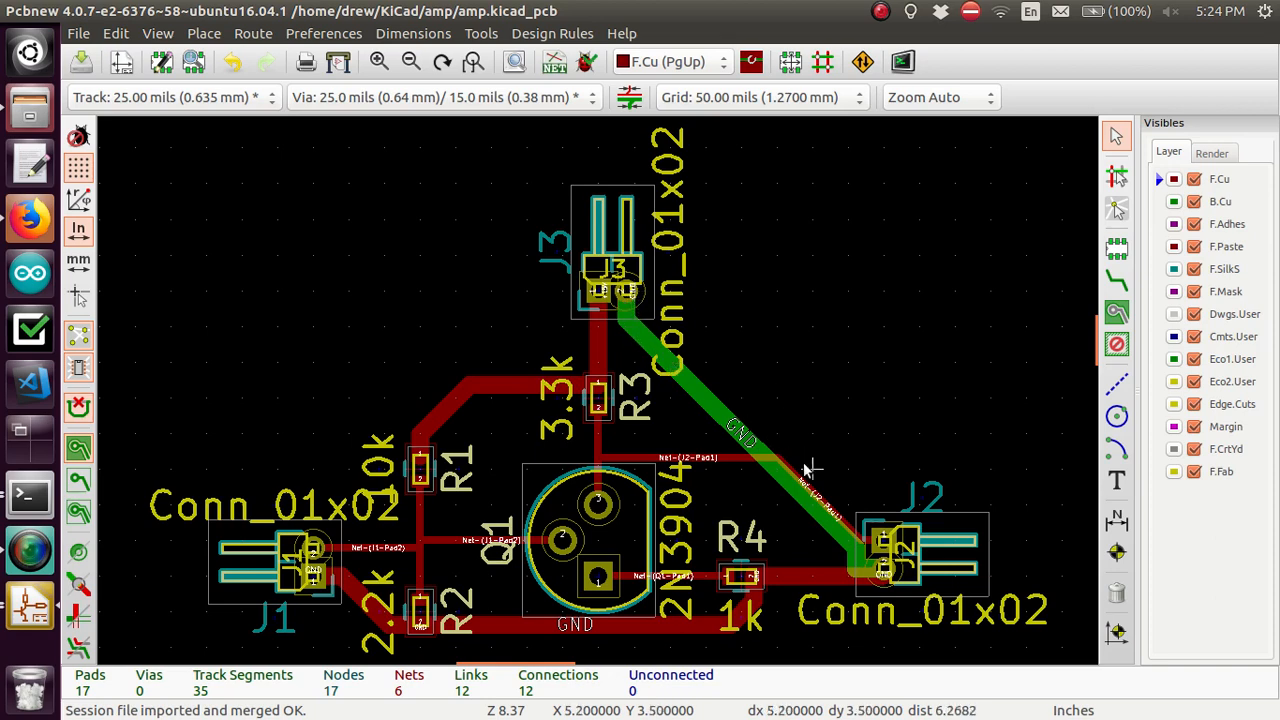
mouse_move(628, 315)
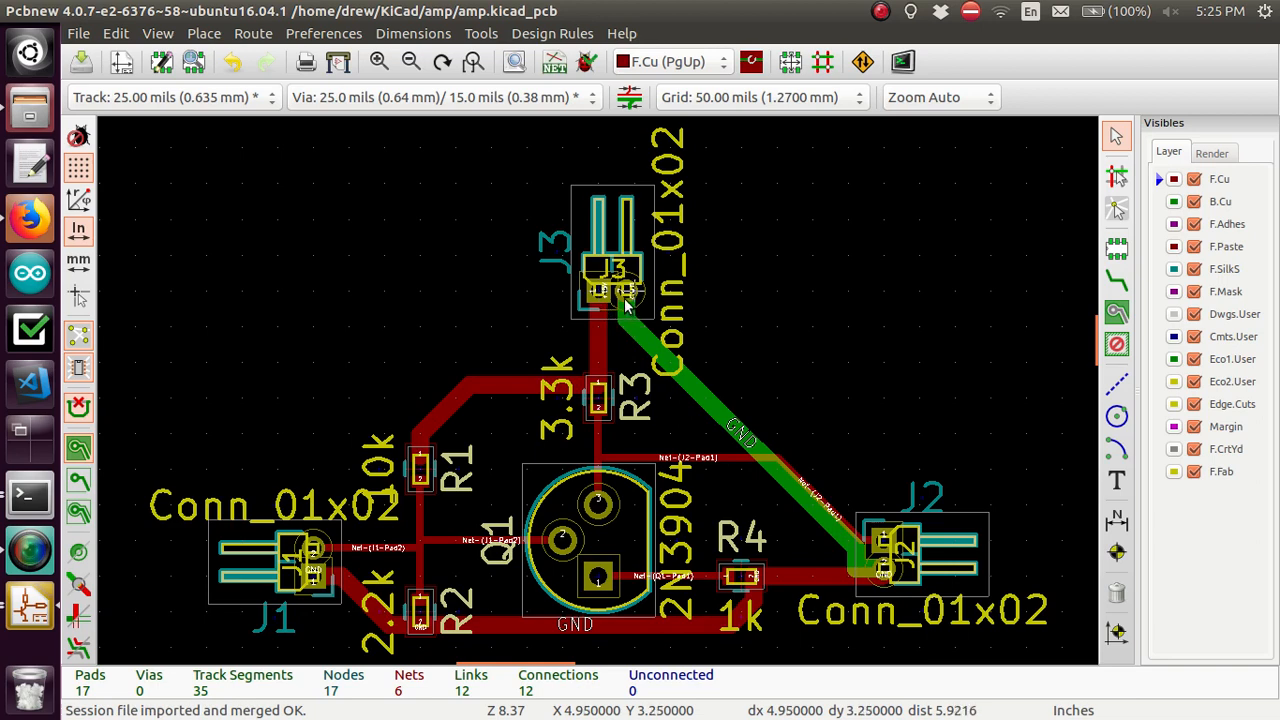
mouse_move(632, 338)
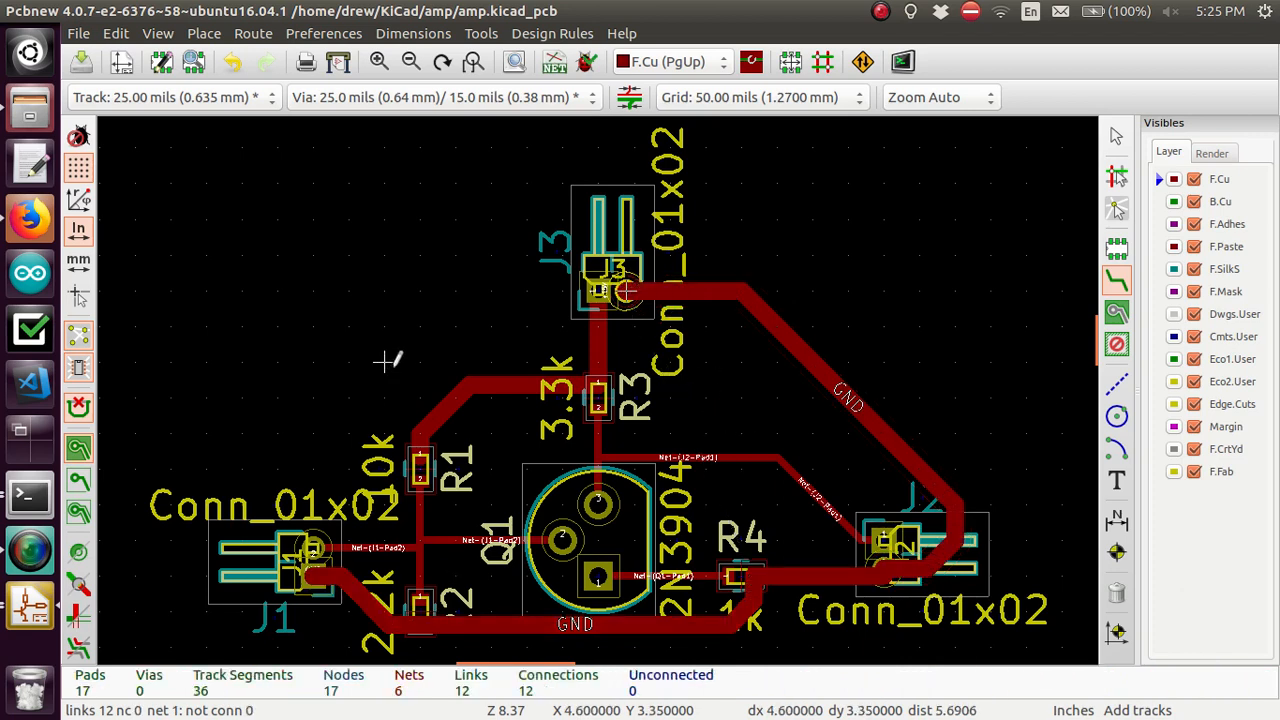
mouse_move(706, 539)
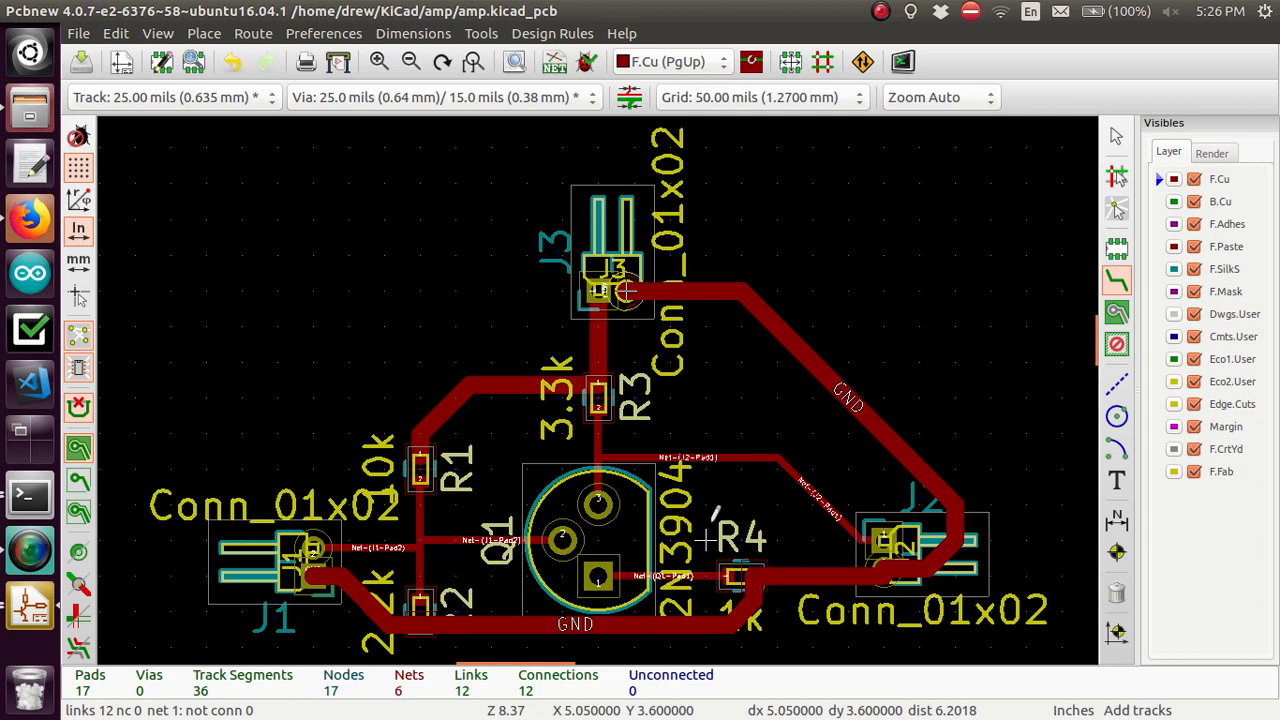
mouse_move(738, 433)
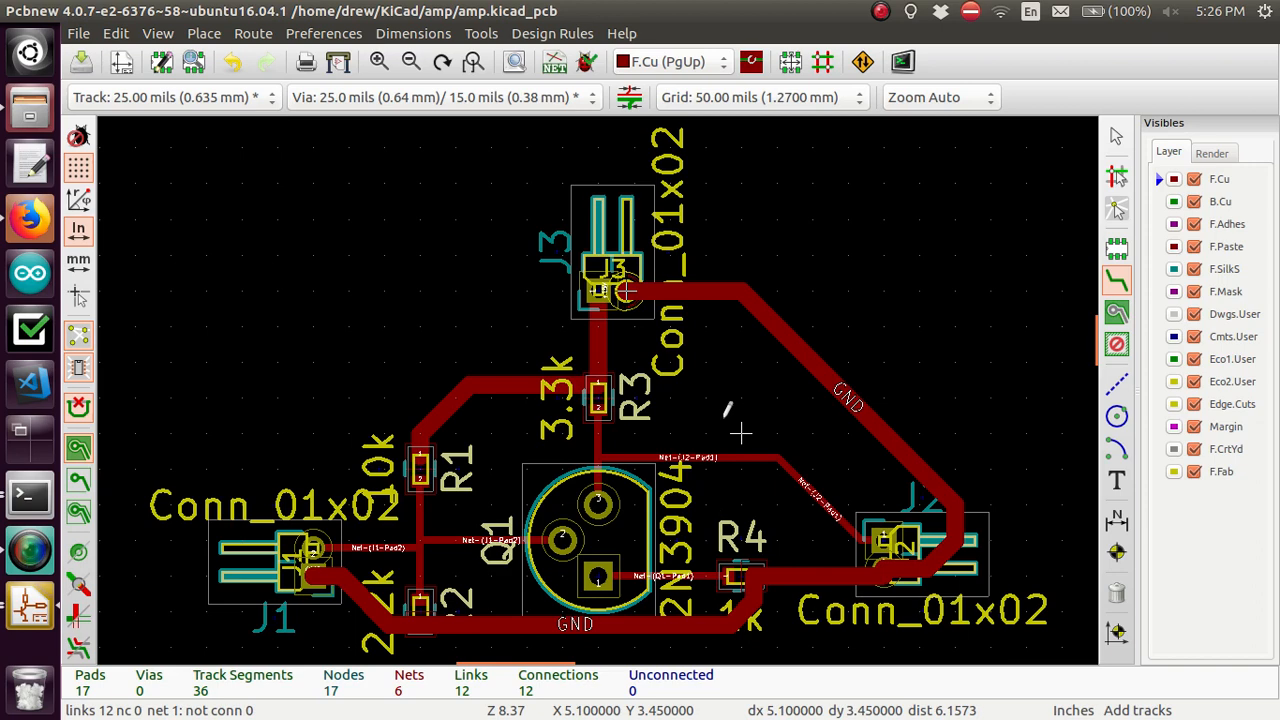
mouse_move(740, 291)
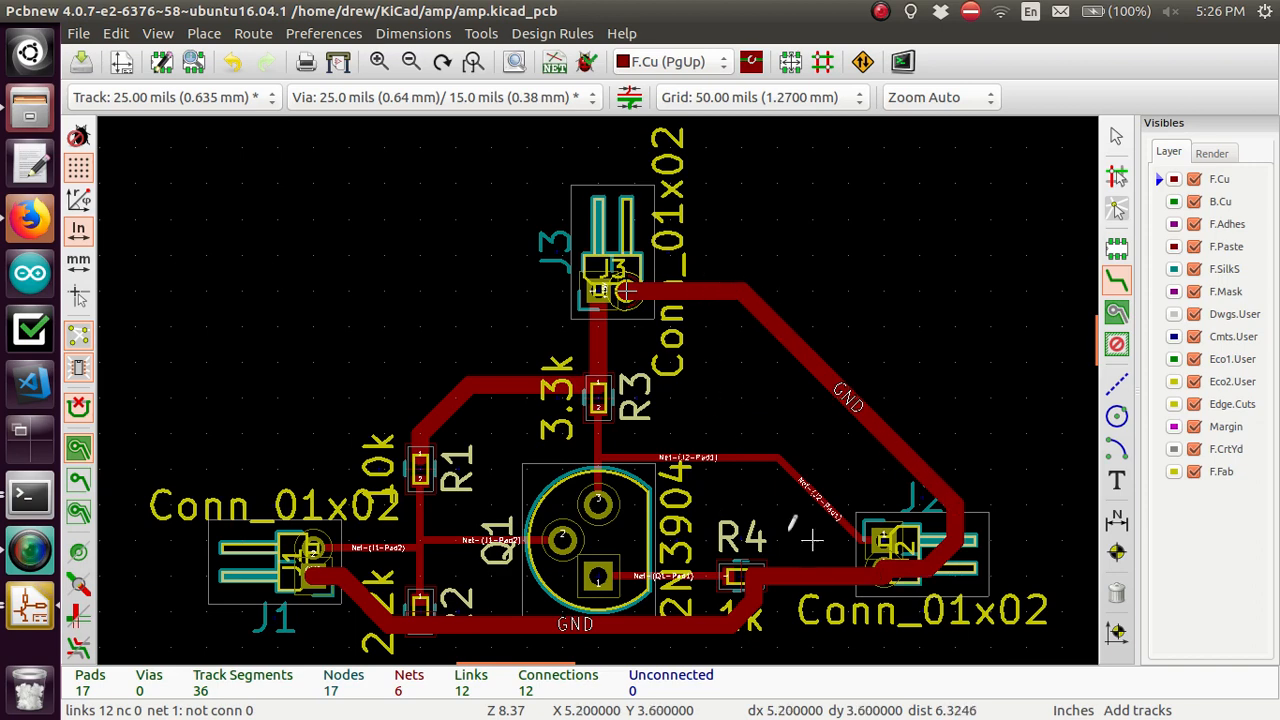
mouse_move(635, 147)
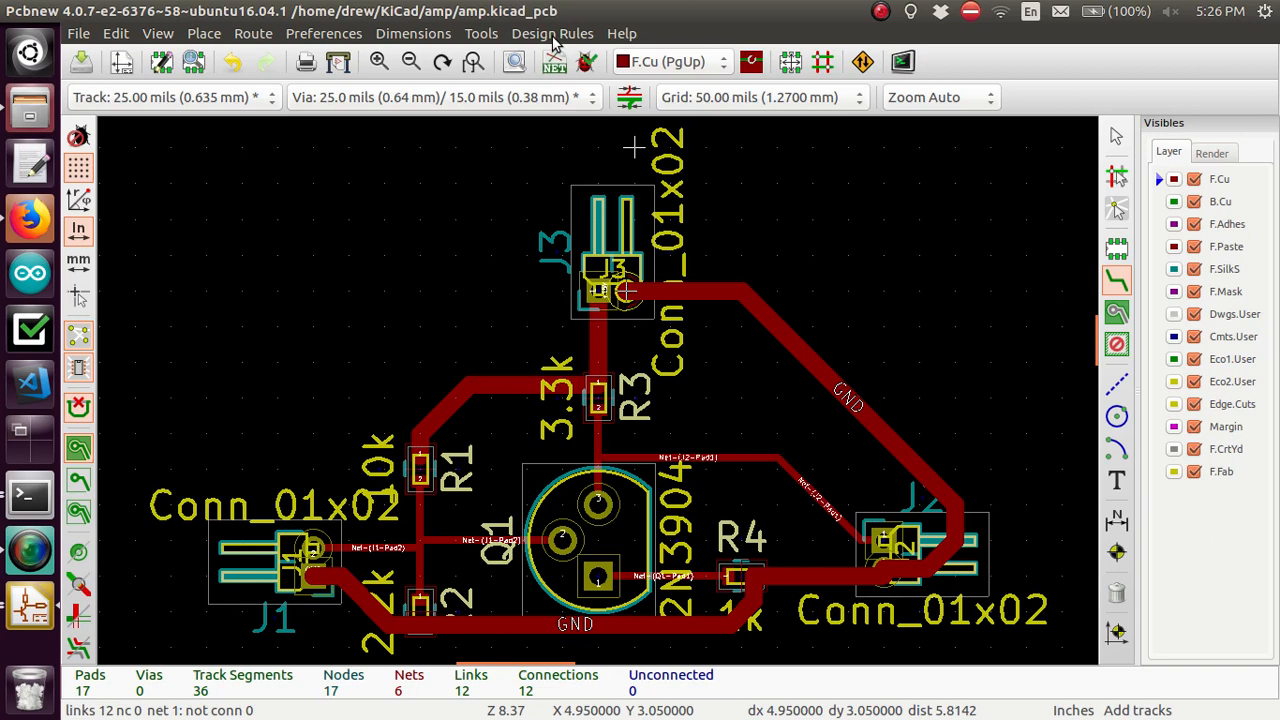
In the Net Classes Editor, enter track widths .01 for POWER and .05 for Default
left_click(547, 33)
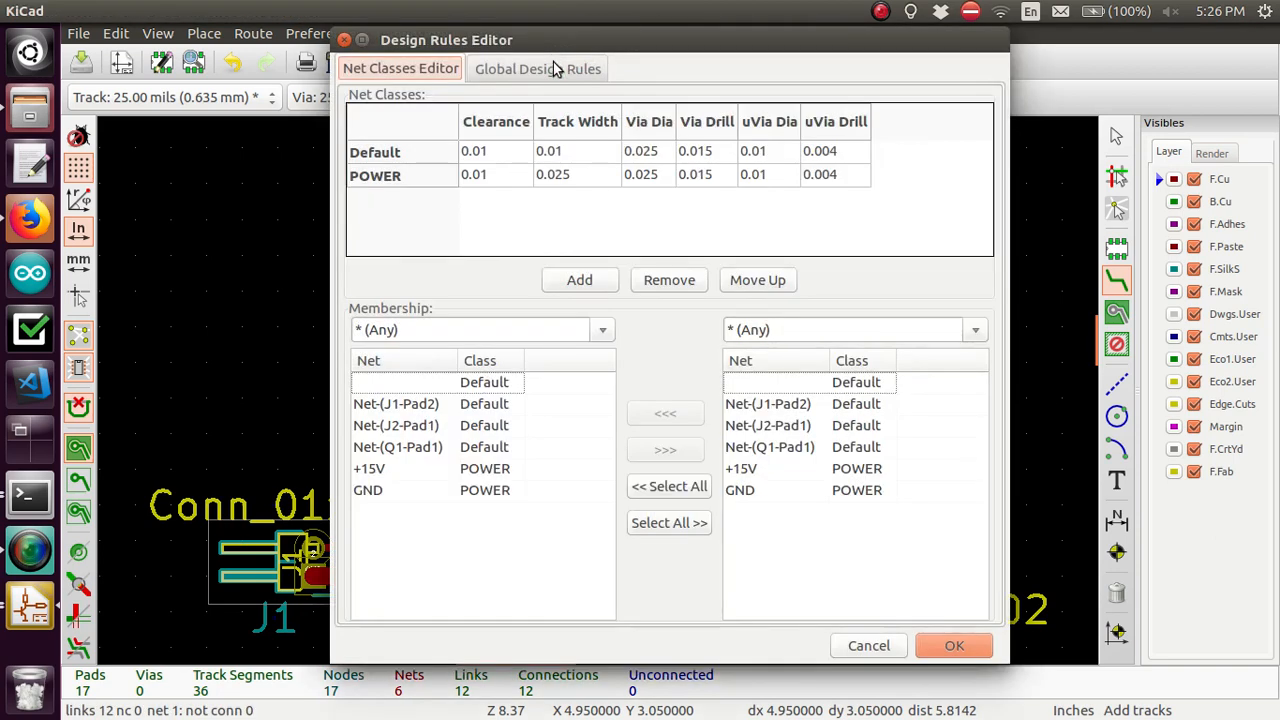
mouse_move(572, 177)
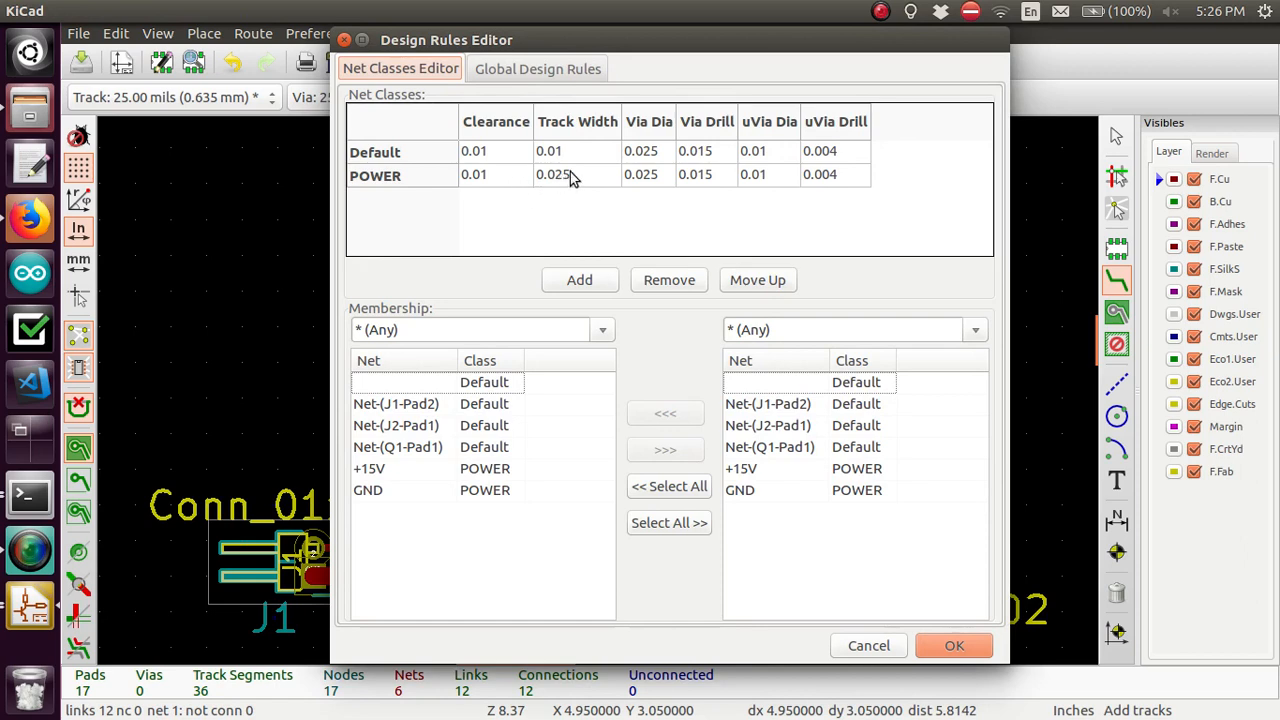
double_click(555, 174)
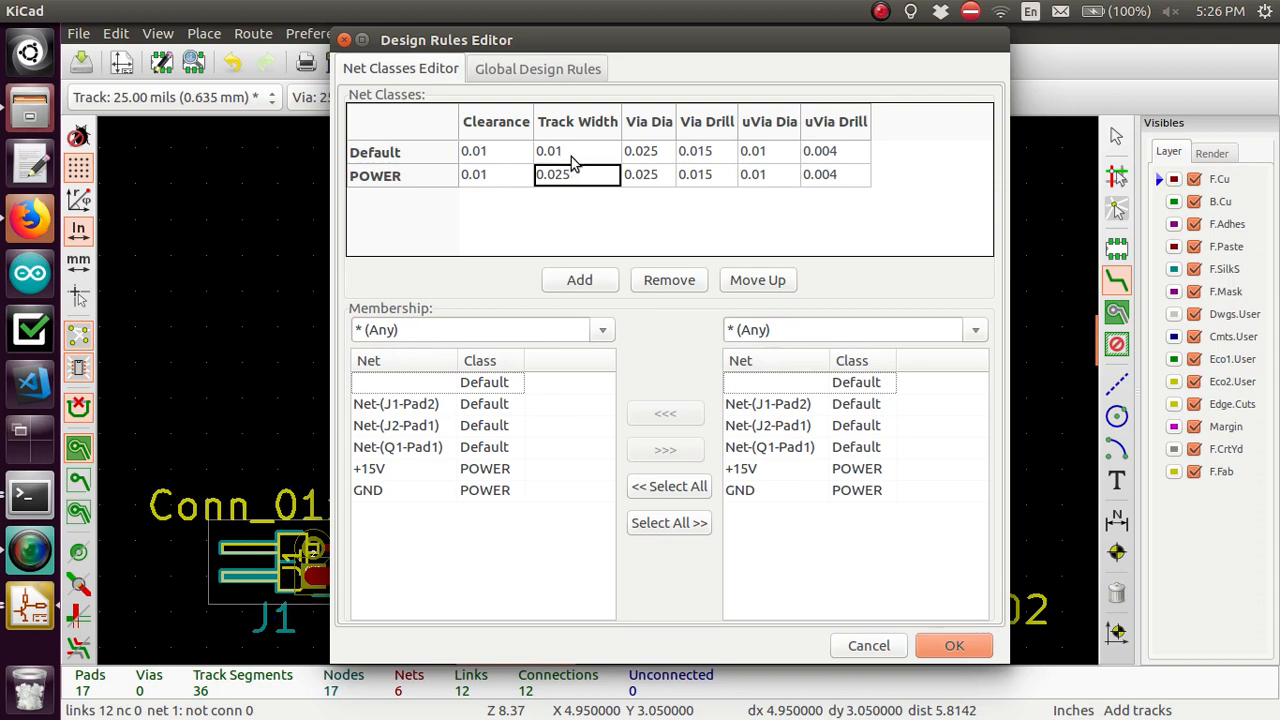
left_click(577, 151)
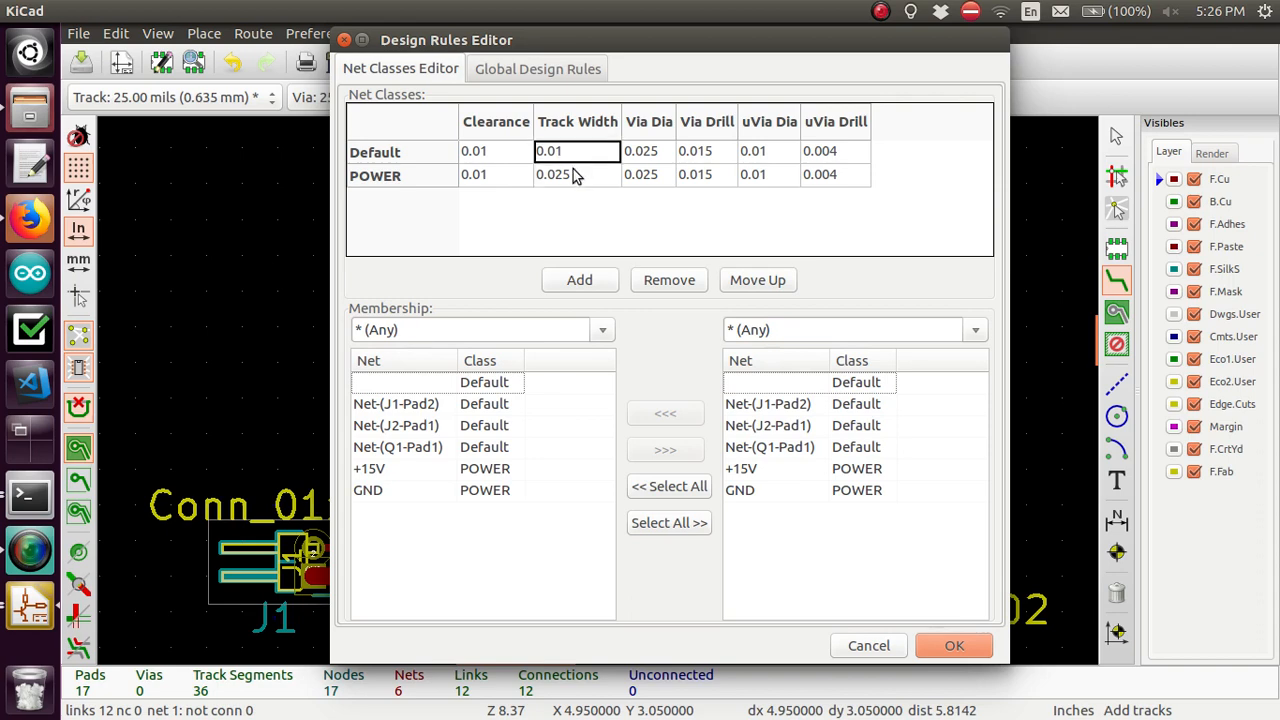
left_click(577, 174)
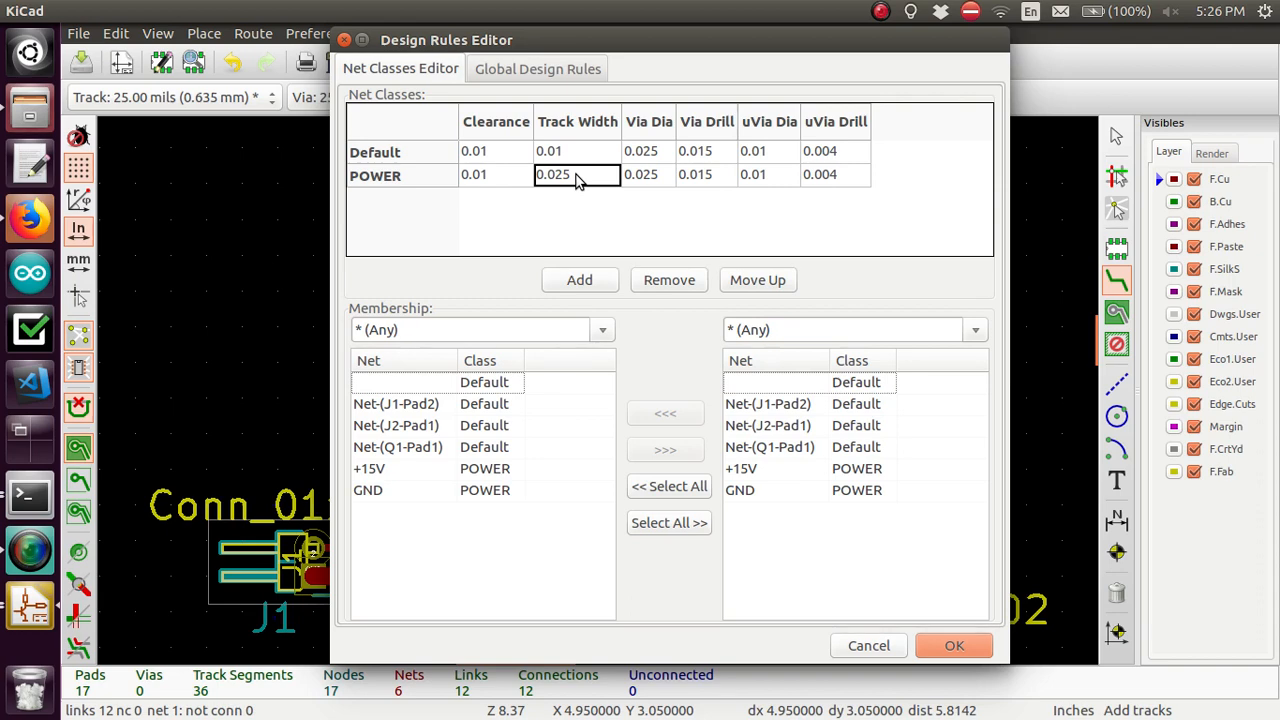
type(".01")
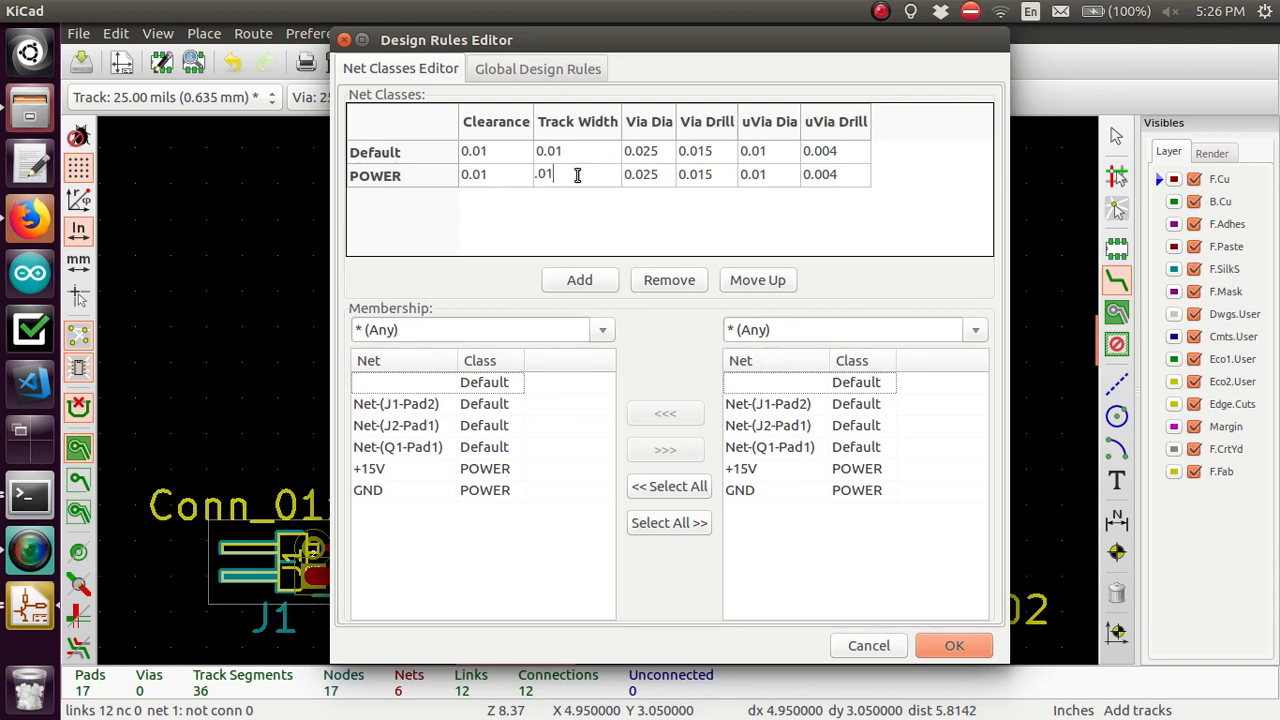
left_click(575, 151)
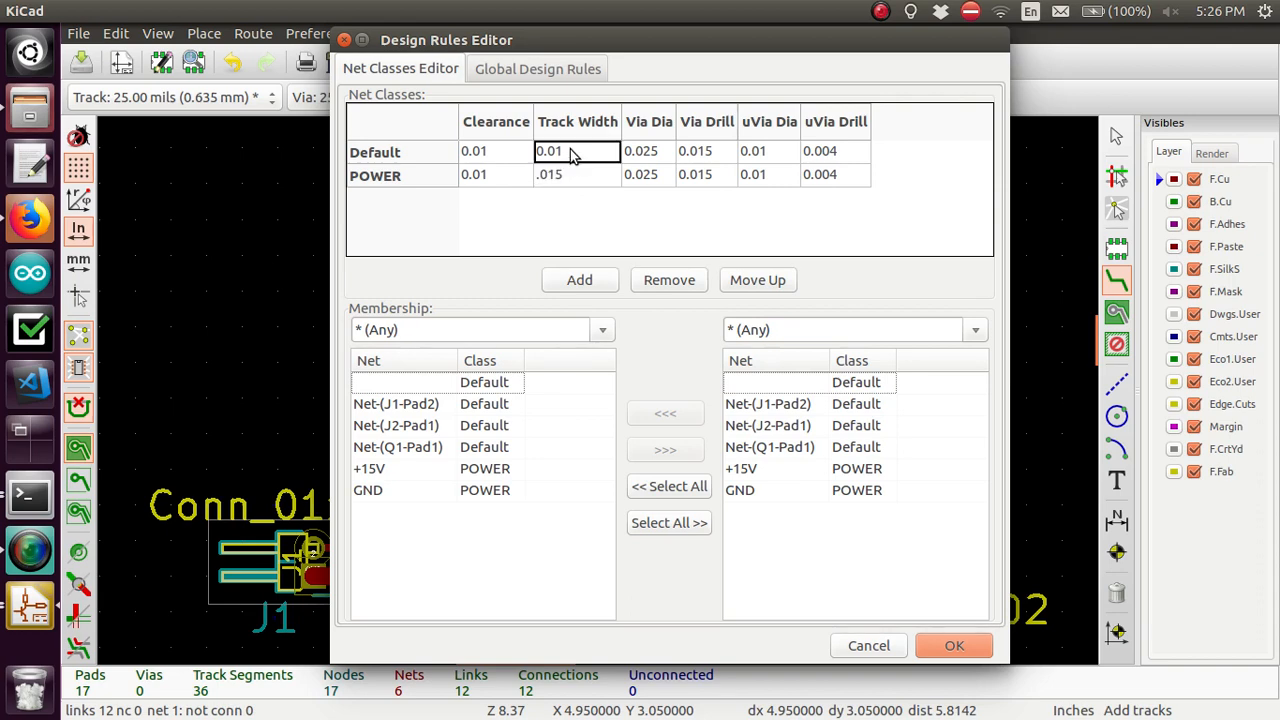
type(".05")
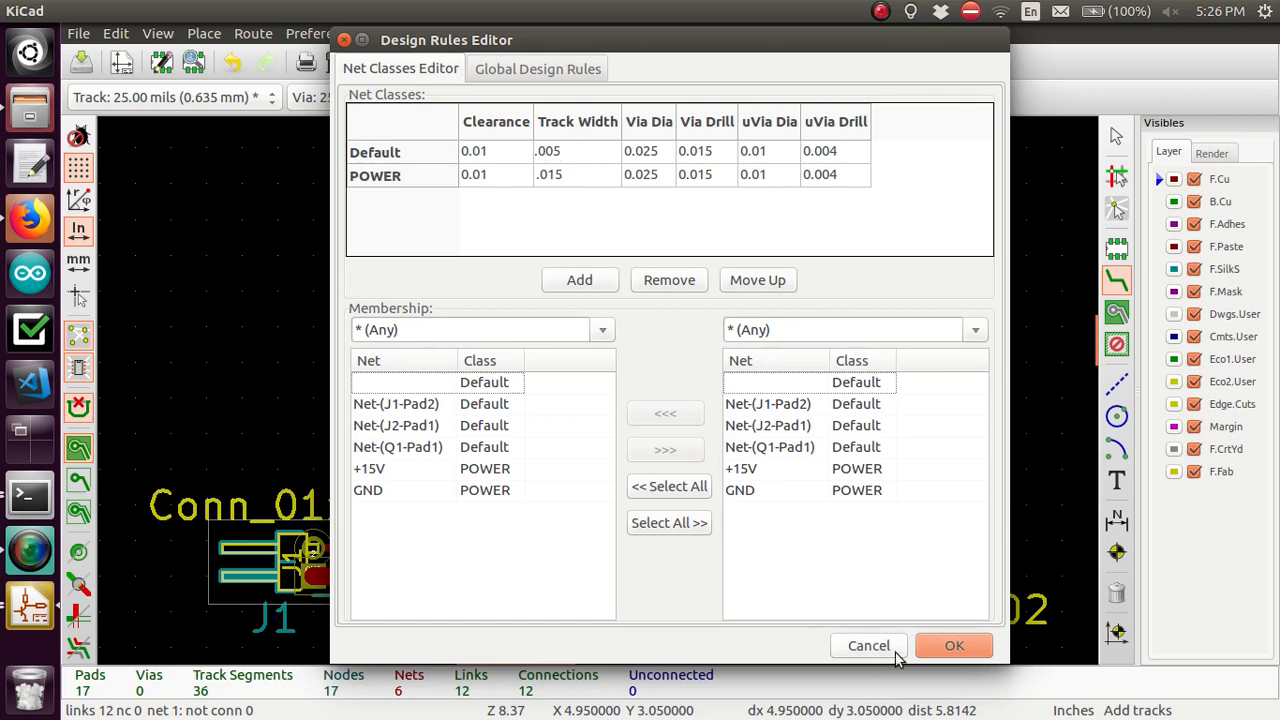
Clear the minimum track size errors and apply 0.02 widths to both net classes
left_click(982, 645)
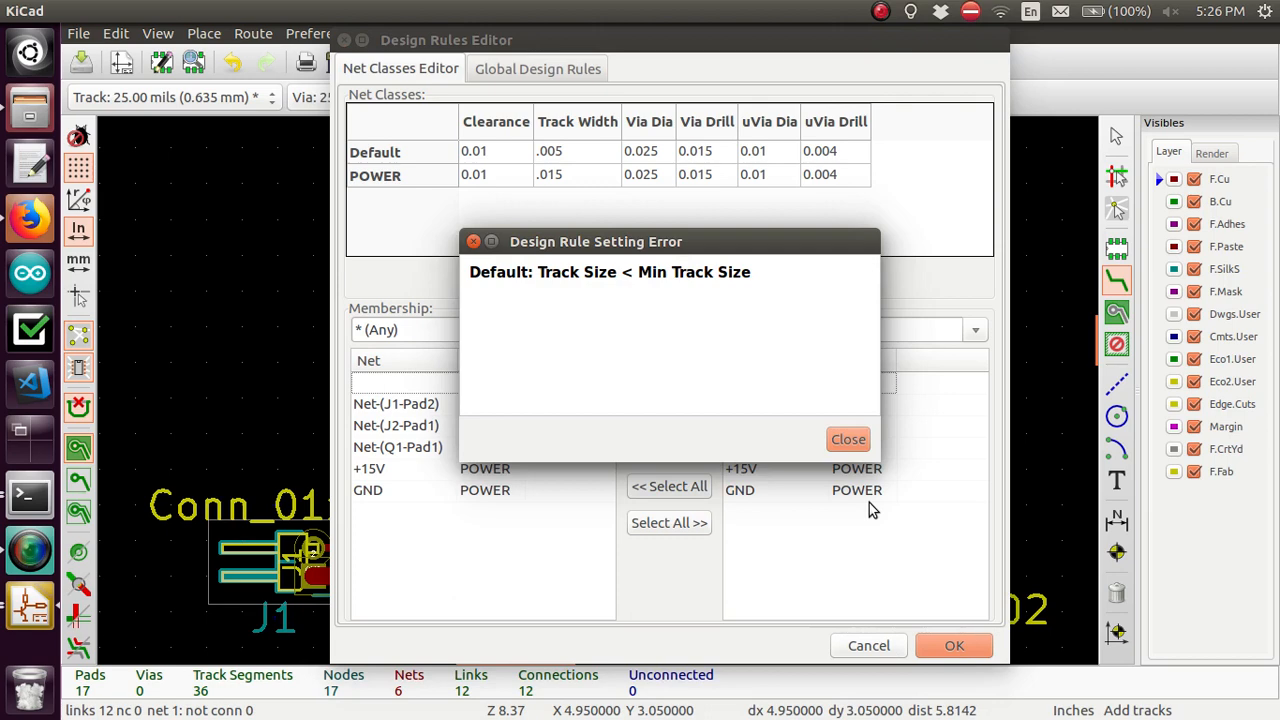
left_click(848, 439)
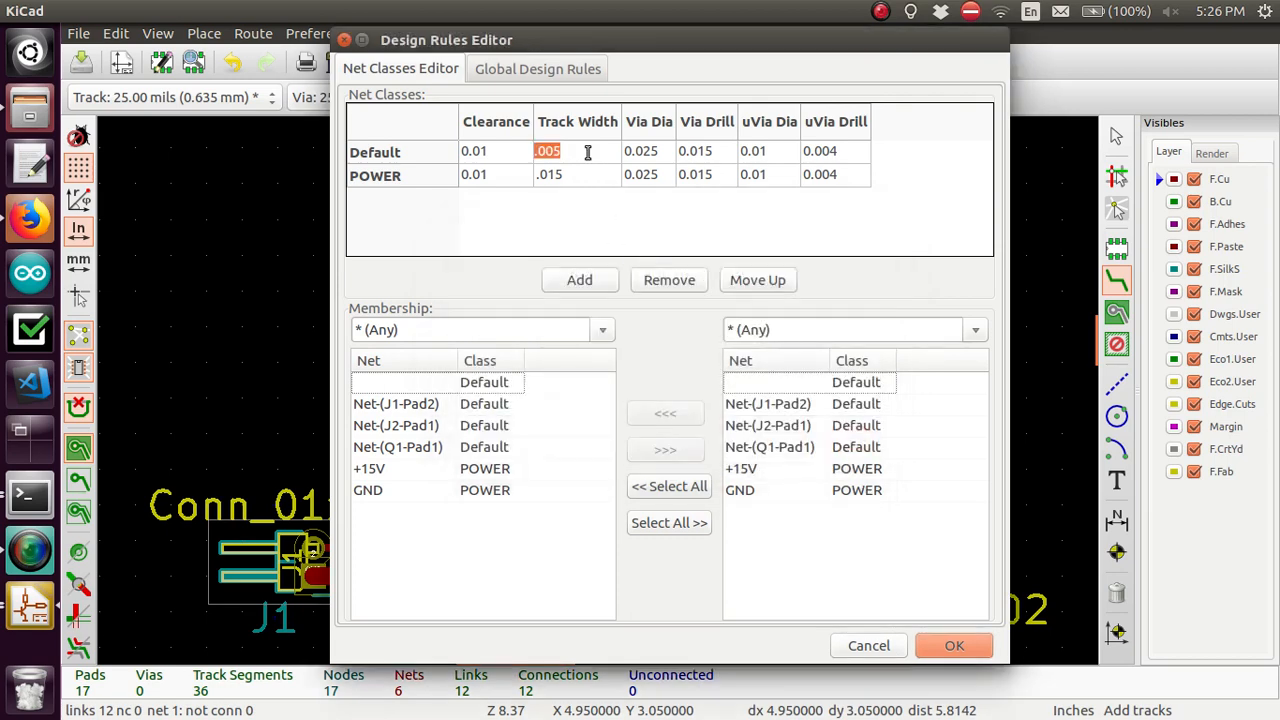
type(".01")
left_click(578, 175)
type(".04")
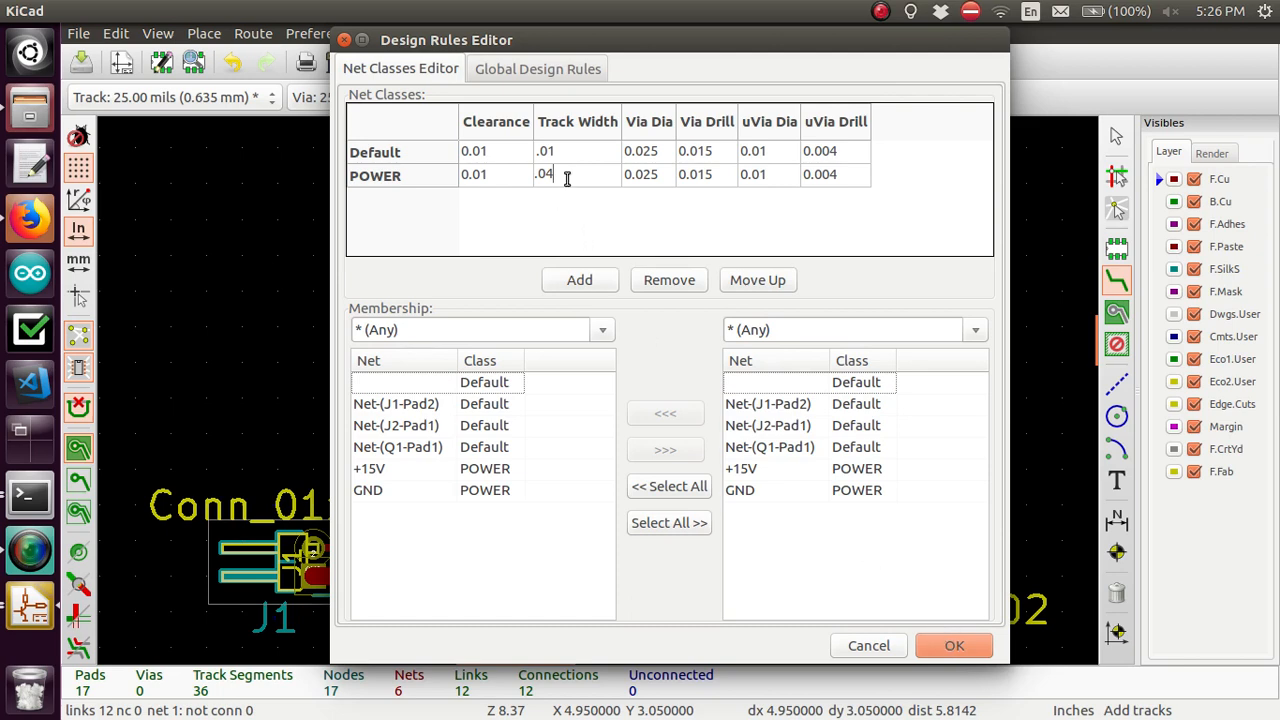
key("BackSpace")
type("2")
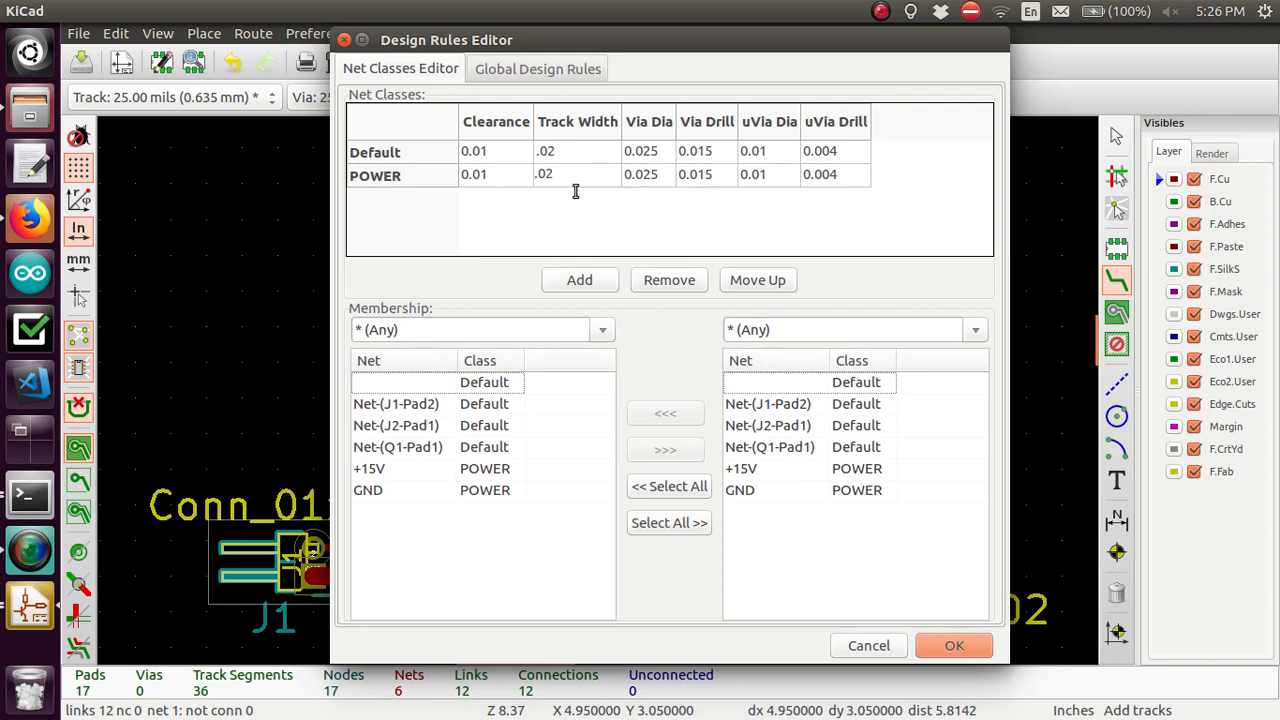
left_click(954, 645)
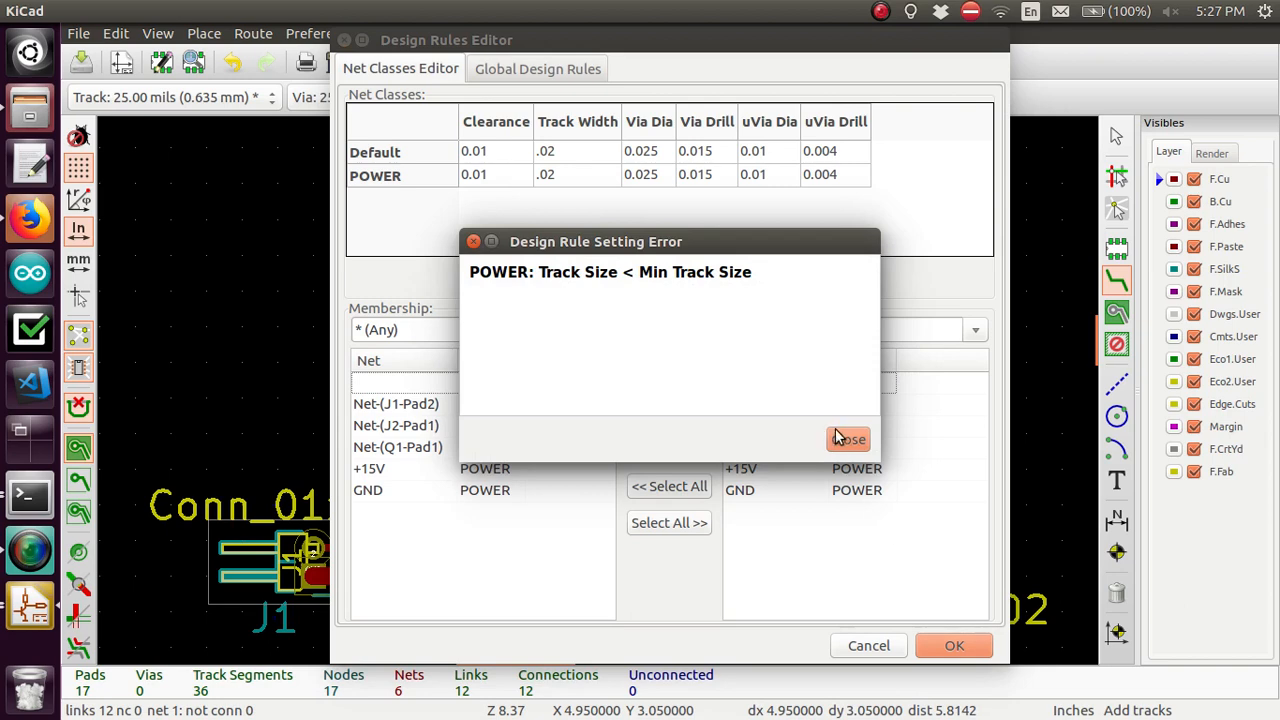
mouse_move(840, 436)
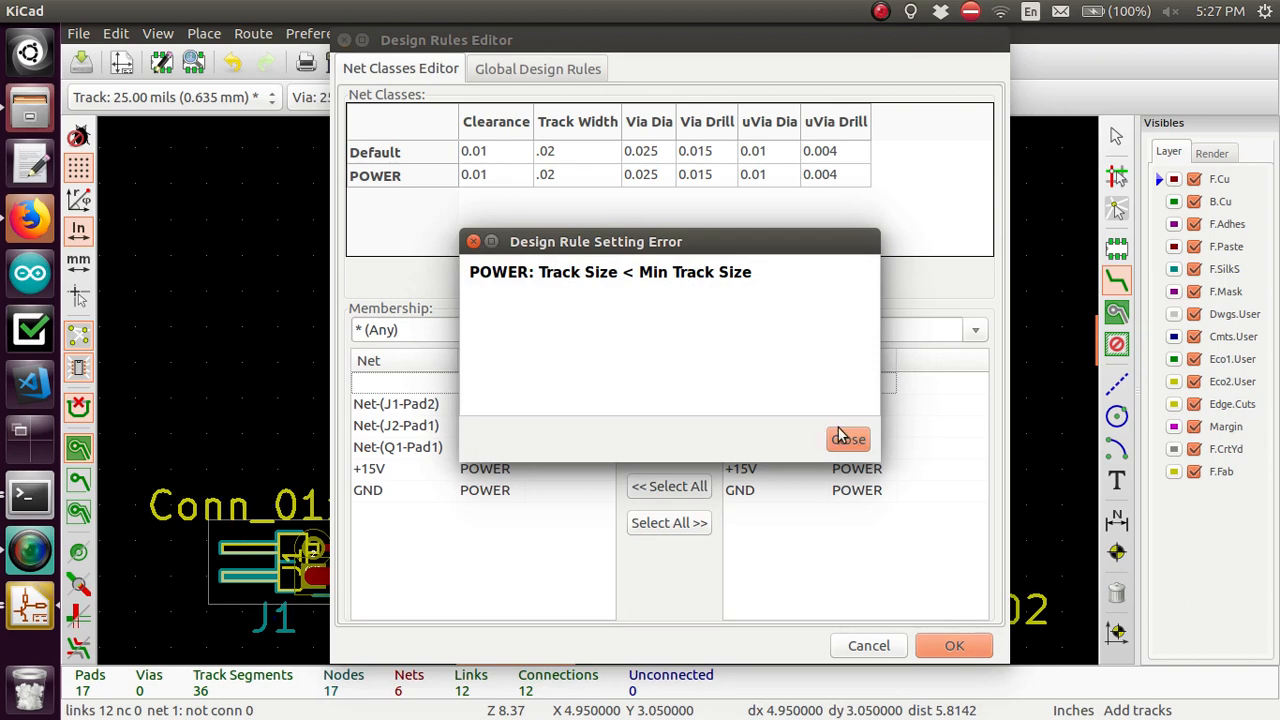
left_click(848, 439)
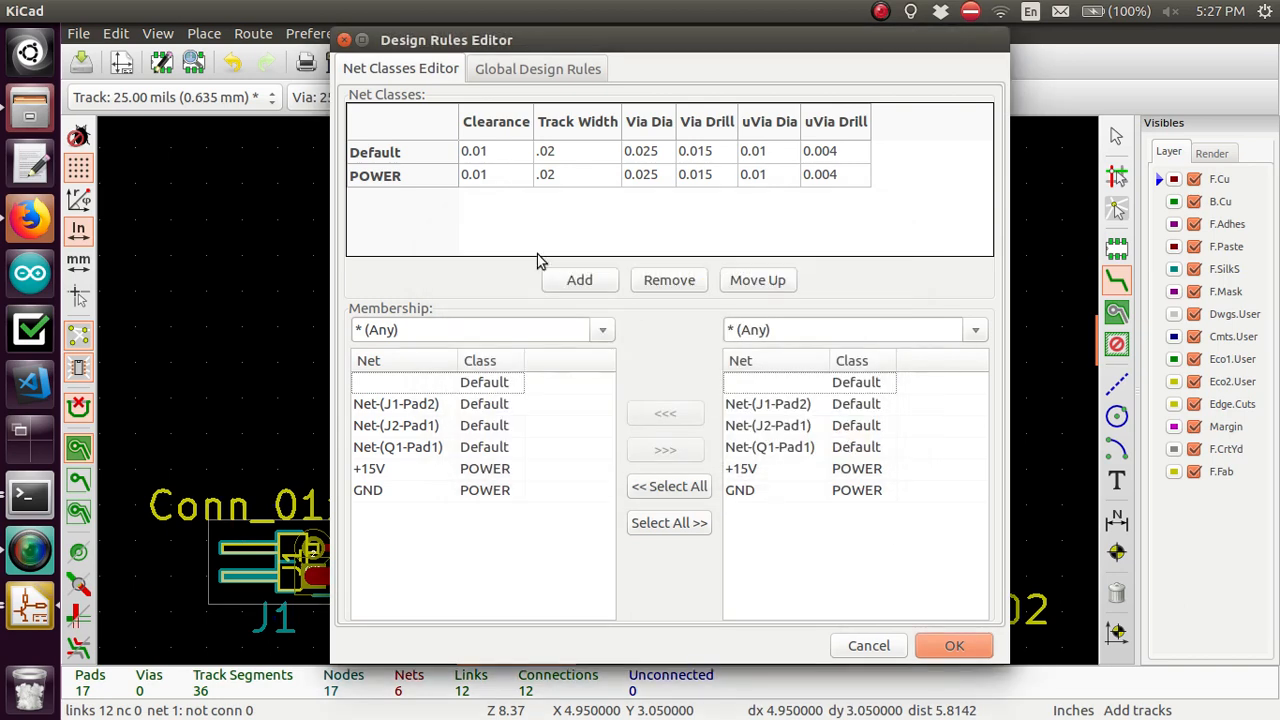
mouse_move(954, 645)
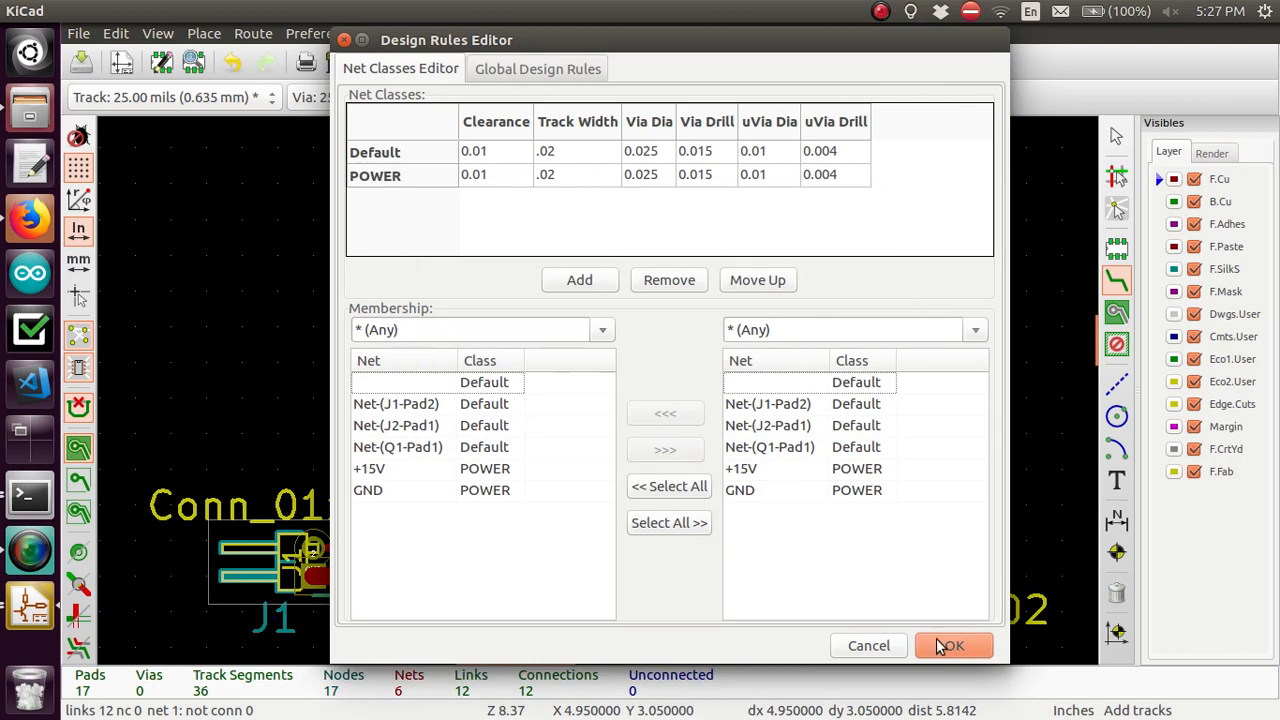
left_click(953, 645)
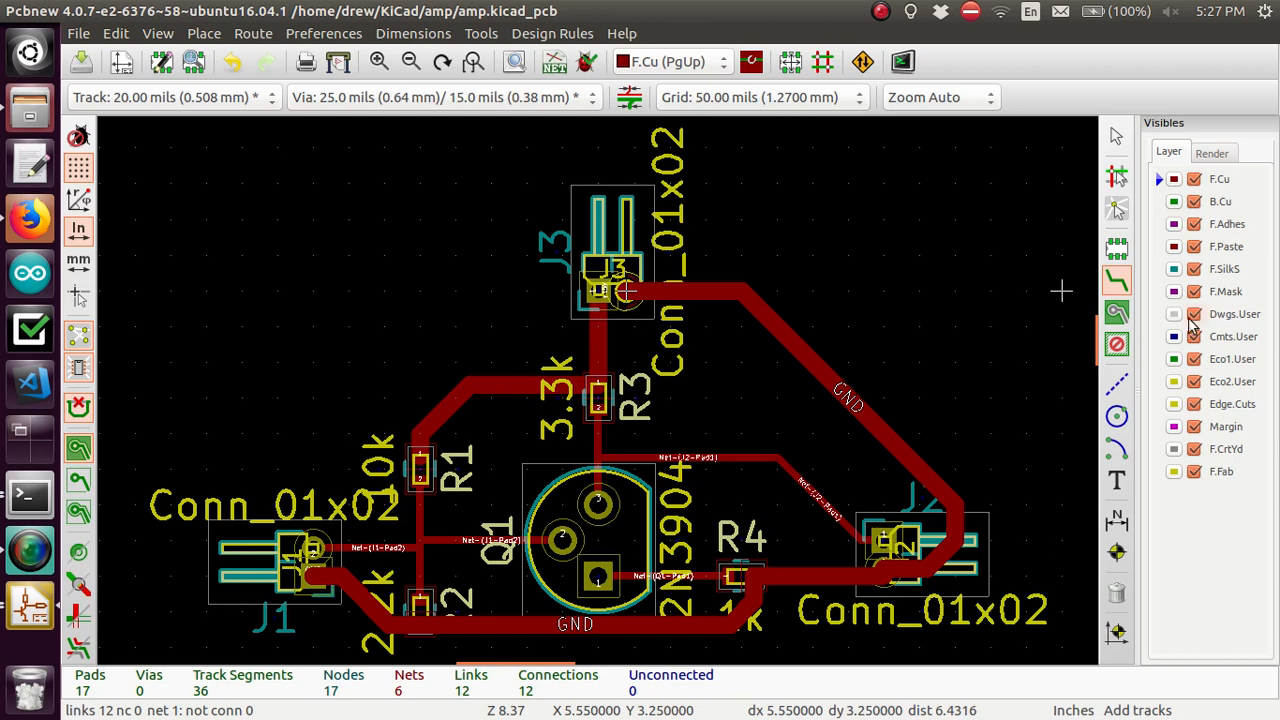
mouse_move(1117, 280)
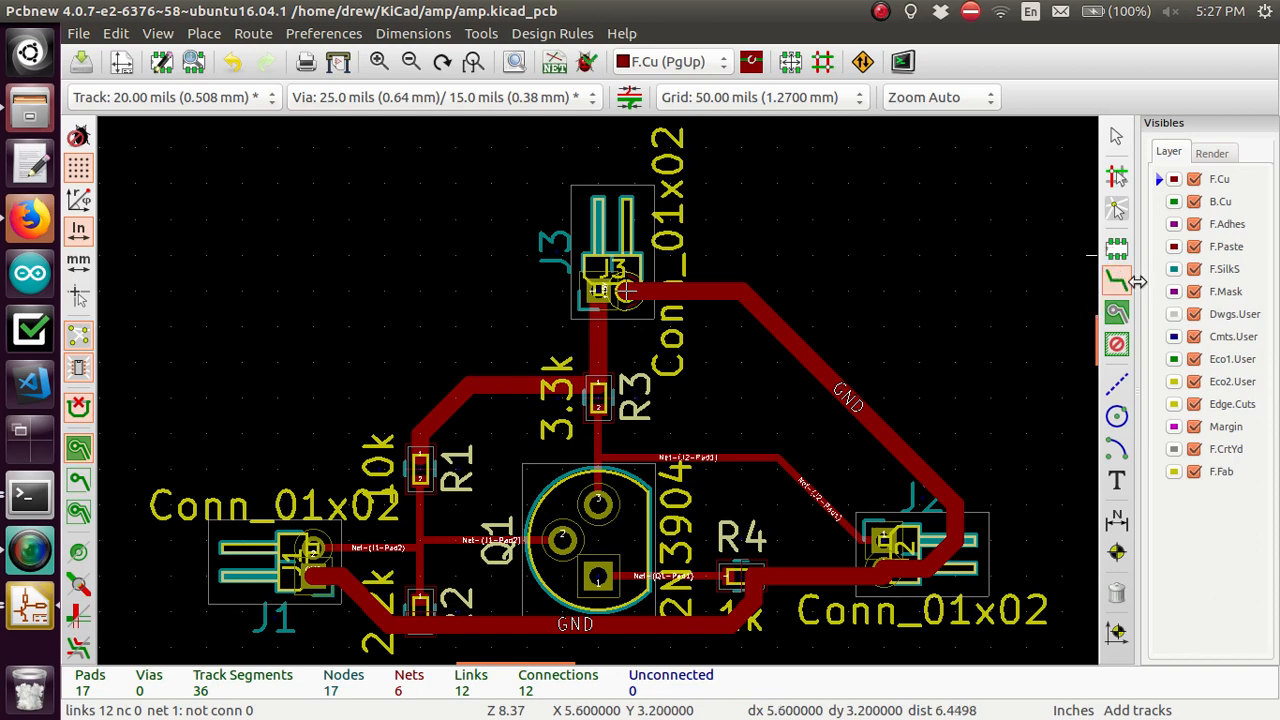
mouse_move(705, 289)
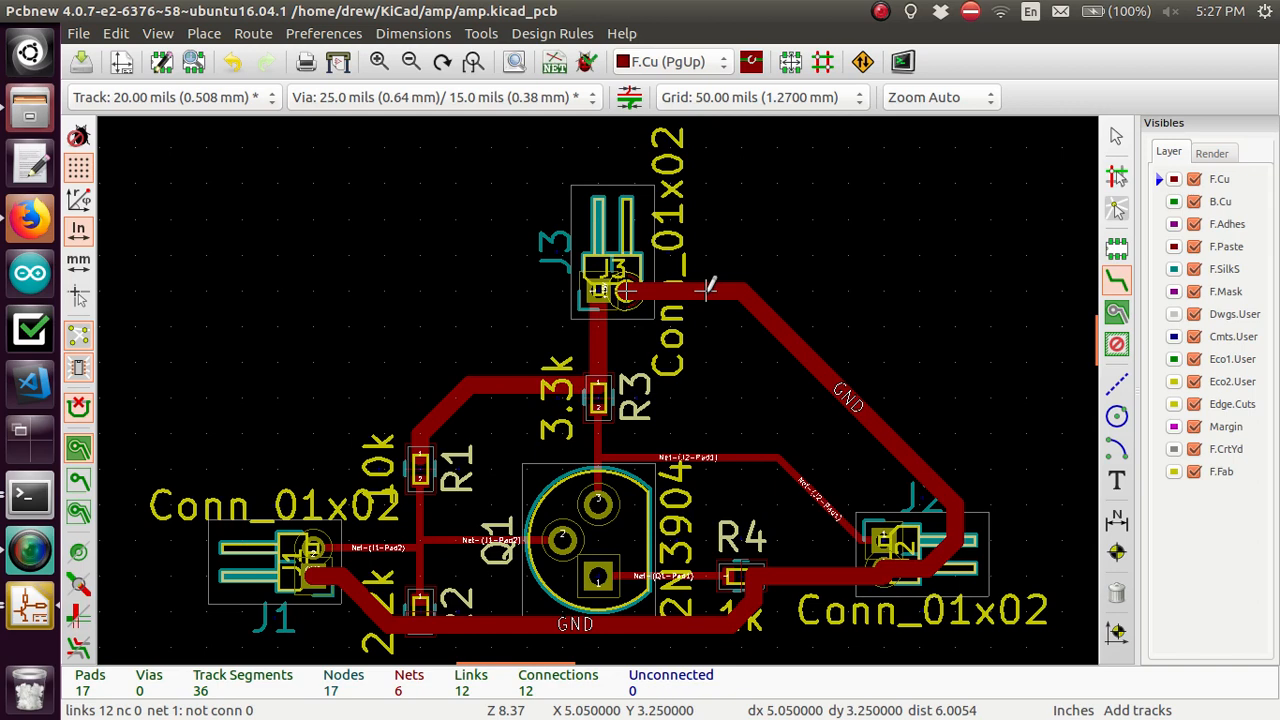
Open the context menu on the 0.0250 in GND track
right_click(700, 290)
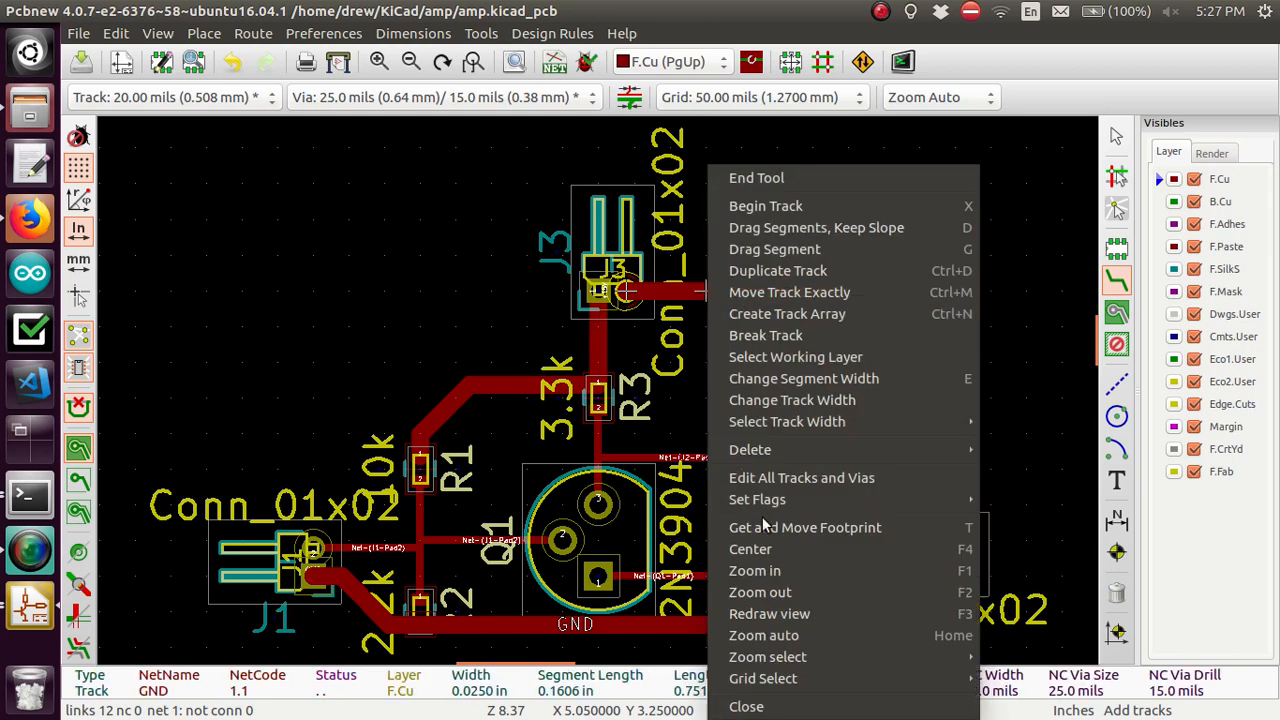
mouse_move(801, 478)
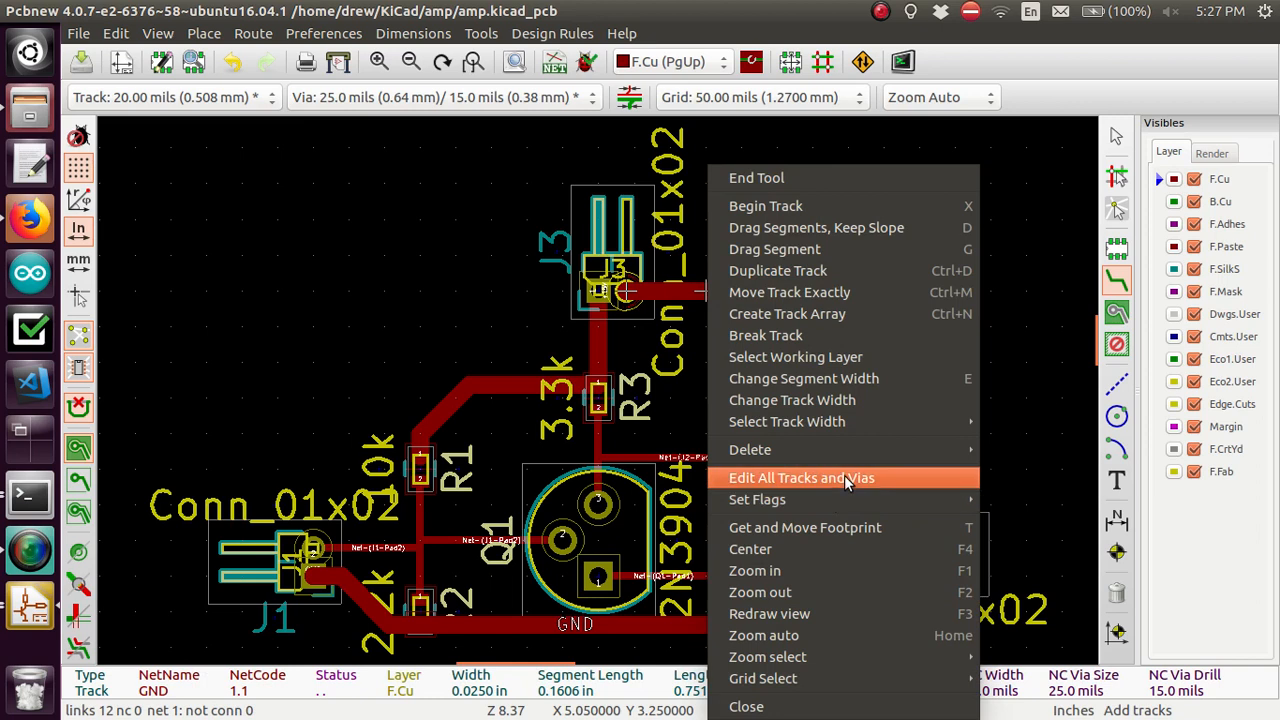
Use Edit All Tracks and Vias to set every track and via to its netclass value
left_click(801, 477)
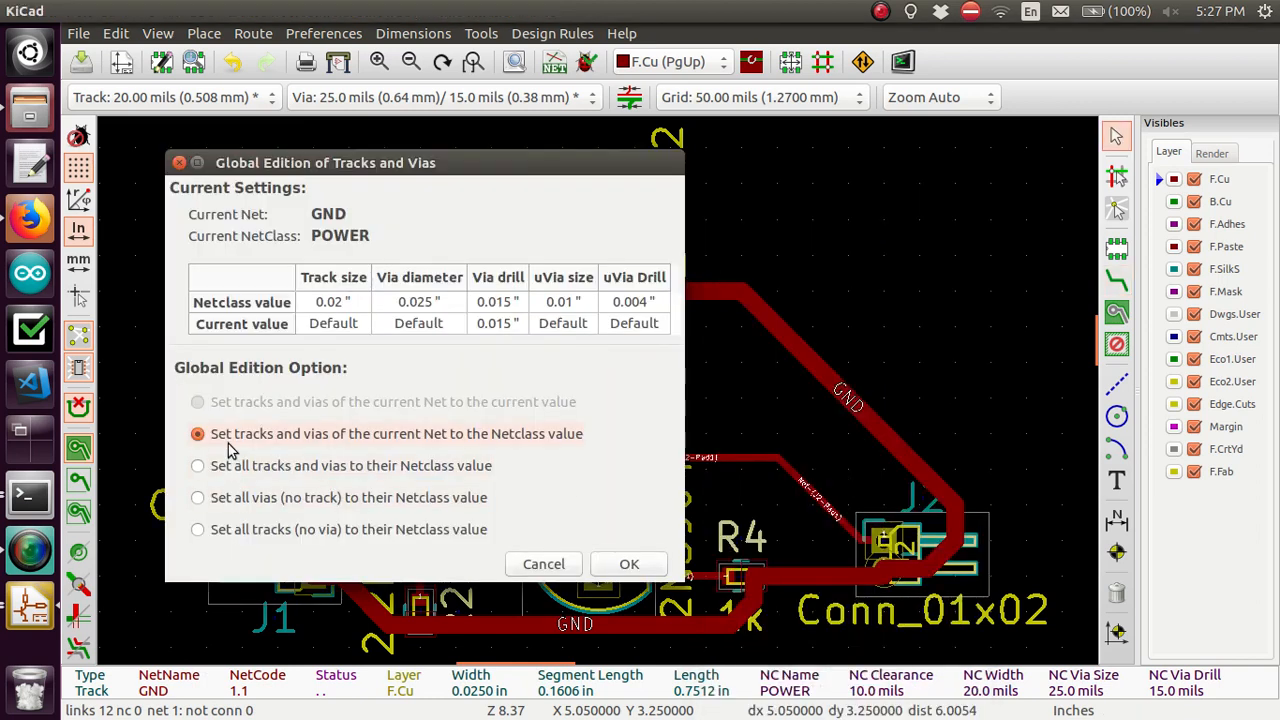
mouse_move(423, 439)
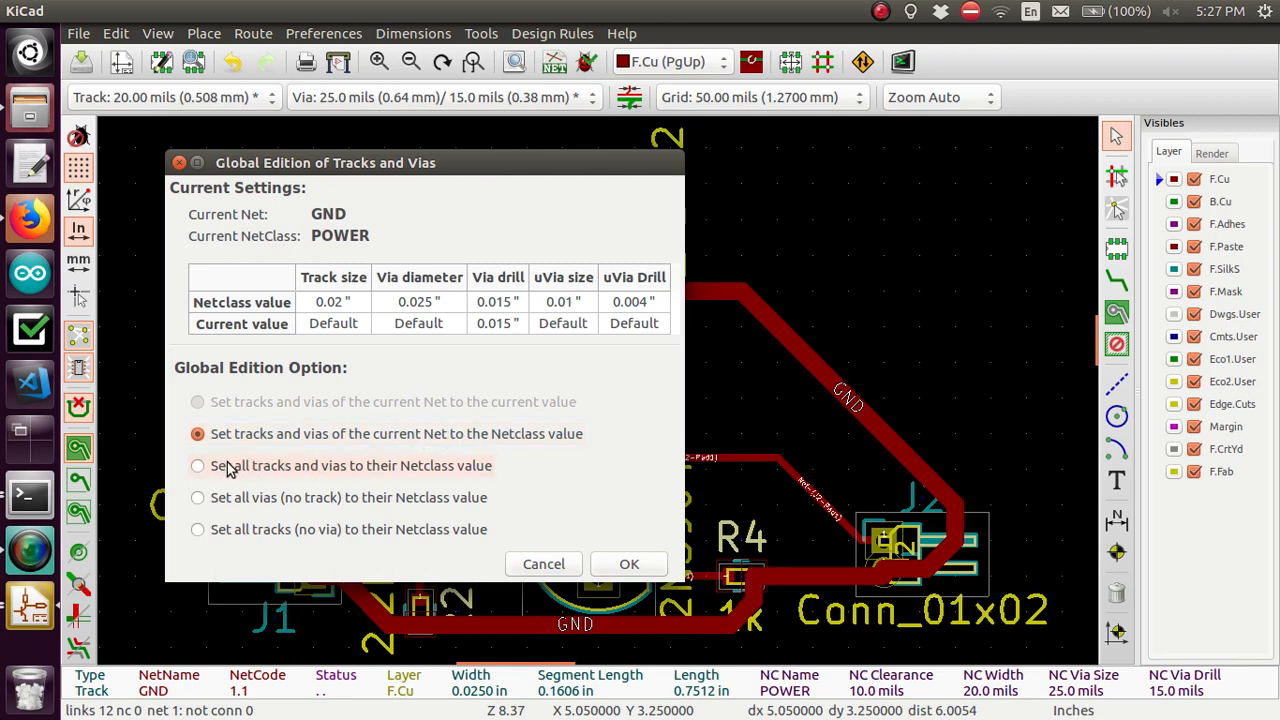
left_click(197, 465)
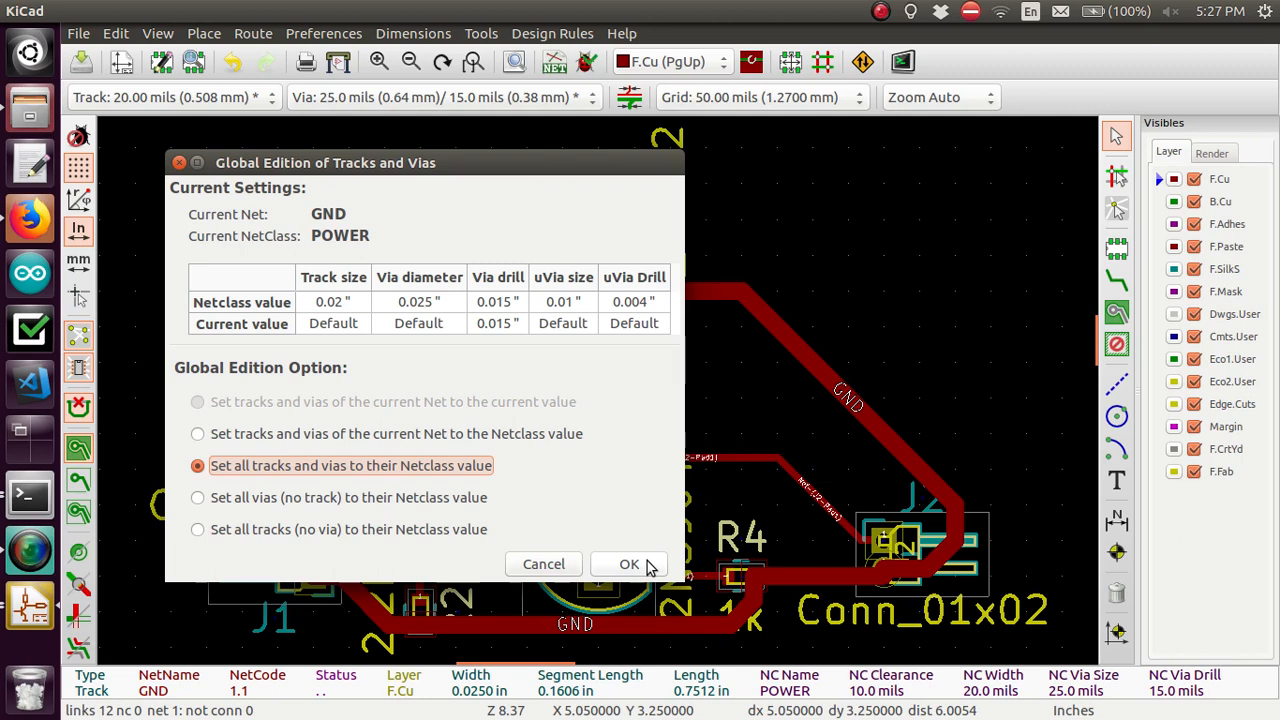
left_click(629, 564)
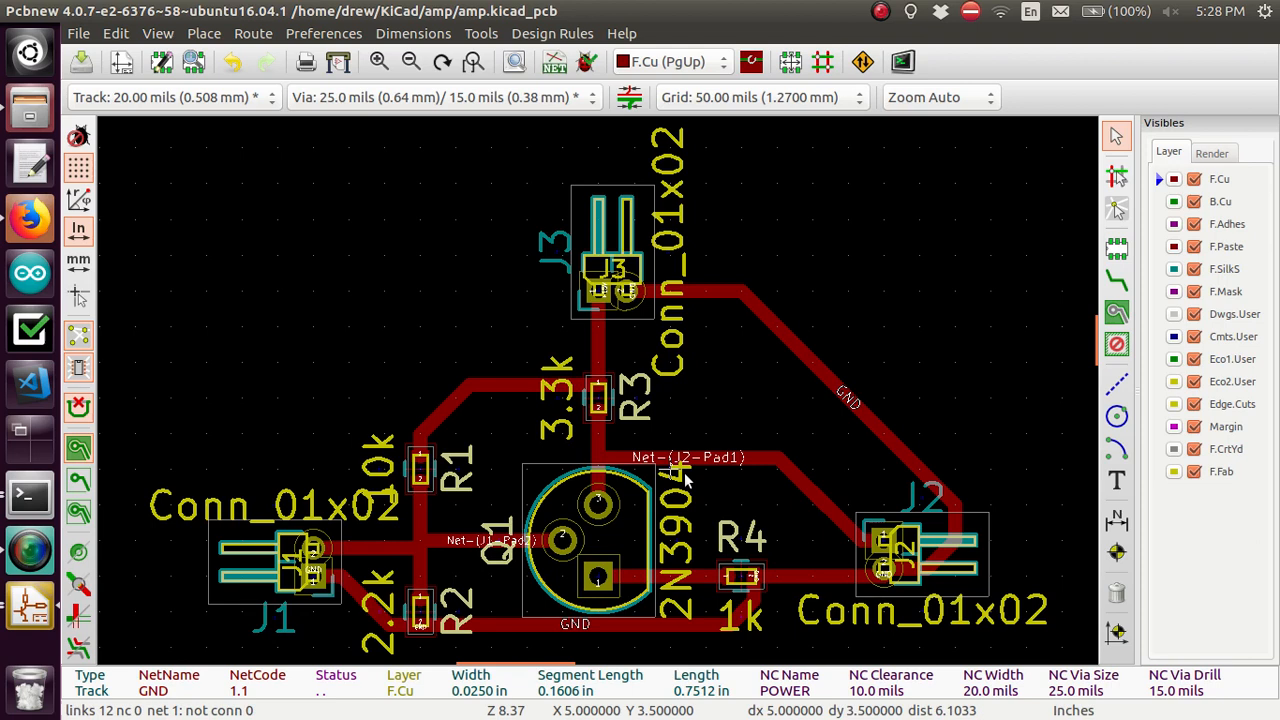
mouse_move(665, 477)
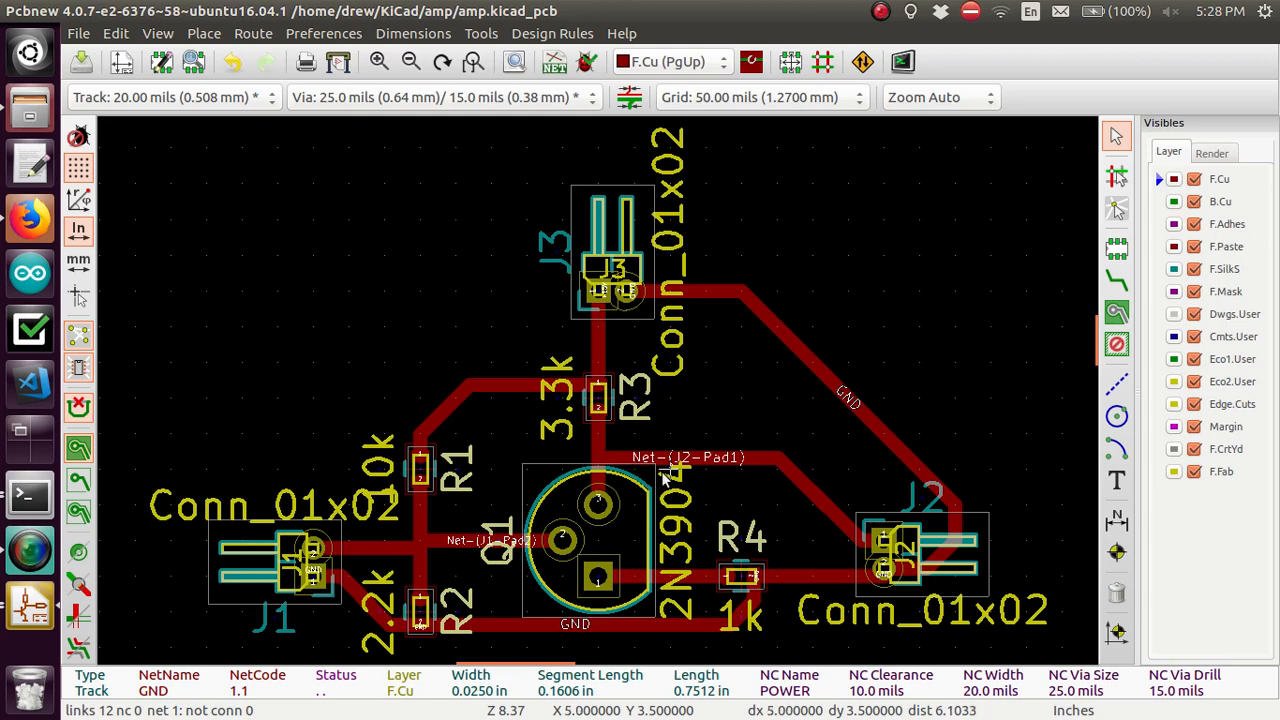
mouse_move(600, 460)
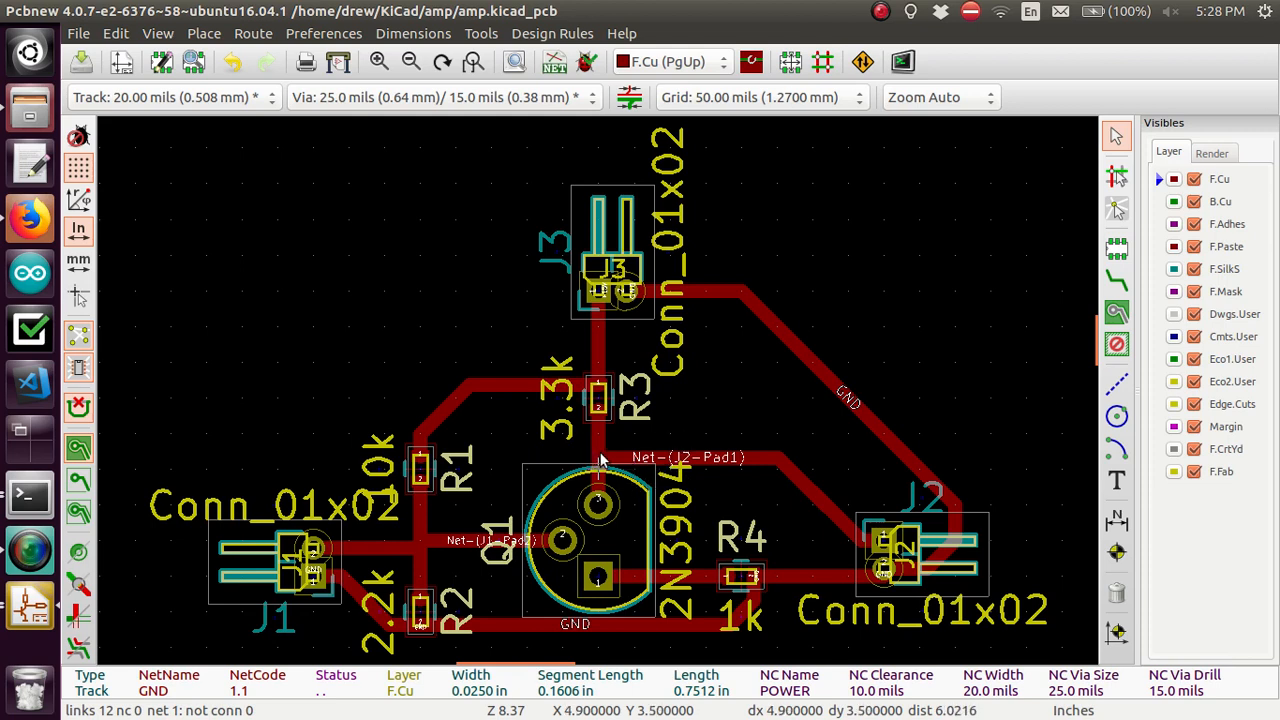
mouse_move(525, 363)
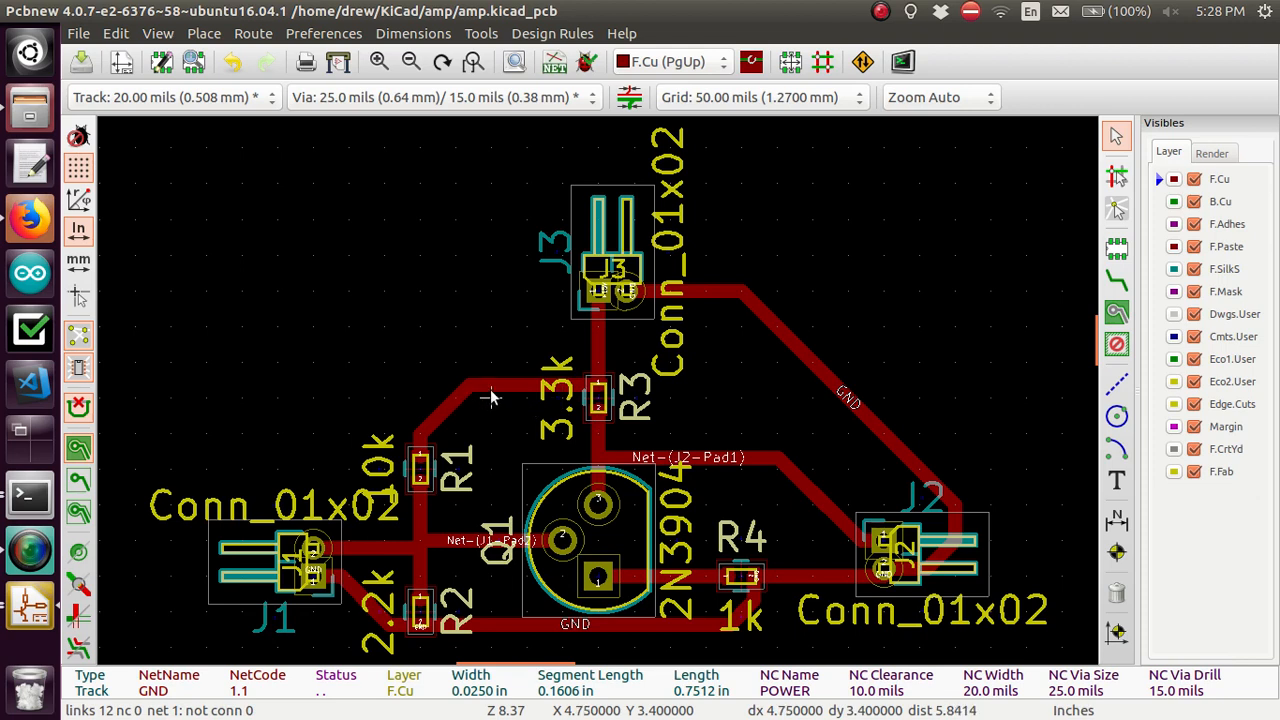
mouse_move(422, 433)
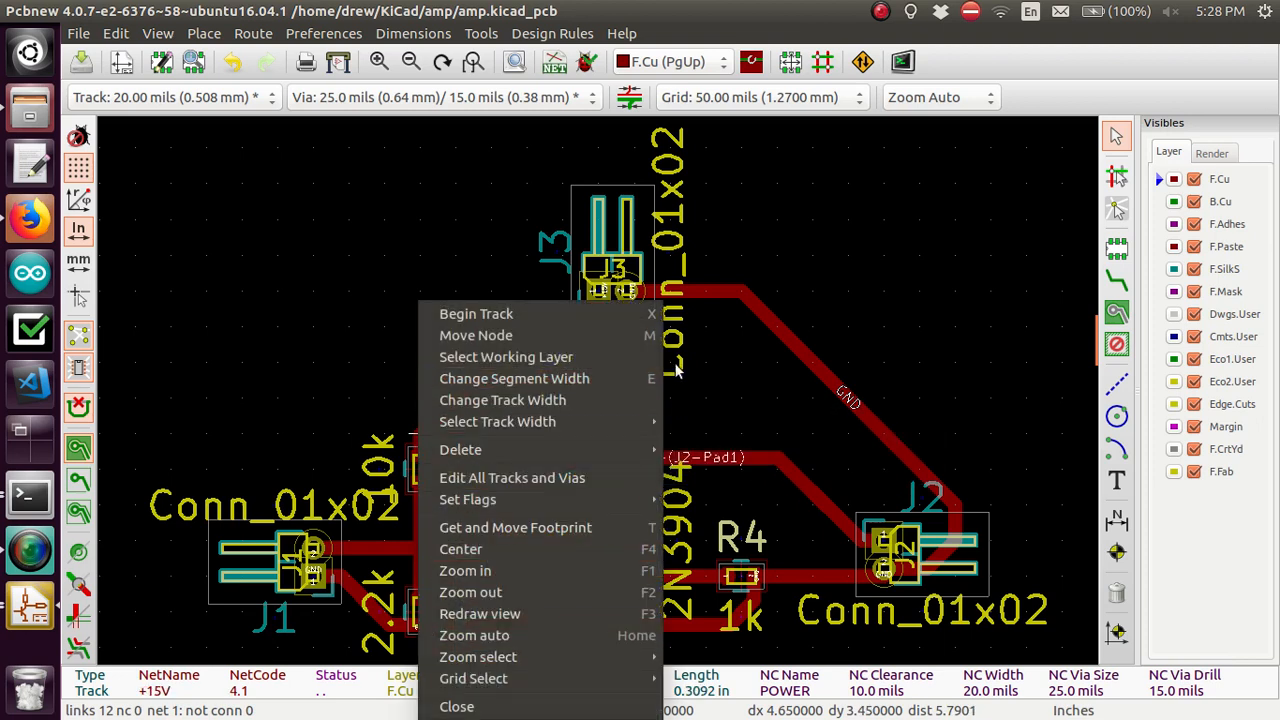
mouse_move(456, 707)
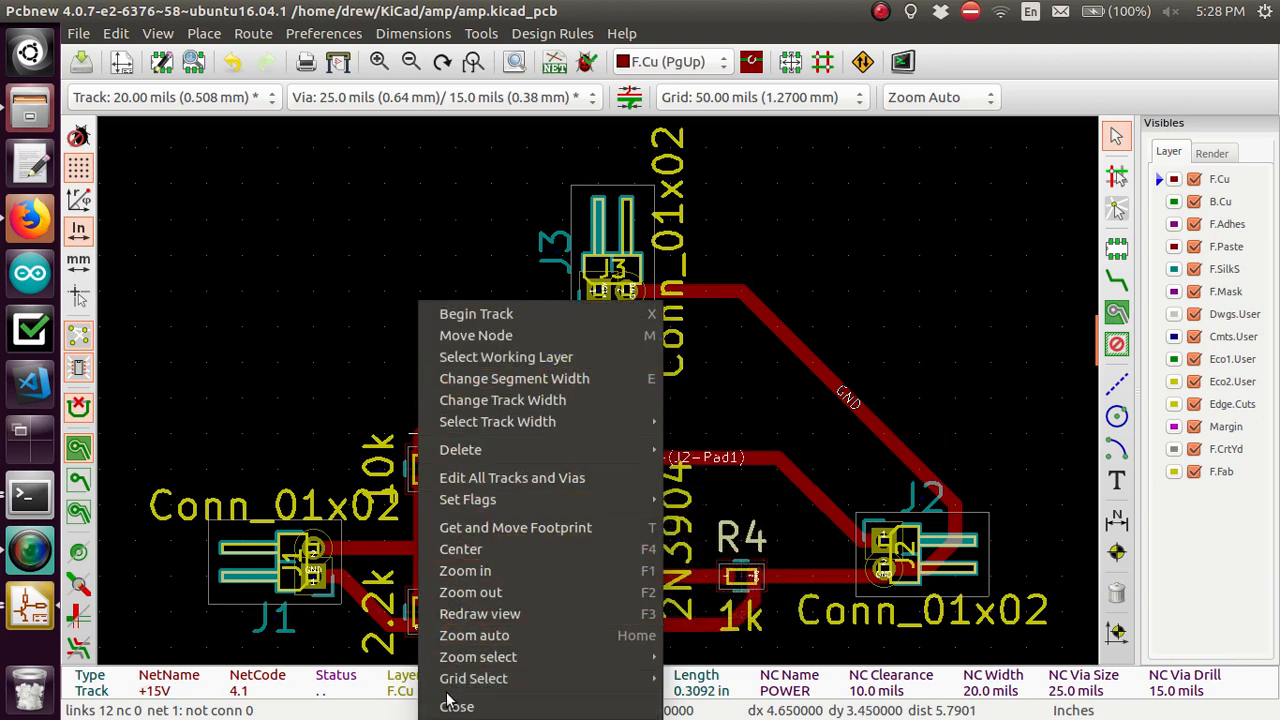